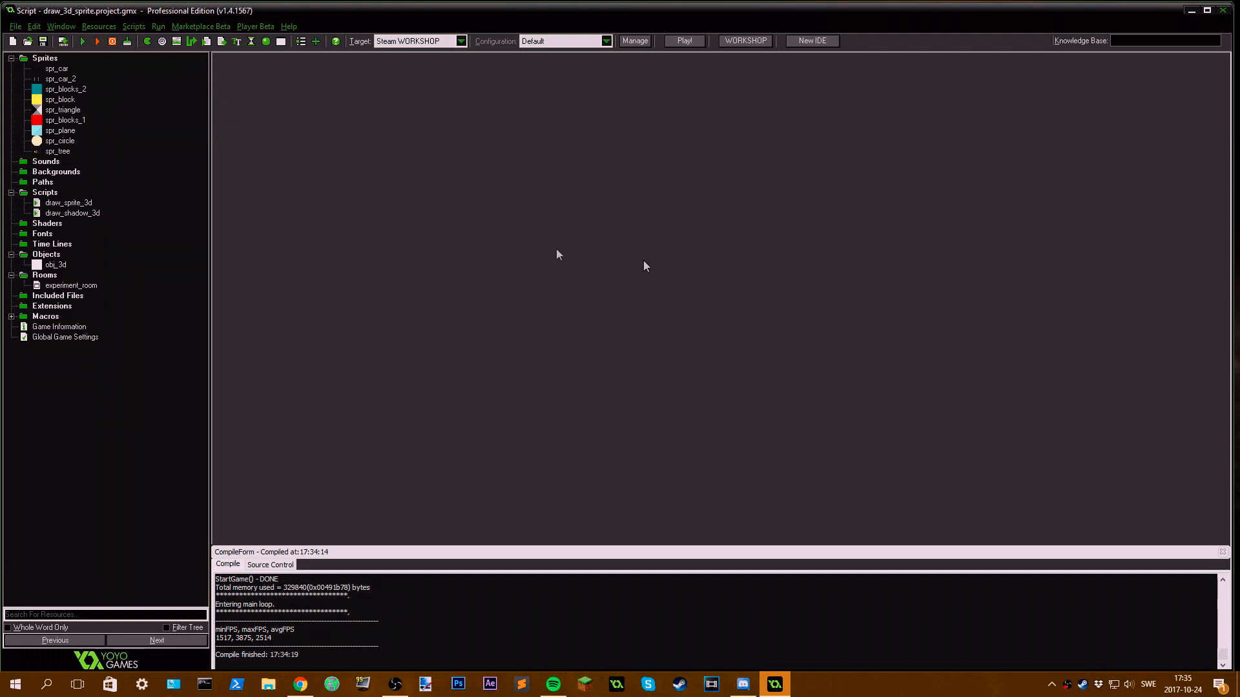
{"action": "mouse_move", "coordinate": [105, 213]}
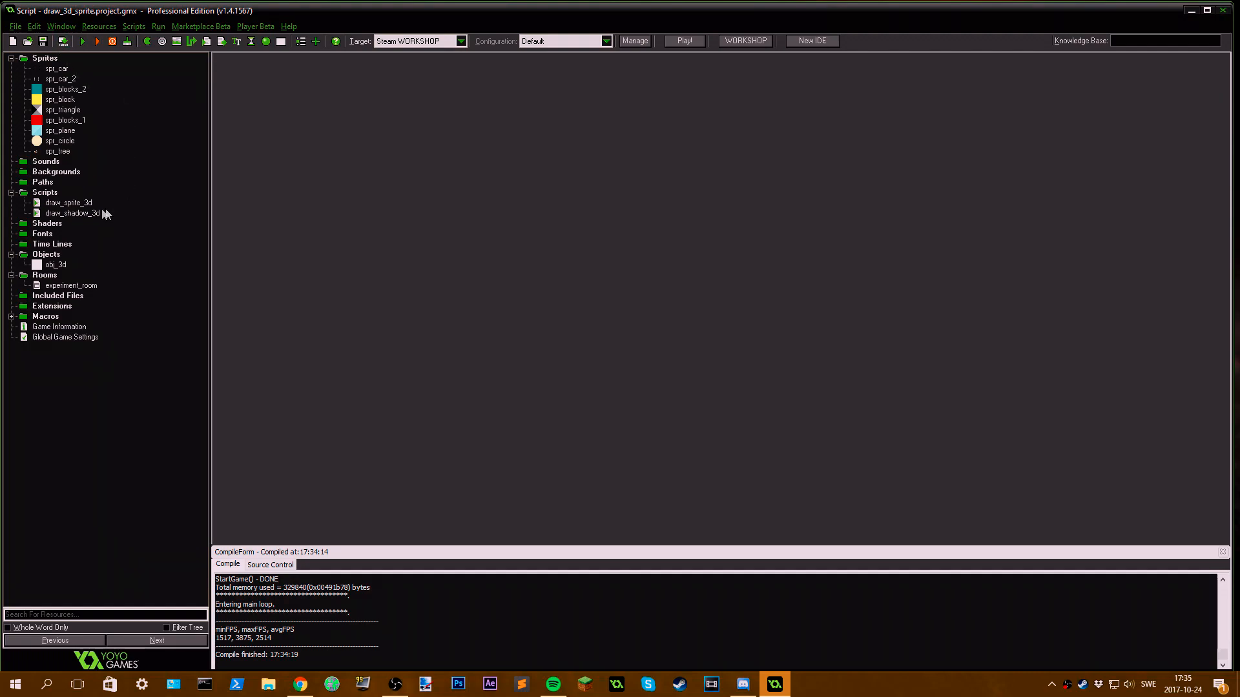
{"action": "mouse_move", "coordinate": [625, 288]}
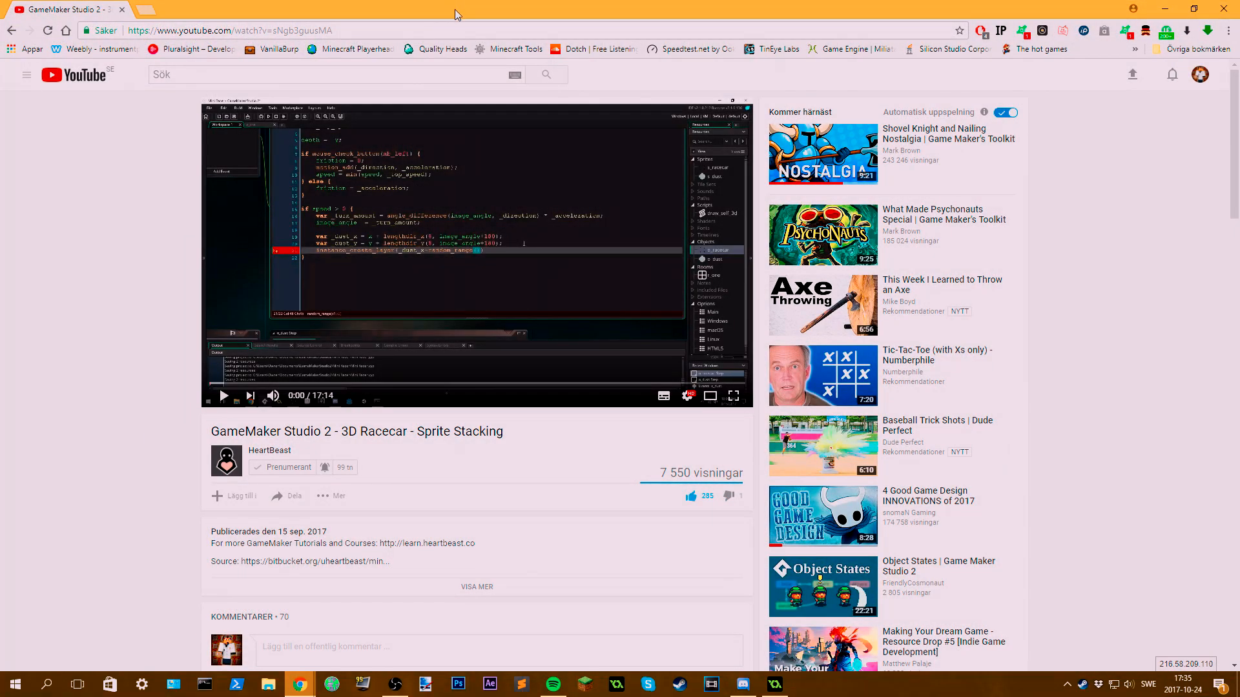
Step: Collapse the Sprites, Scripts and Rooms groups in the resource tree
{"action": "left_click", "coordinate": [772, 684]}
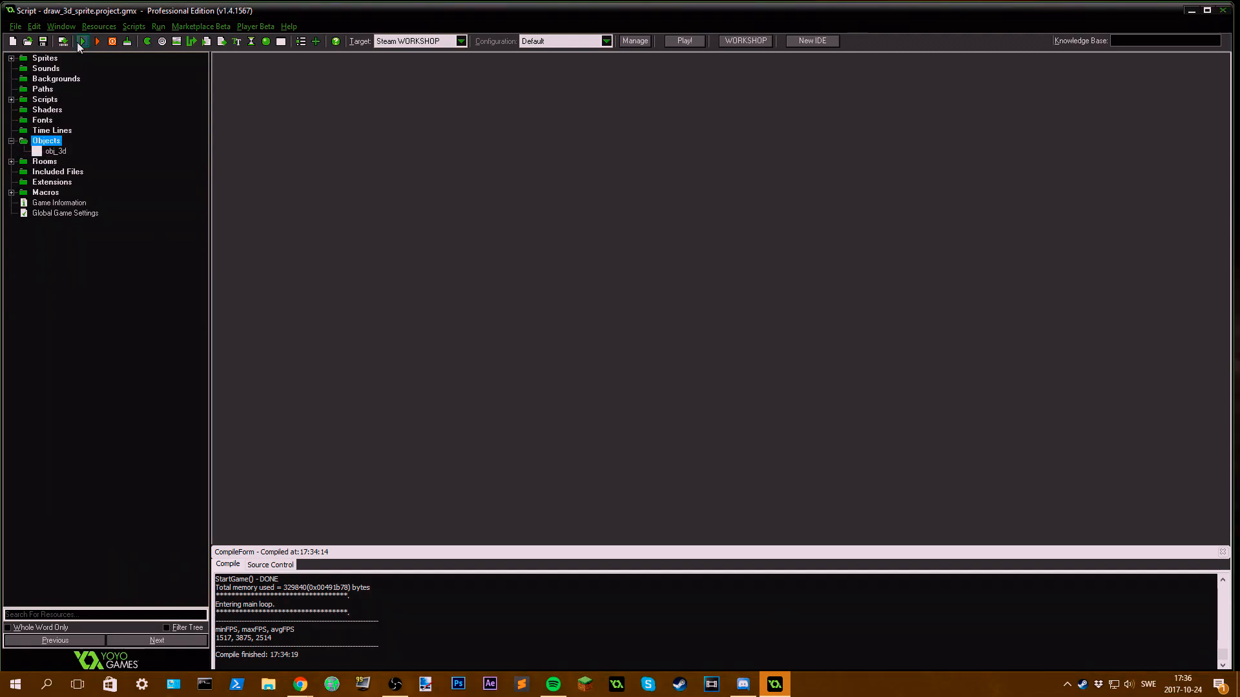
Step: Browse the sprite resources (spr_car and others), then bring up obj_3d's Object Properties
{"action": "left_click", "coordinate": [83, 40]}
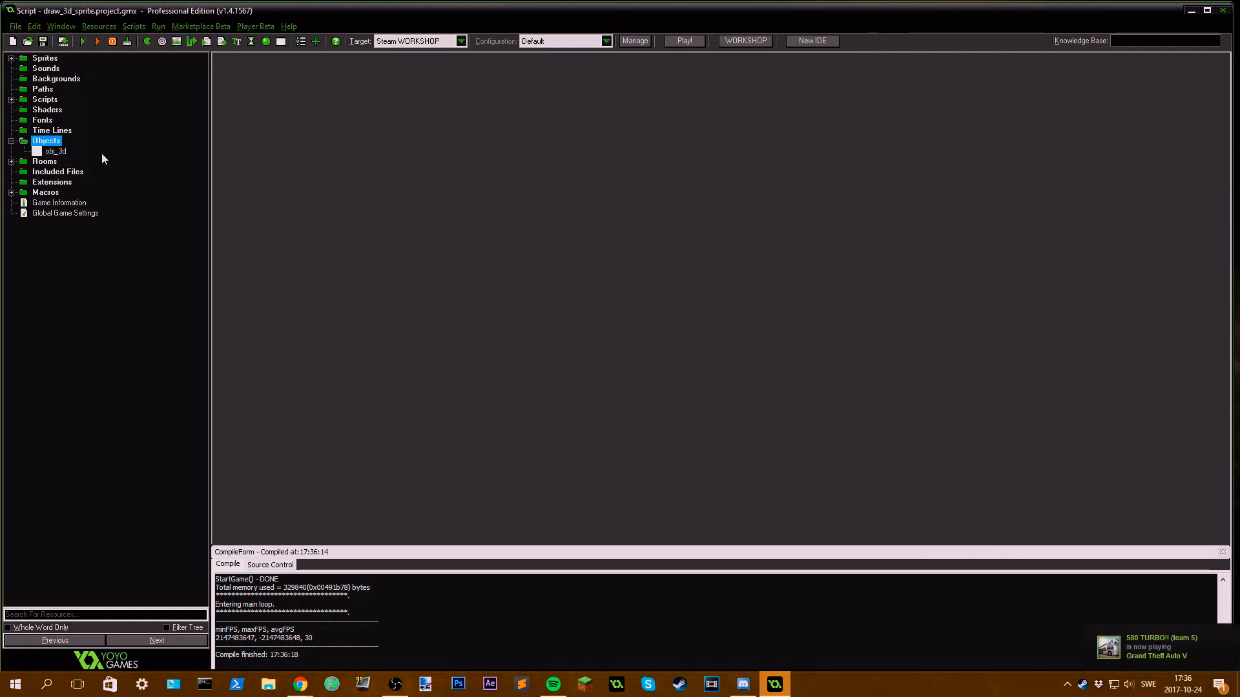
{"action": "left_click", "coordinate": [45, 57]}
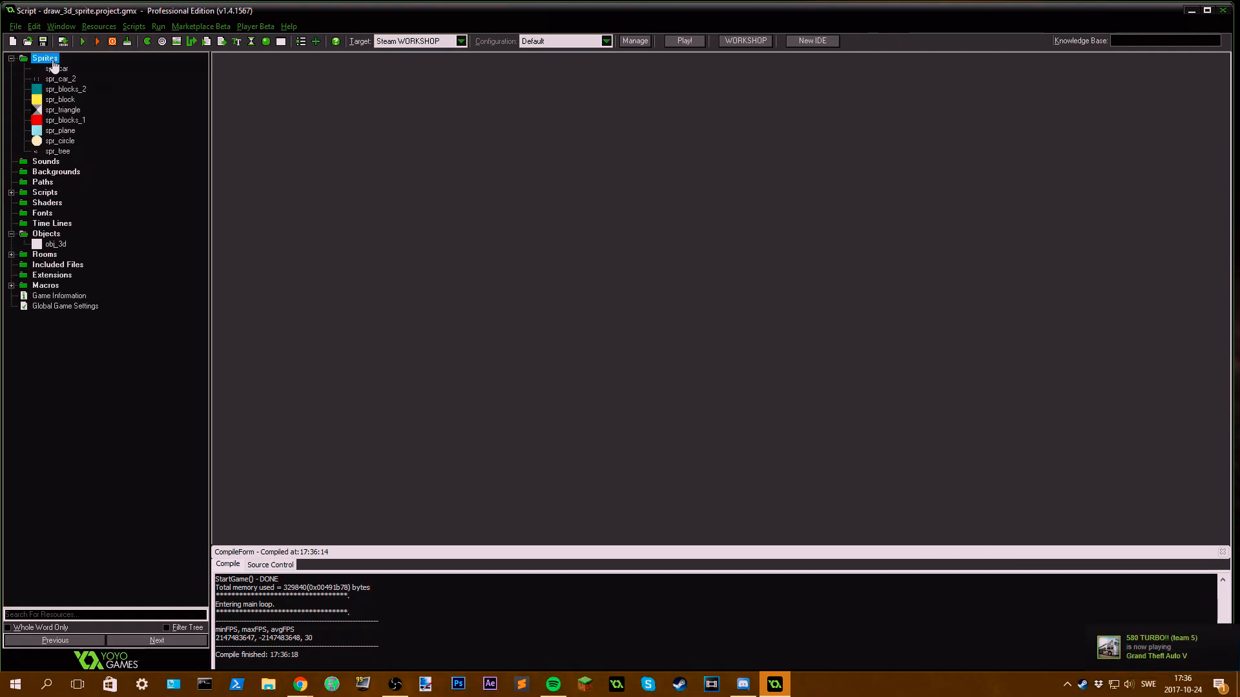
{"action": "left_click", "coordinate": [58, 68]}
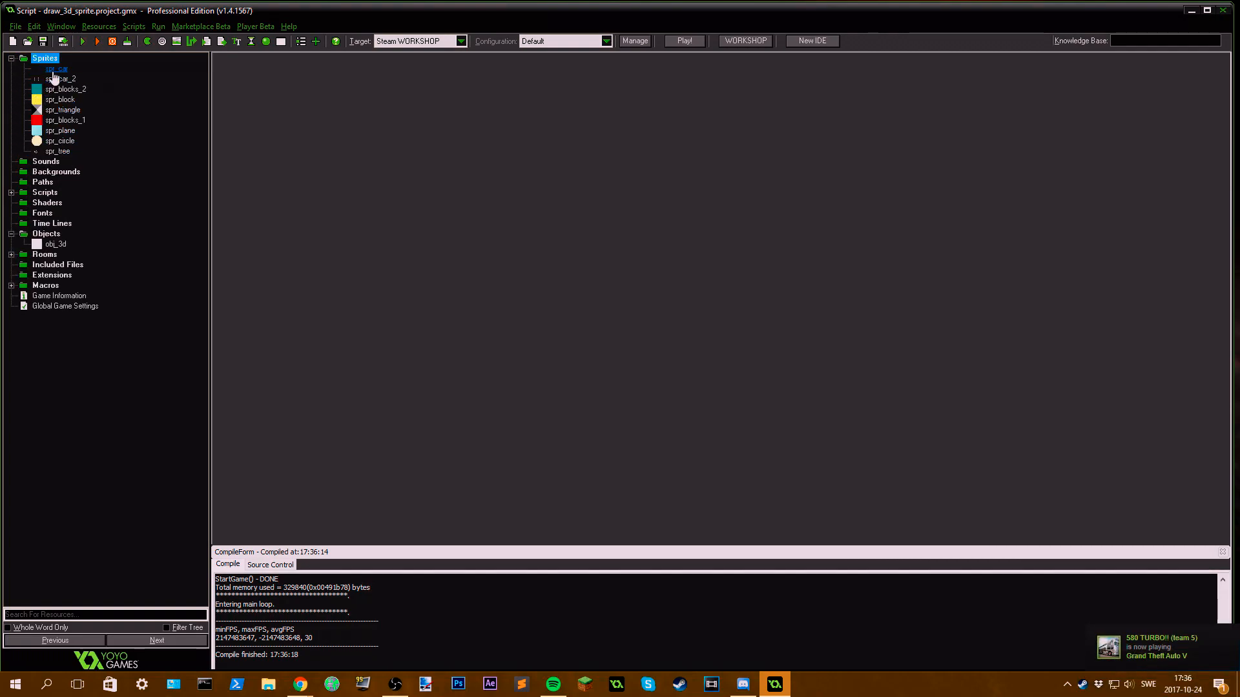
{"action": "left_click", "coordinate": [58, 151]}
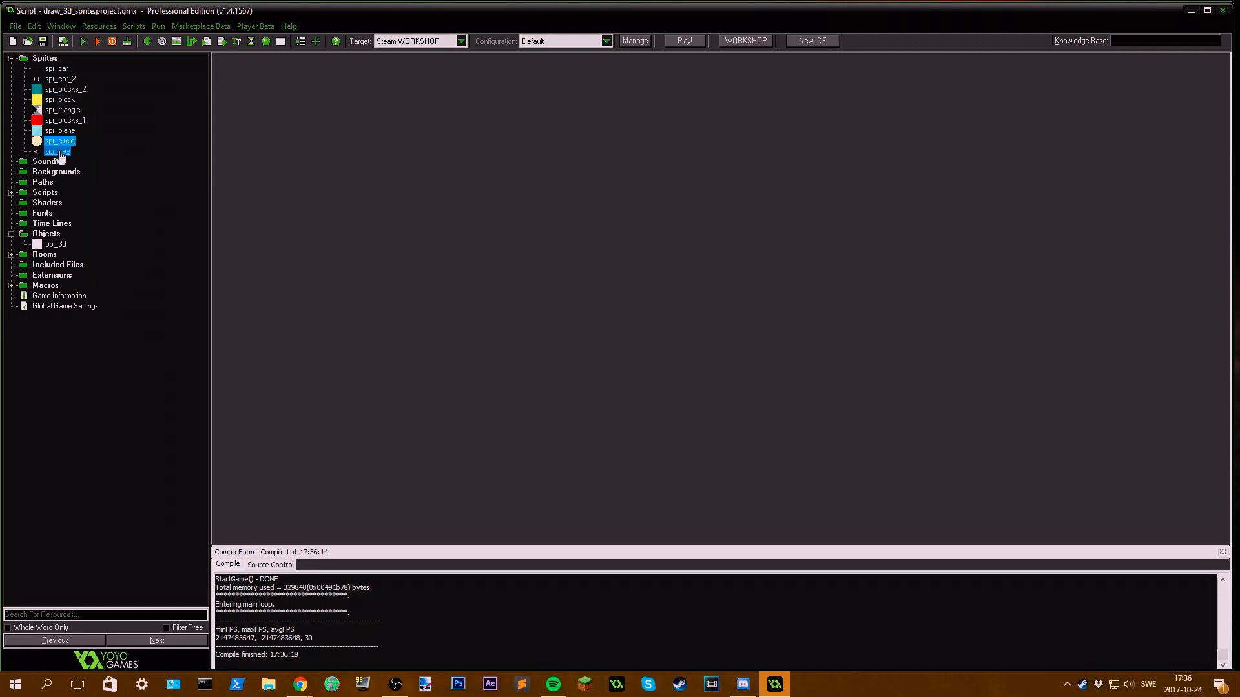
{"action": "left_click", "coordinate": [65, 89]}
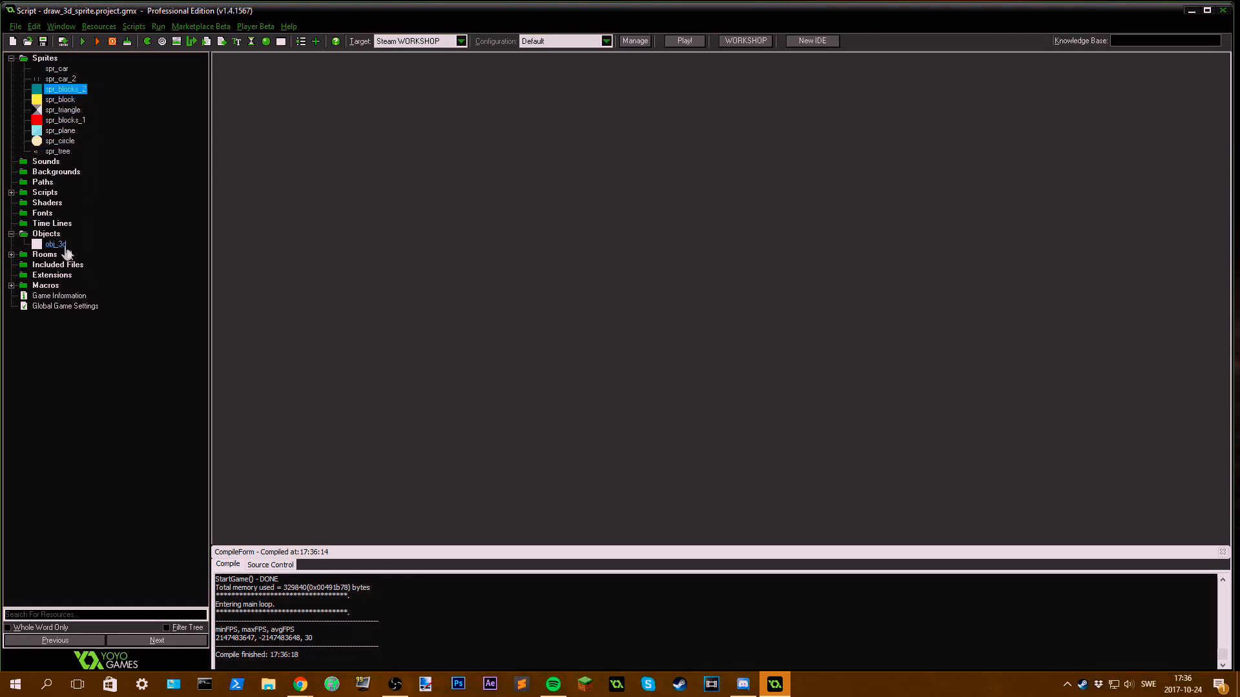
{"action": "double_click", "coordinate": [54, 244]}
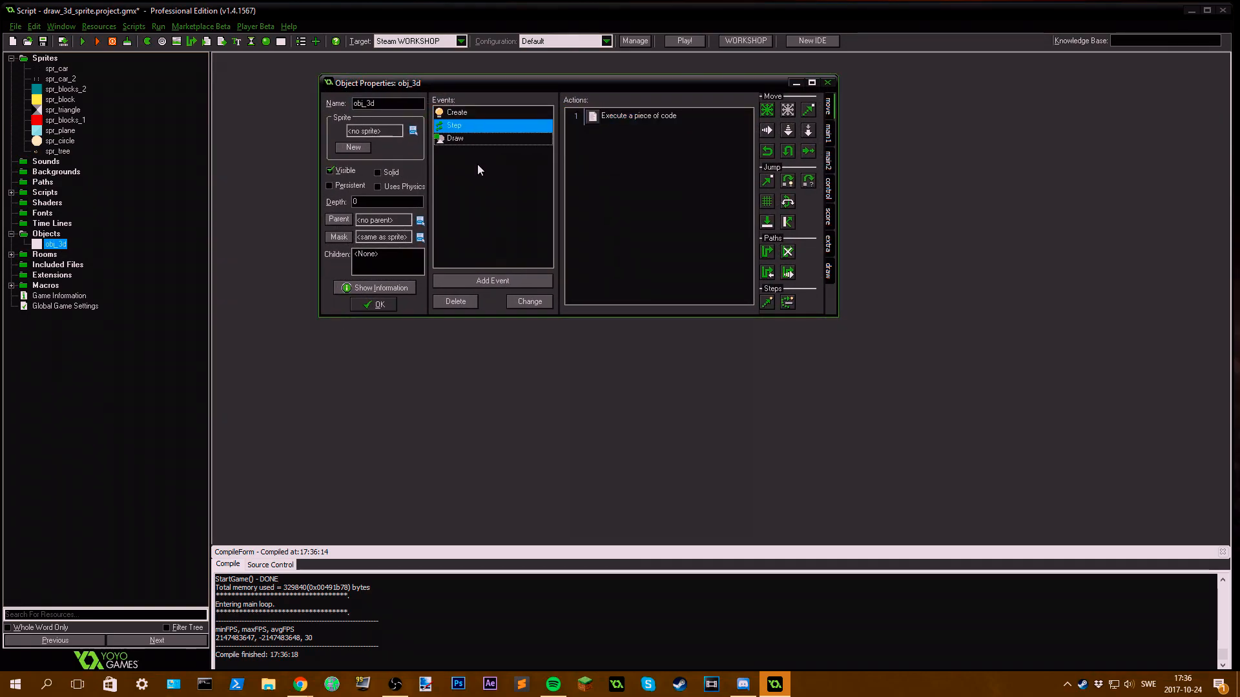
Step: Uncomment the shaded-block draw_sprite_3d call for spr_plane in the Draw event, checking the draw_sprite_ autocomplete
{"action": "double_click", "coordinate": [631, 115]}
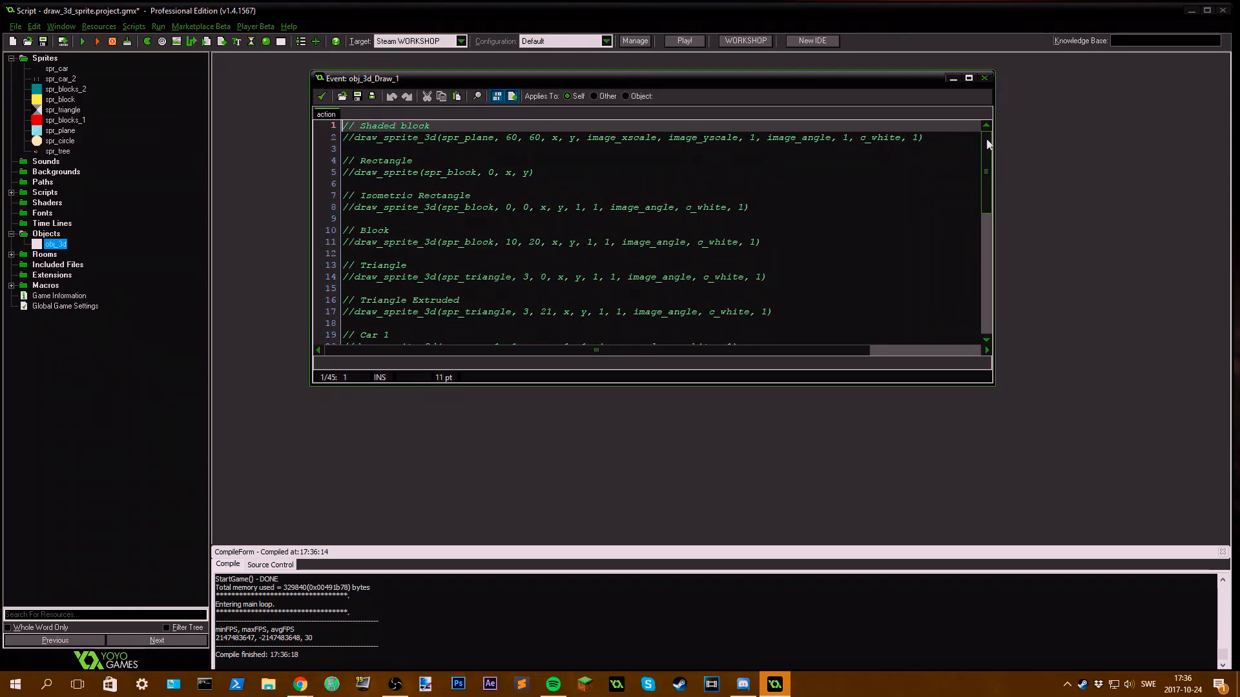
{"action": "scroll", "scroll_direction": "down", "scroll_amount": 3}
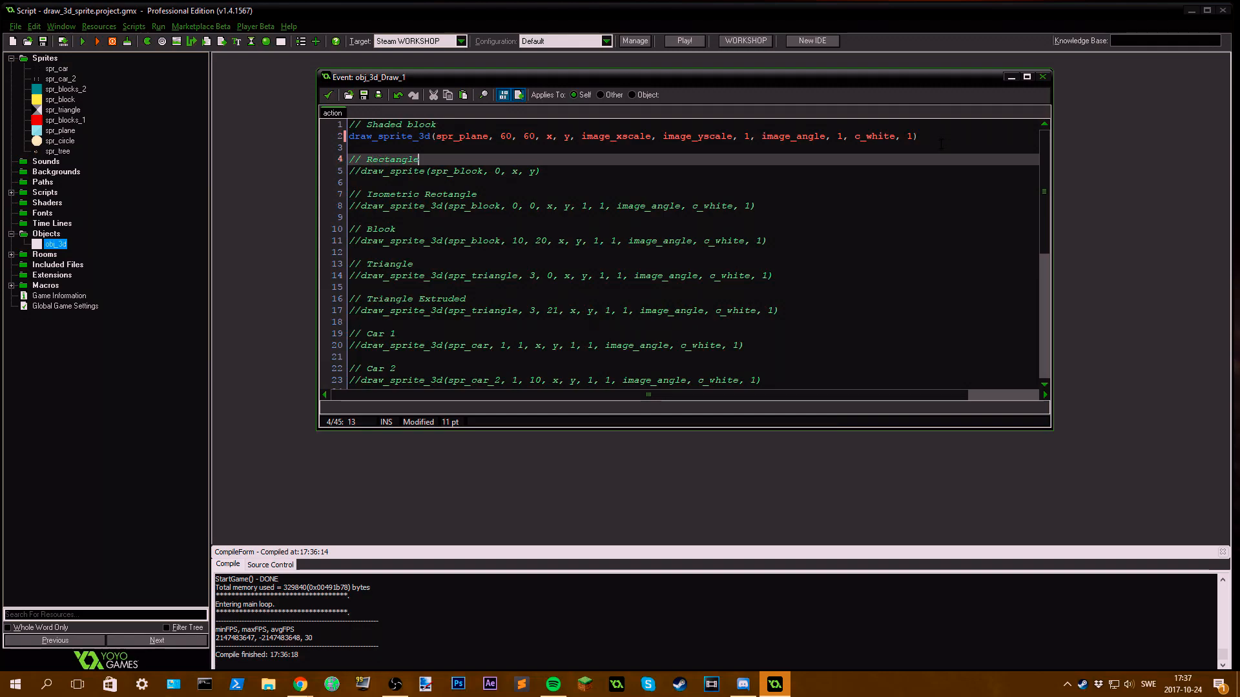
{"action": "type", "text": "draw"}
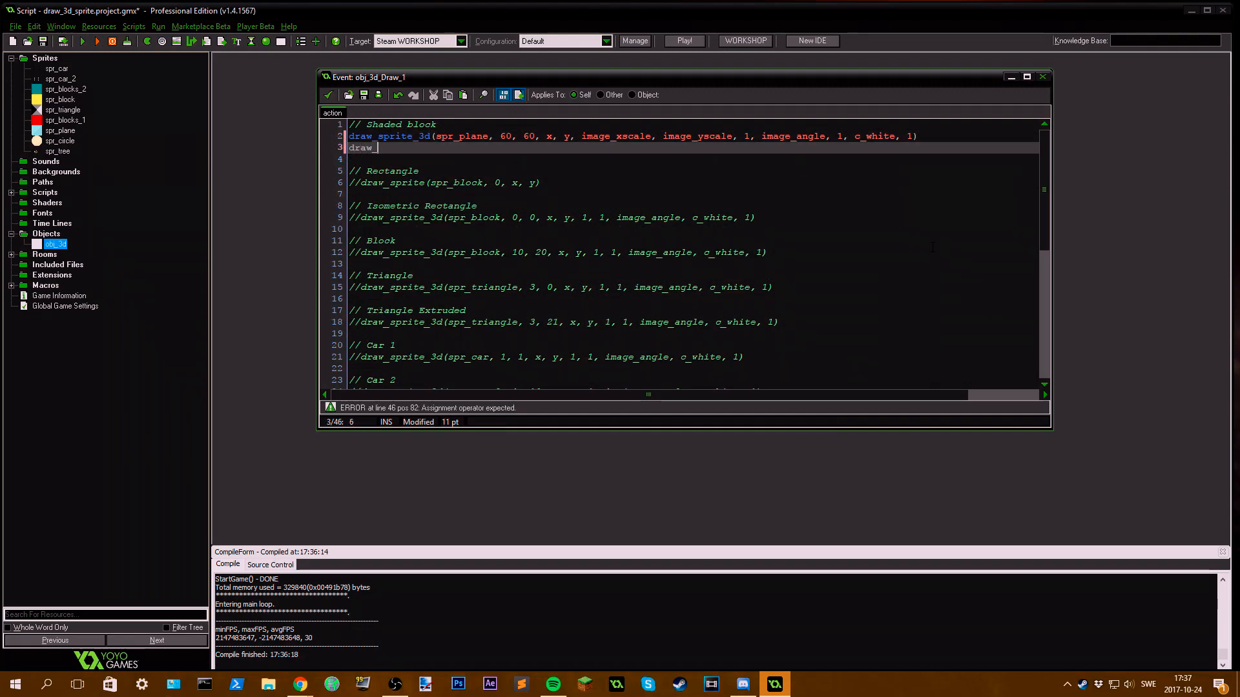
{"action": "type", "text": "_sprite"}
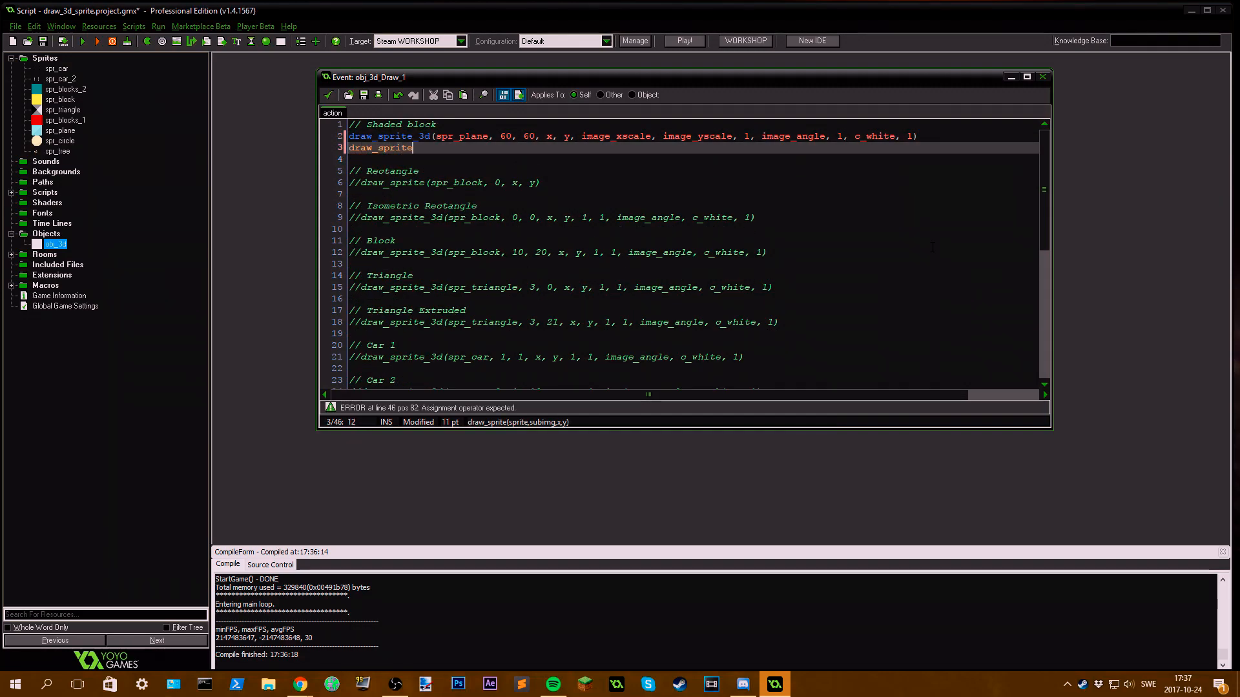
{"action": "type", "text": "_"}
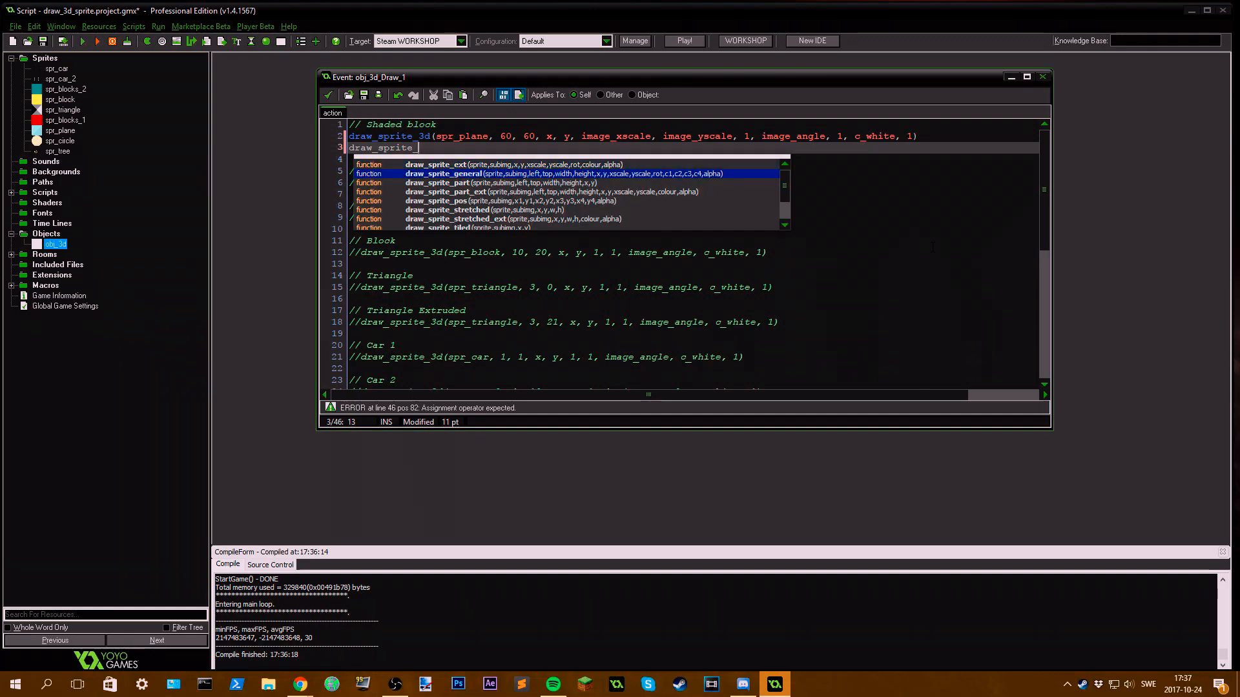
{"action": "scroll", "scroll_direction": "down", "scroll_amount": 3}
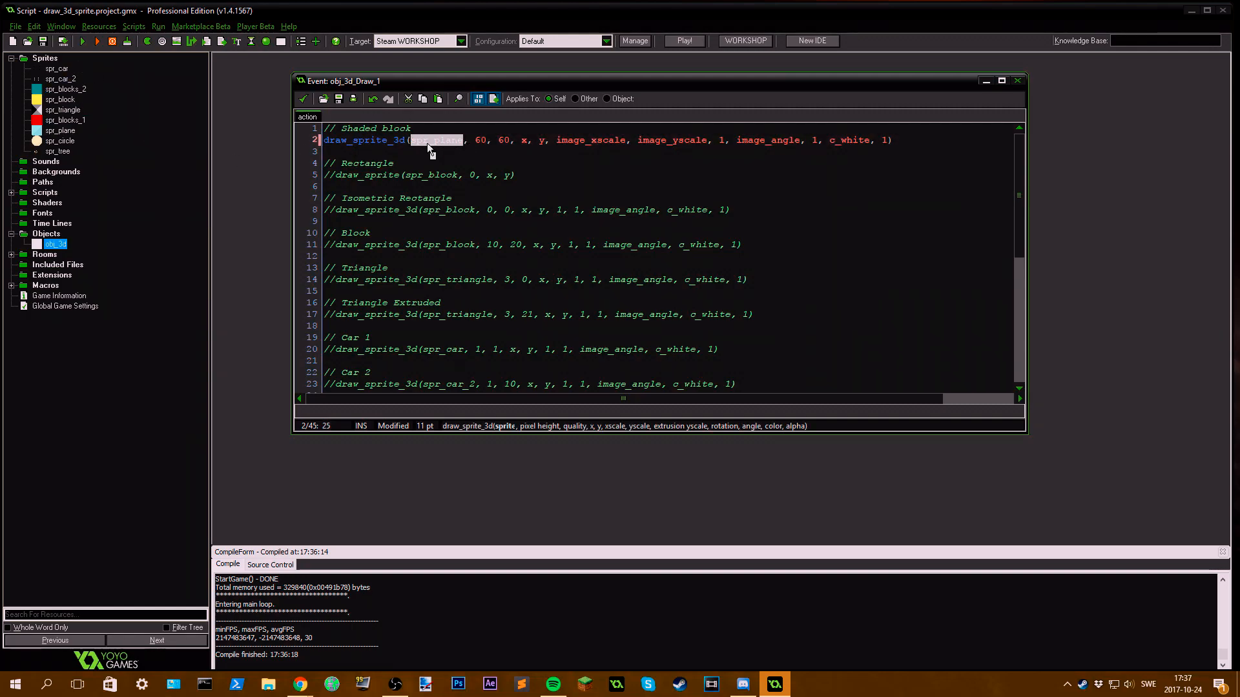
{"action": "mouse_move", "coordinate": [92, 112]}
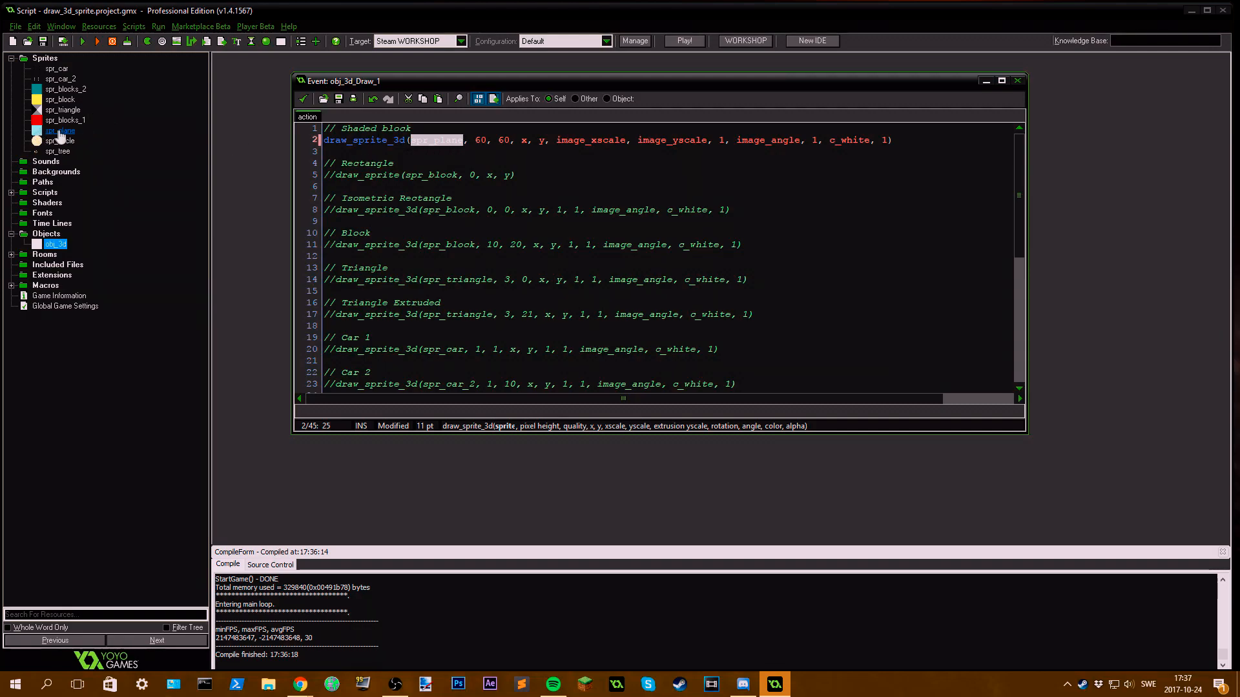
{"action": "double_click", "coordinate": [61, 129]}
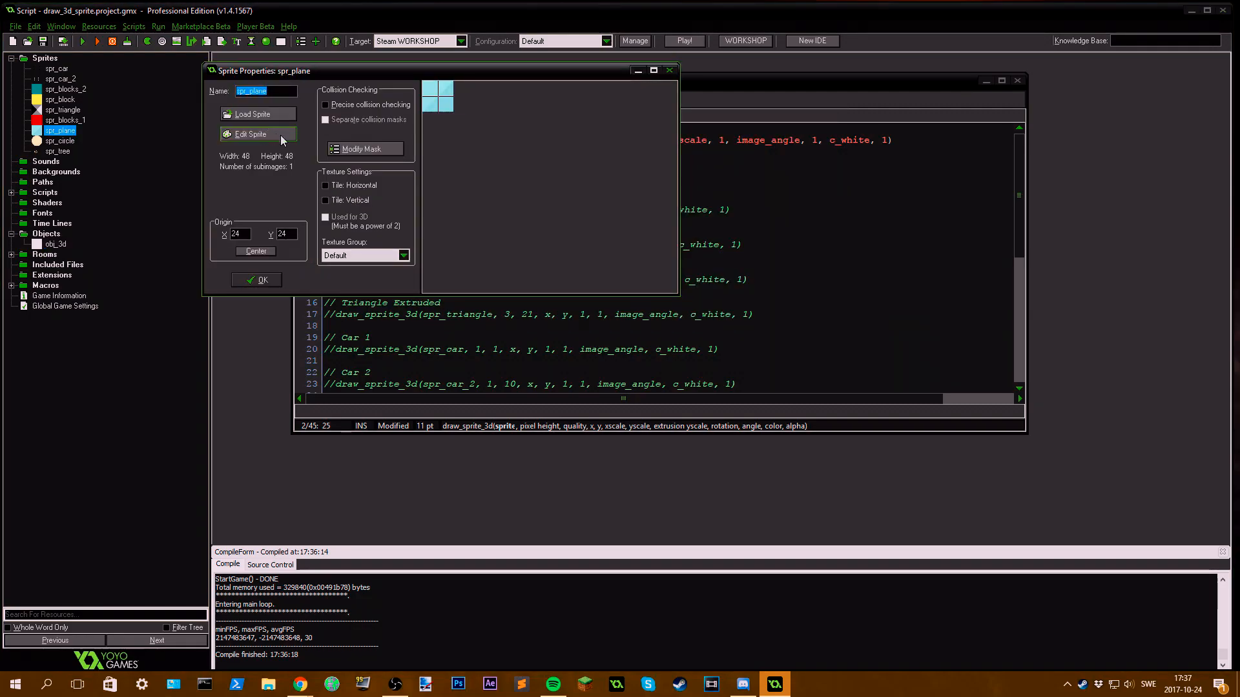
{"action": "left_click", "coordinate": [251, 133]}
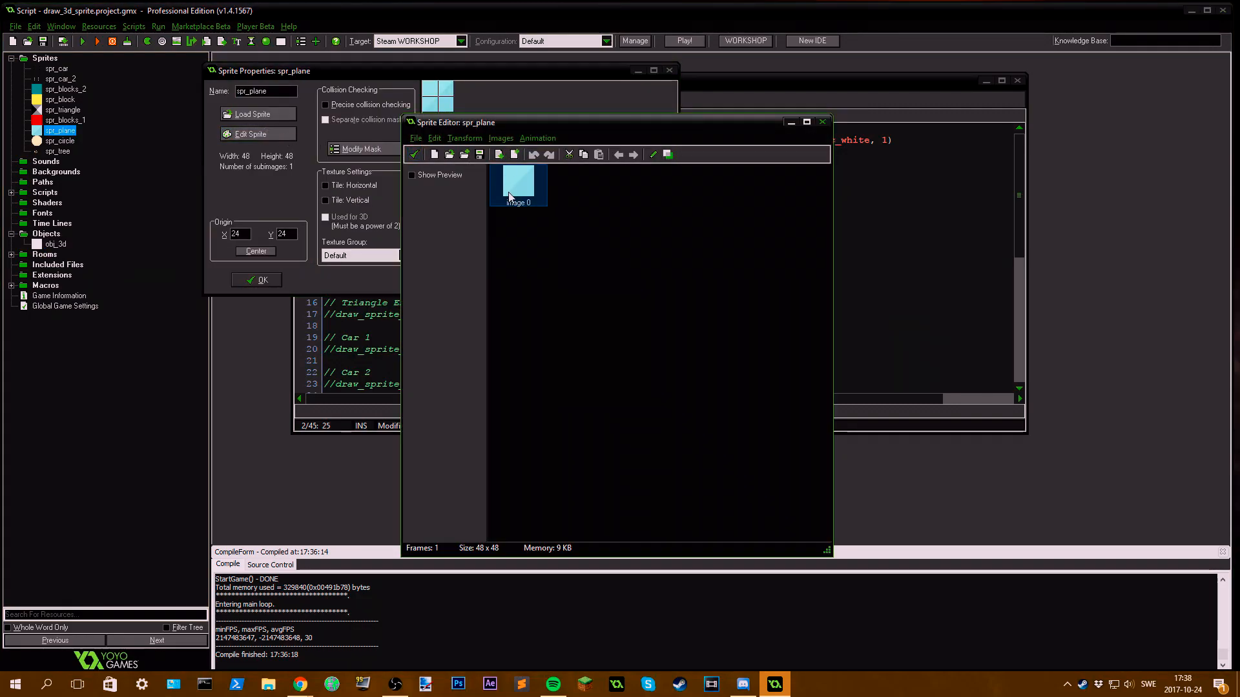
{"action": "double_click", "coordinate": [518, 186]}
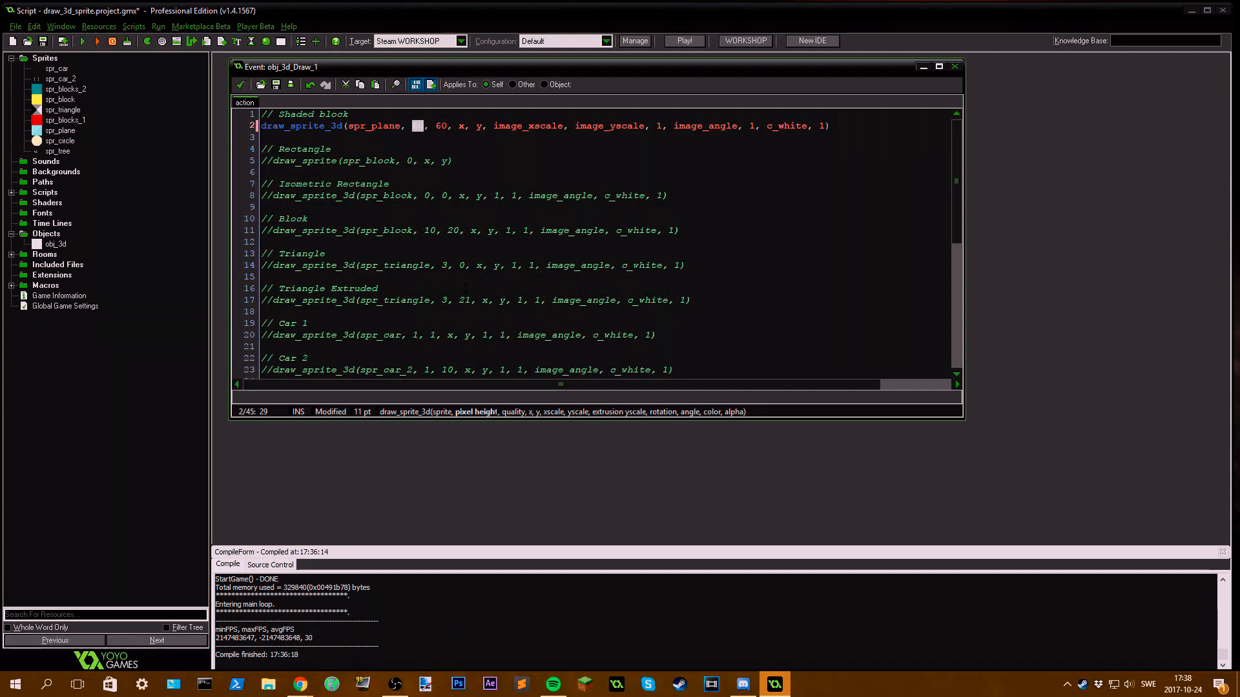
{"action": "double_click", "coordinate": [61, 131]}
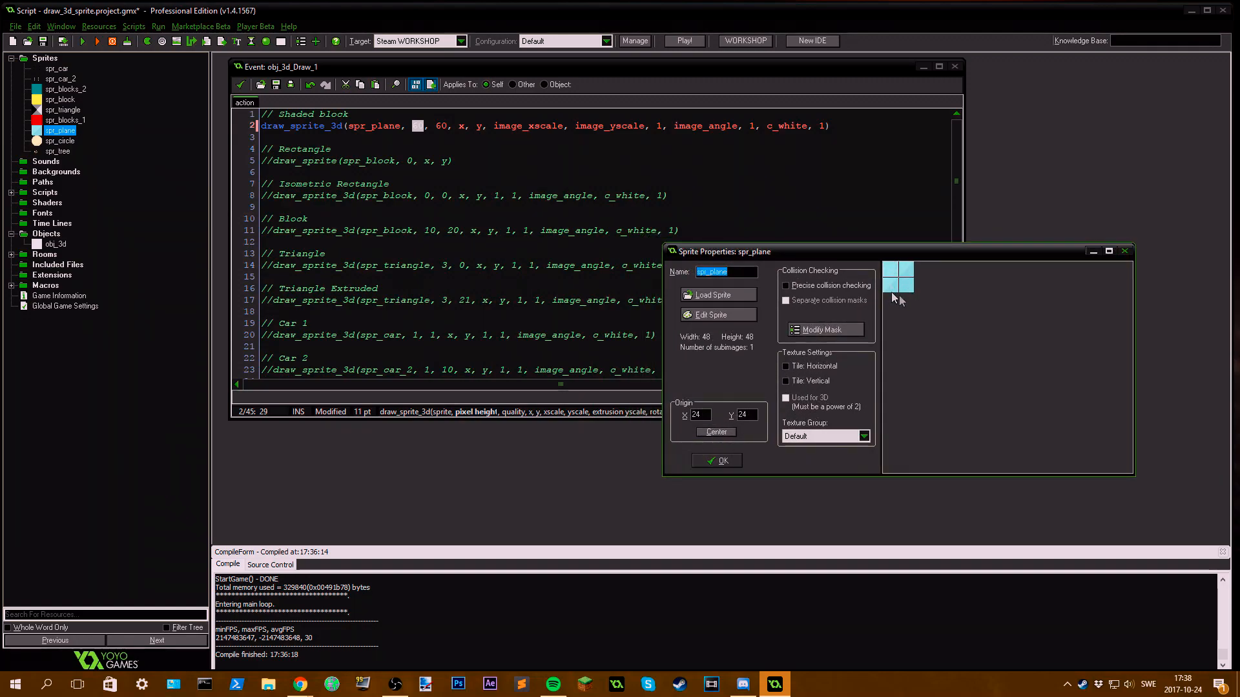
{"action": "left_click", "coordinate": [715, 459]}
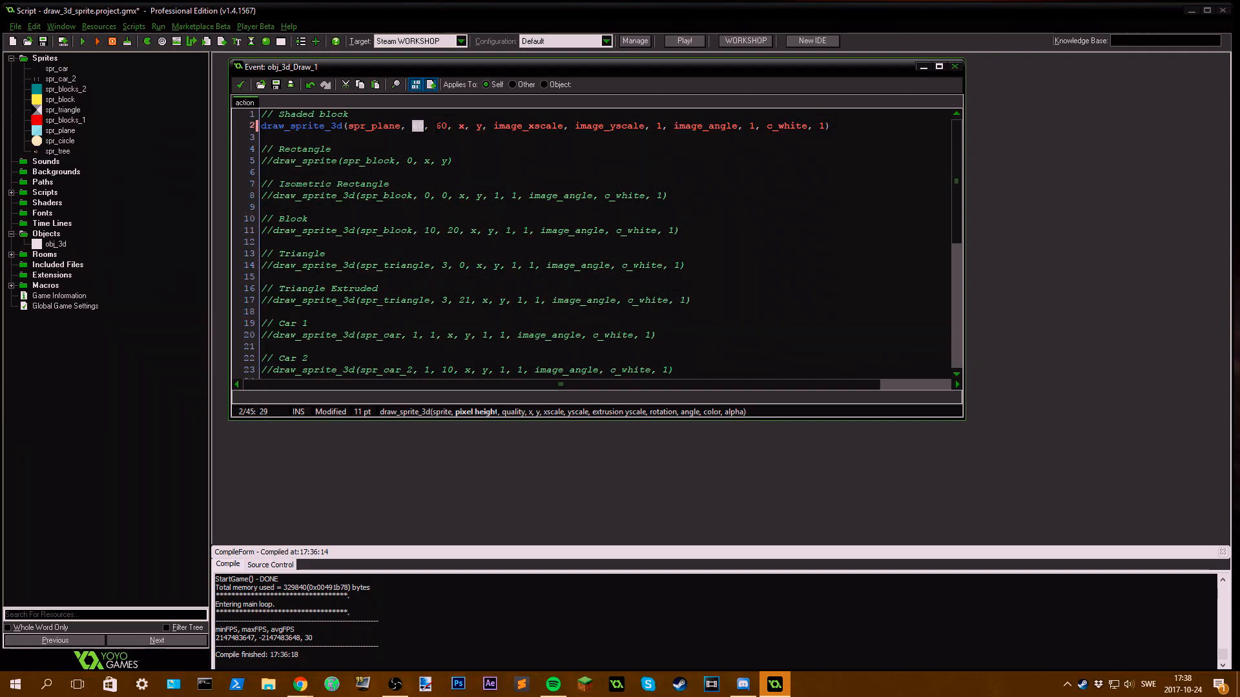
{"action": "type", "text": "60,"}
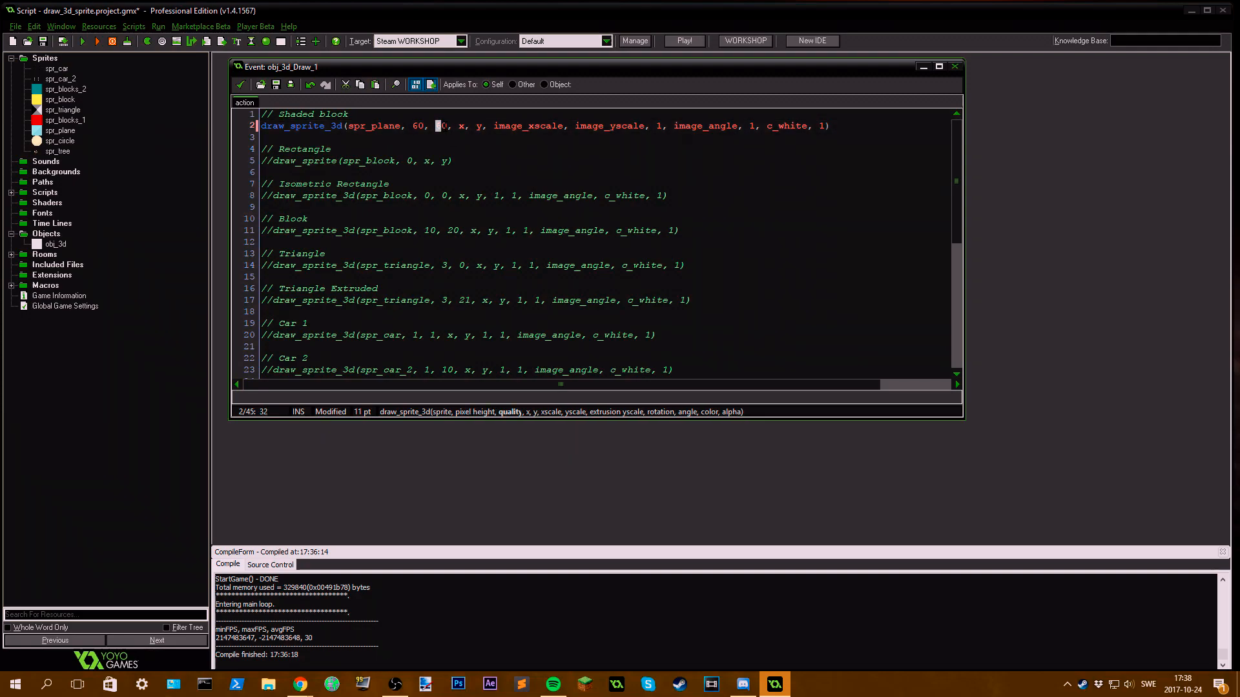
{"action": "type", "text": "6"}
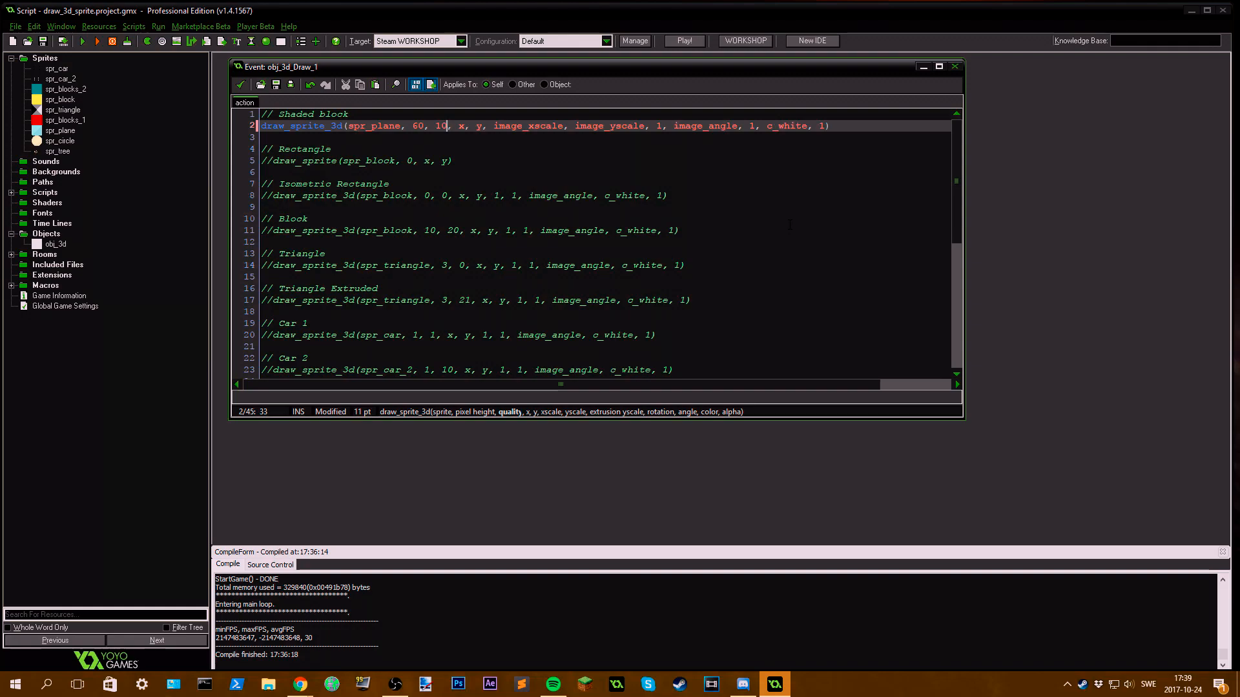
{"action": "key", "text": "Backspace"}
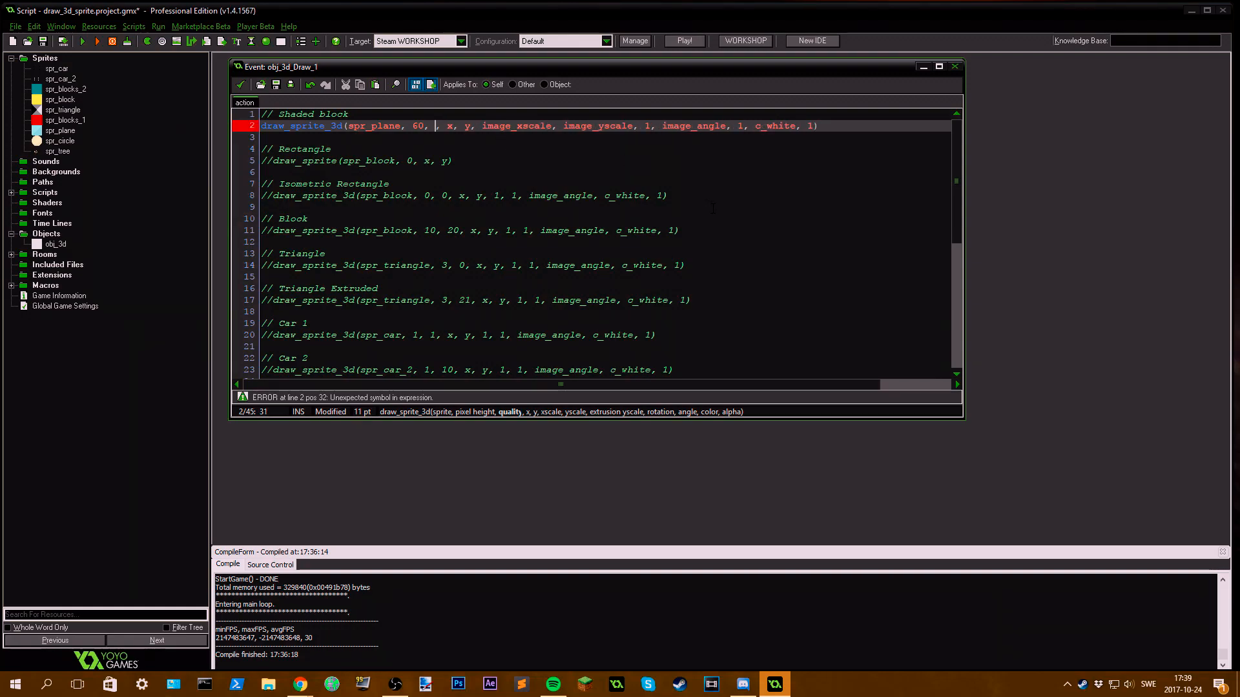
{"action": "type", "text": "0"}
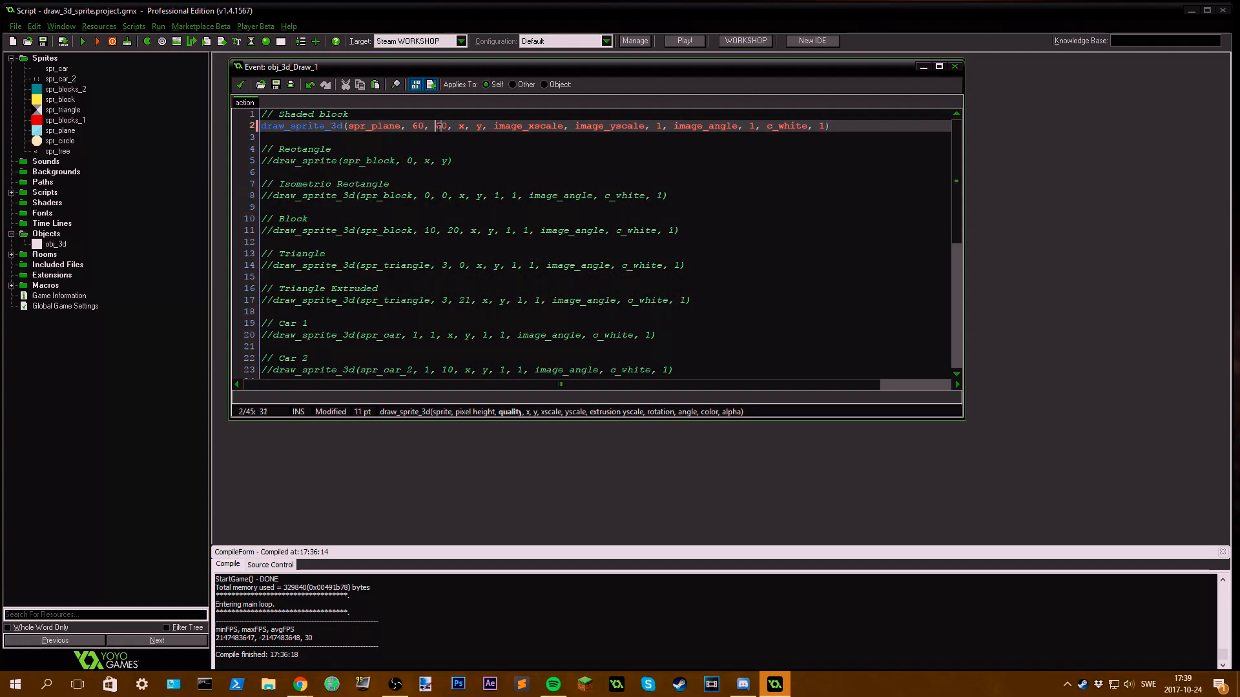
{"action": "type", "text": "60"}
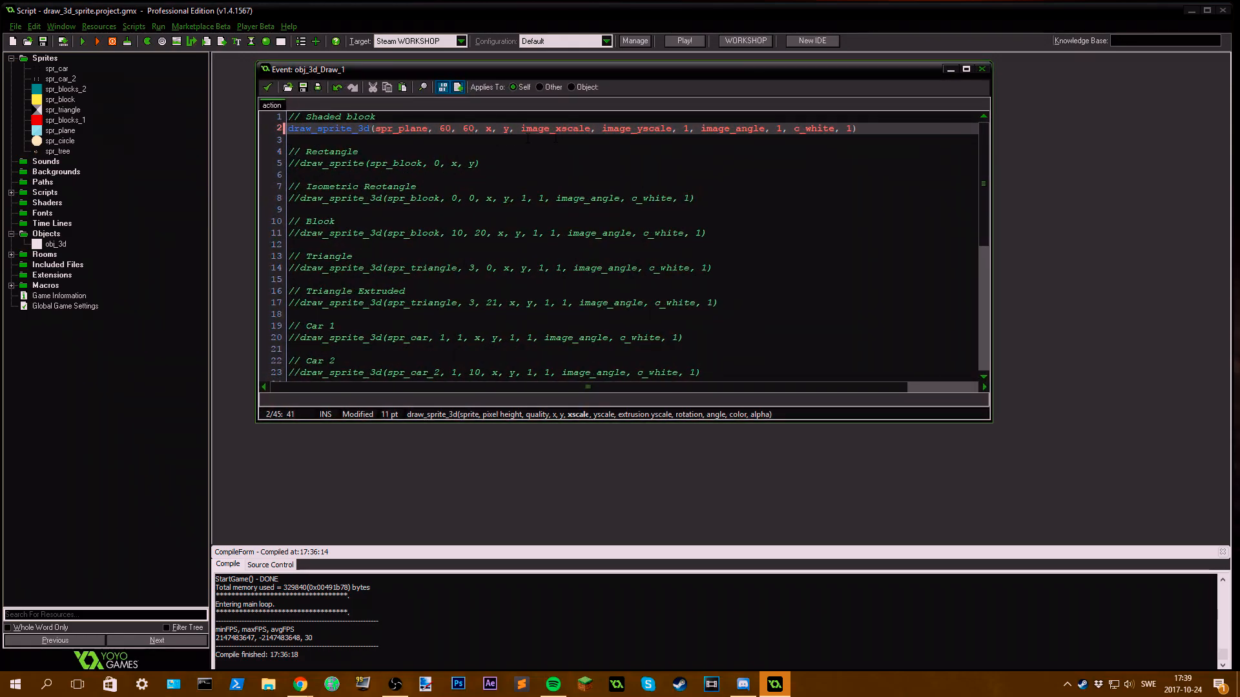
{"action": "left_click", "coordinate": [538, 128]}
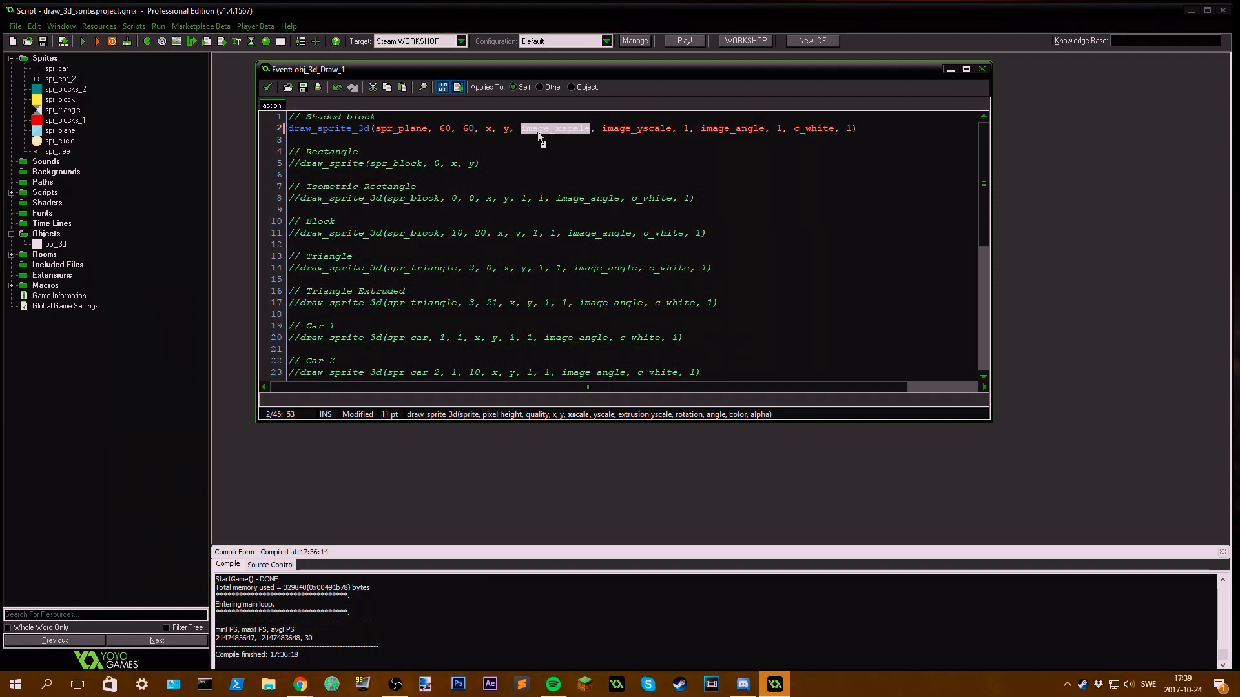
{"action": "left_click", "coordinate": [560, 128]}
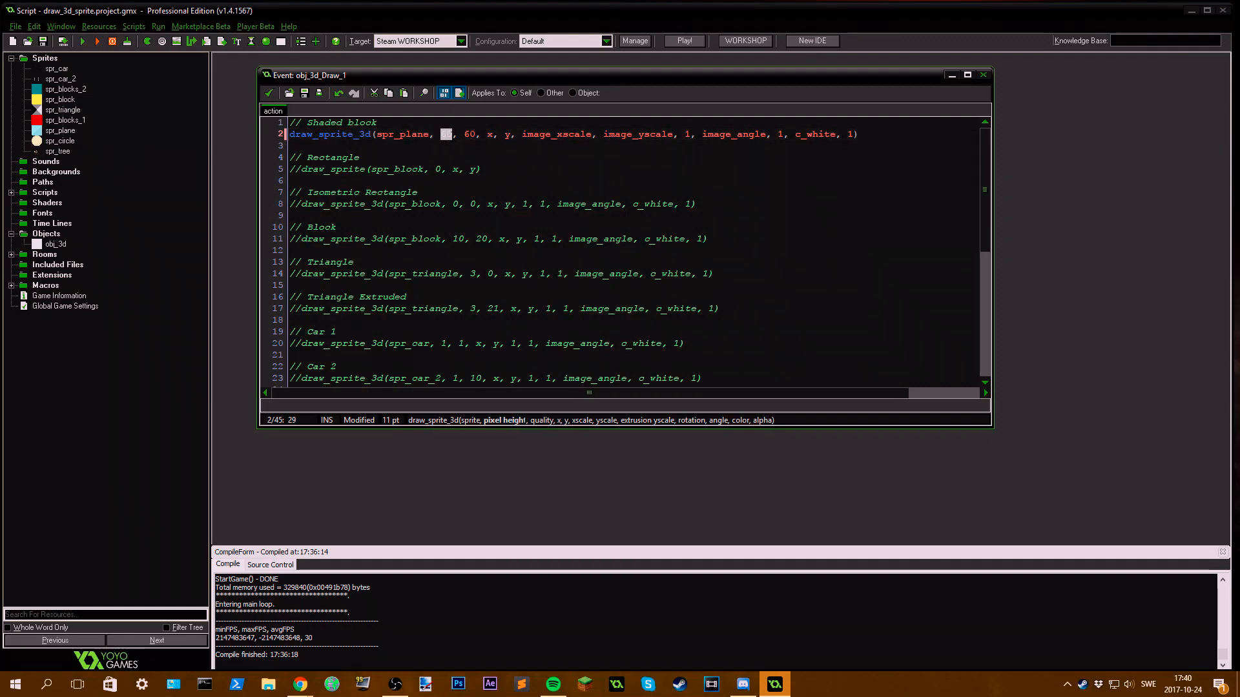
{"action": "type", "text": "60"}
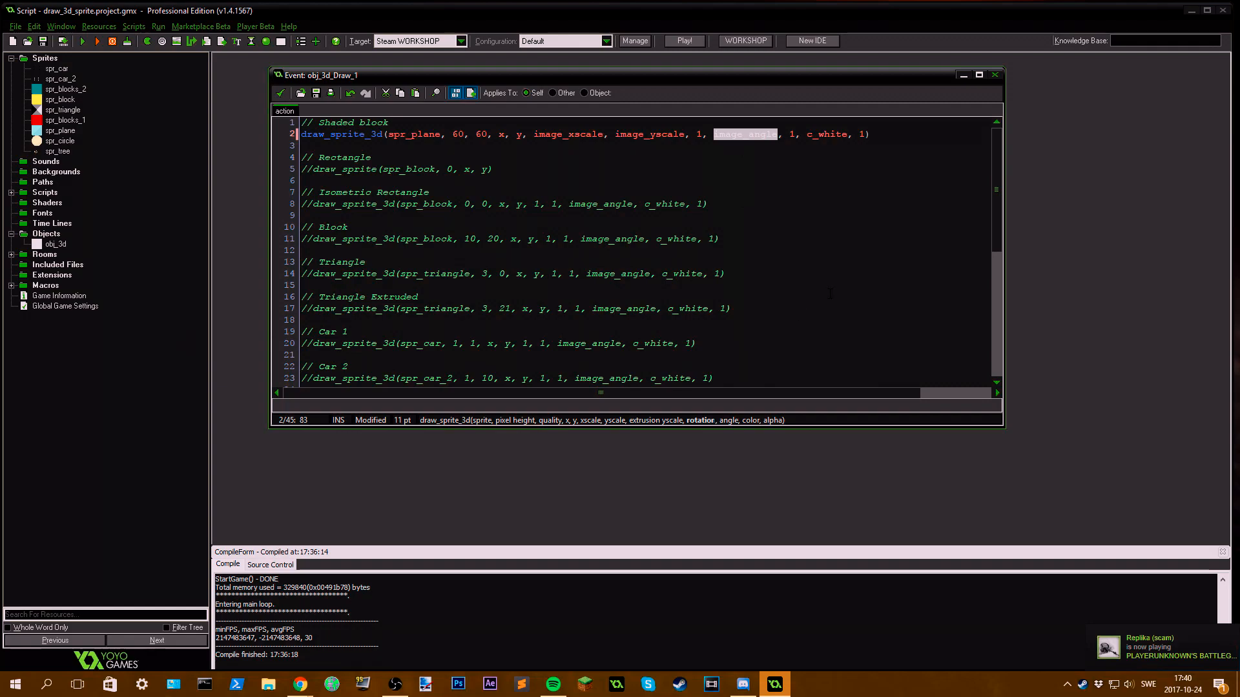
{"action": "mouse_move", "coordinate": [234, 162]}
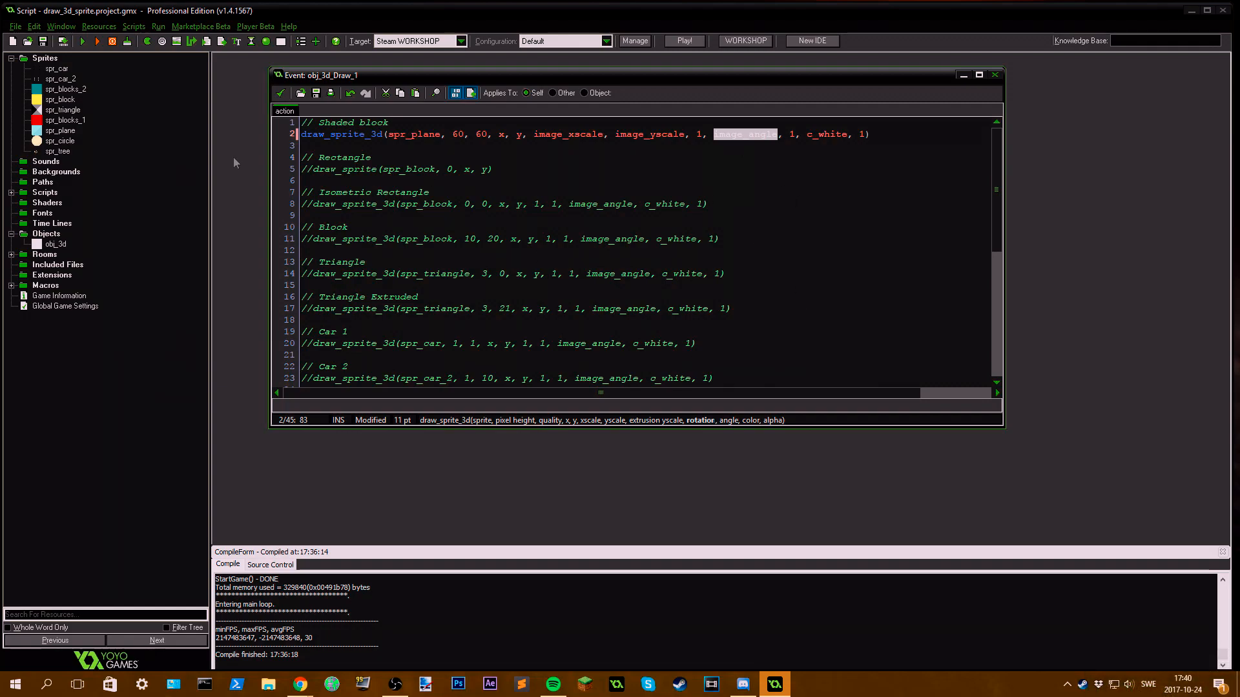
Step: Check spr_plane's properties as a 48×48 single-frame sprite, then return to the Draw event code
{"action": "double_click", "coordinate": [61, 131]}
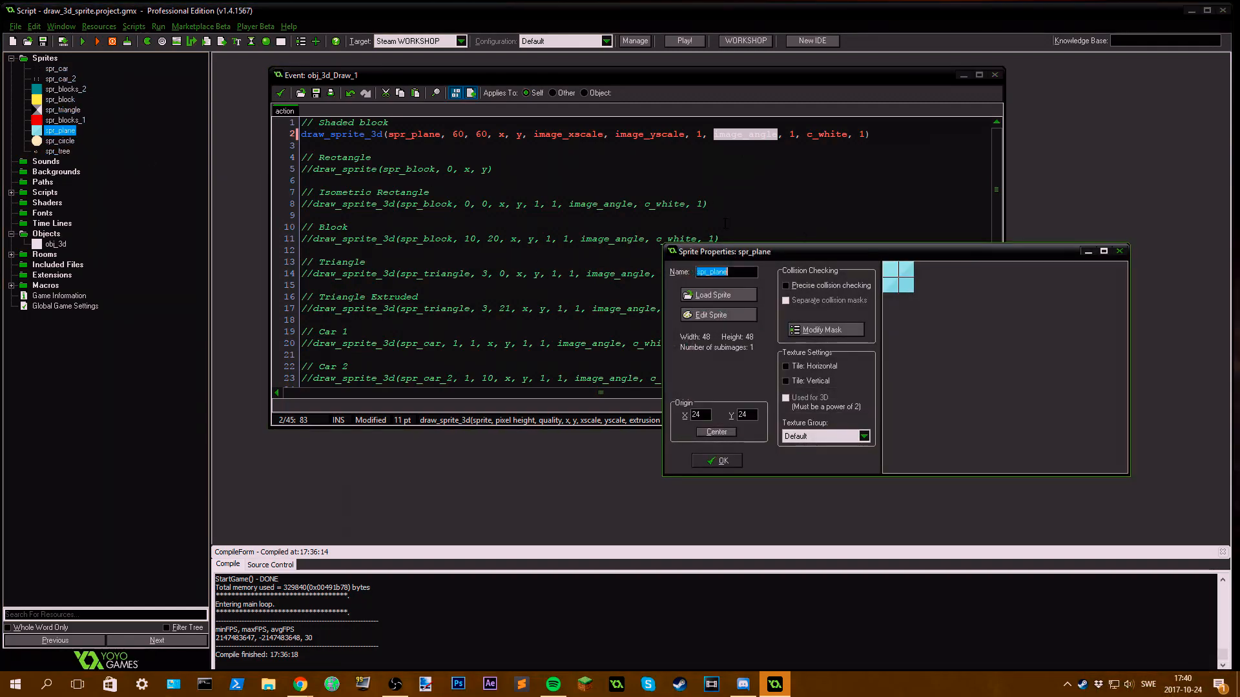
{"action": "left_click_drag", "start_coordinate": [719, 252], "coordinate": [633, 201]}
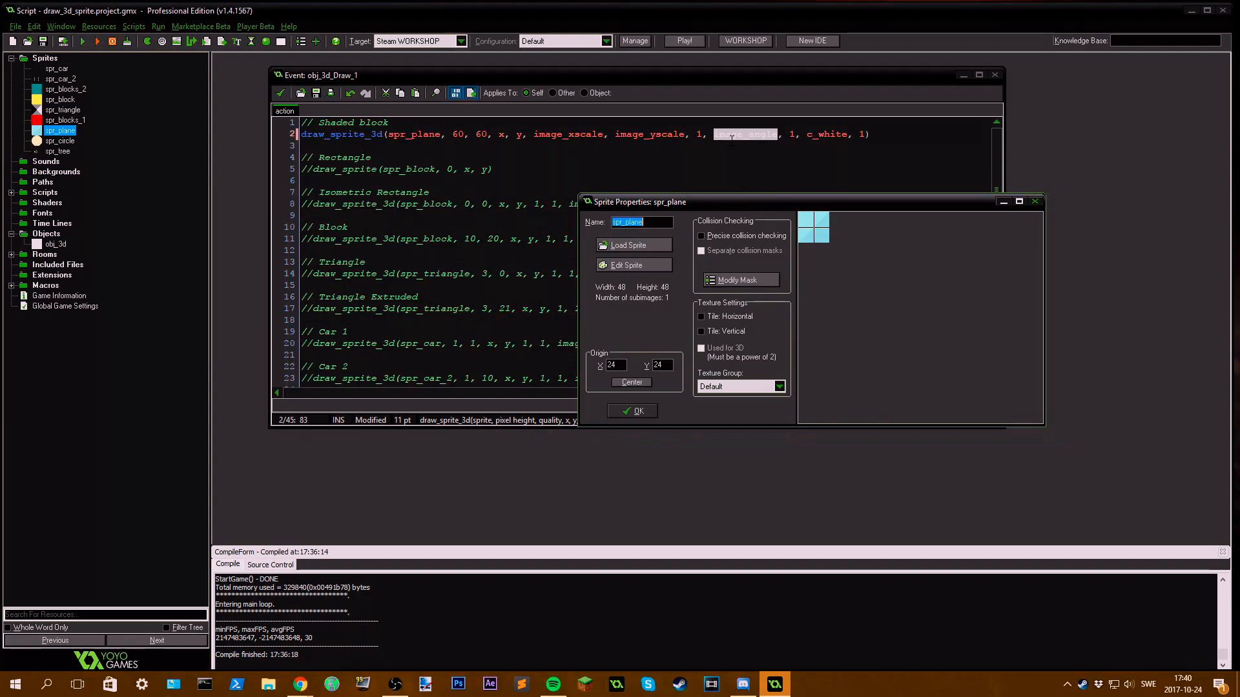
{"action": "mouse_move", "coordinate": [762, 143]}
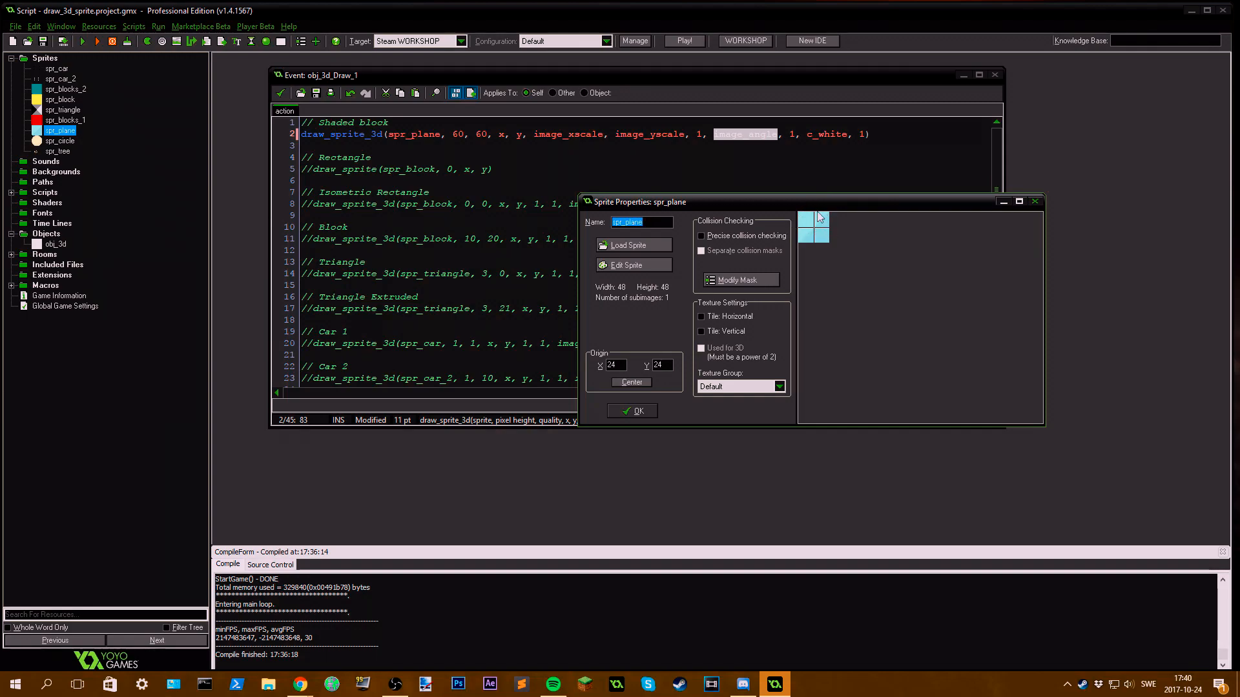
{"action": "mouse_move", "coordinate": [837, 227]}
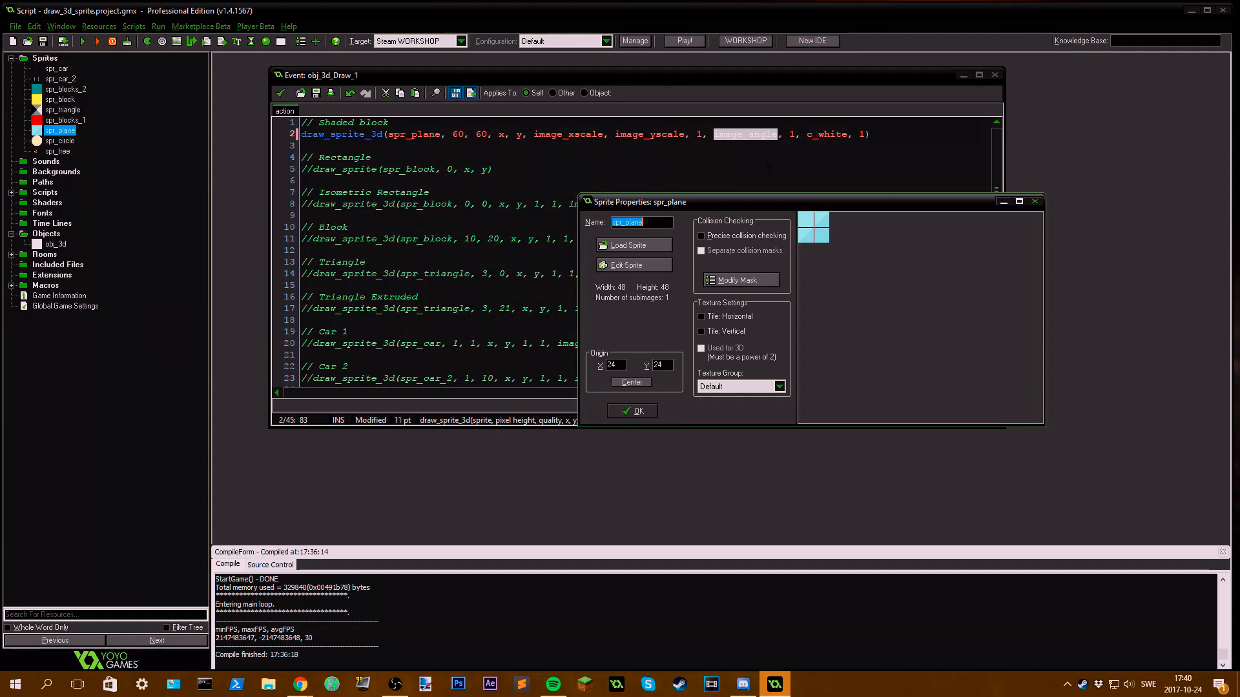
{"action": "mouse_move", "coordinate": [833, 211]}
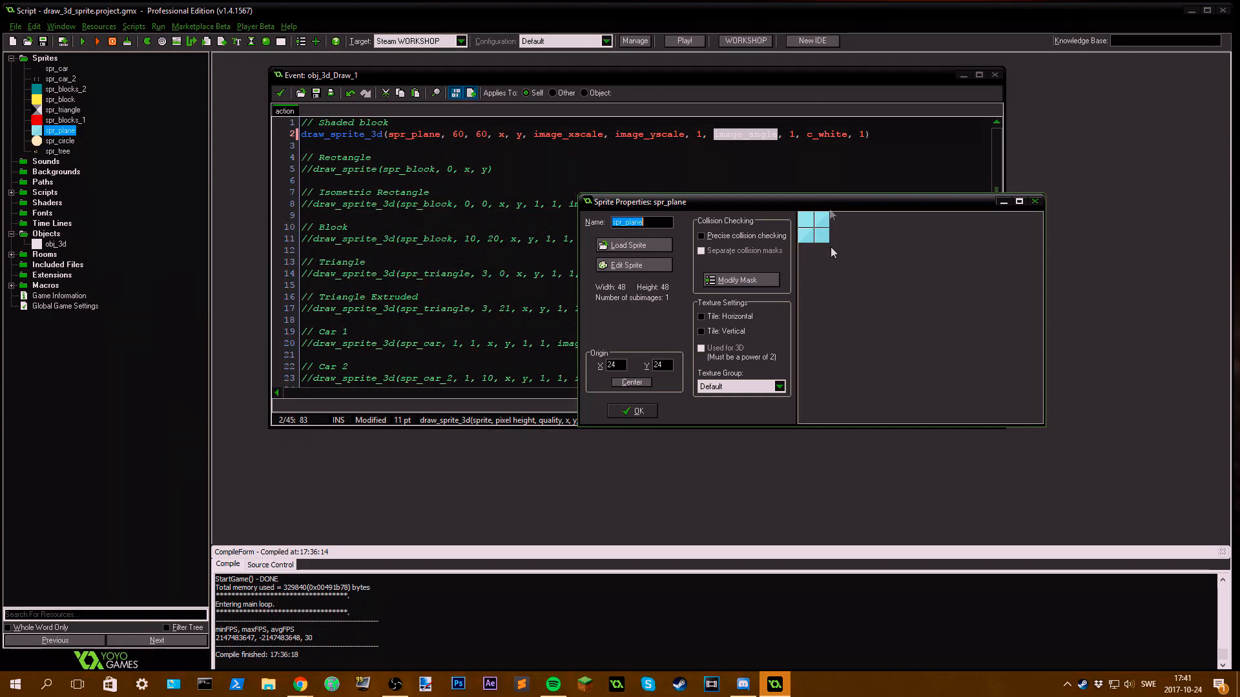
{"action": "left_click", "coordinate": [636, 411]}
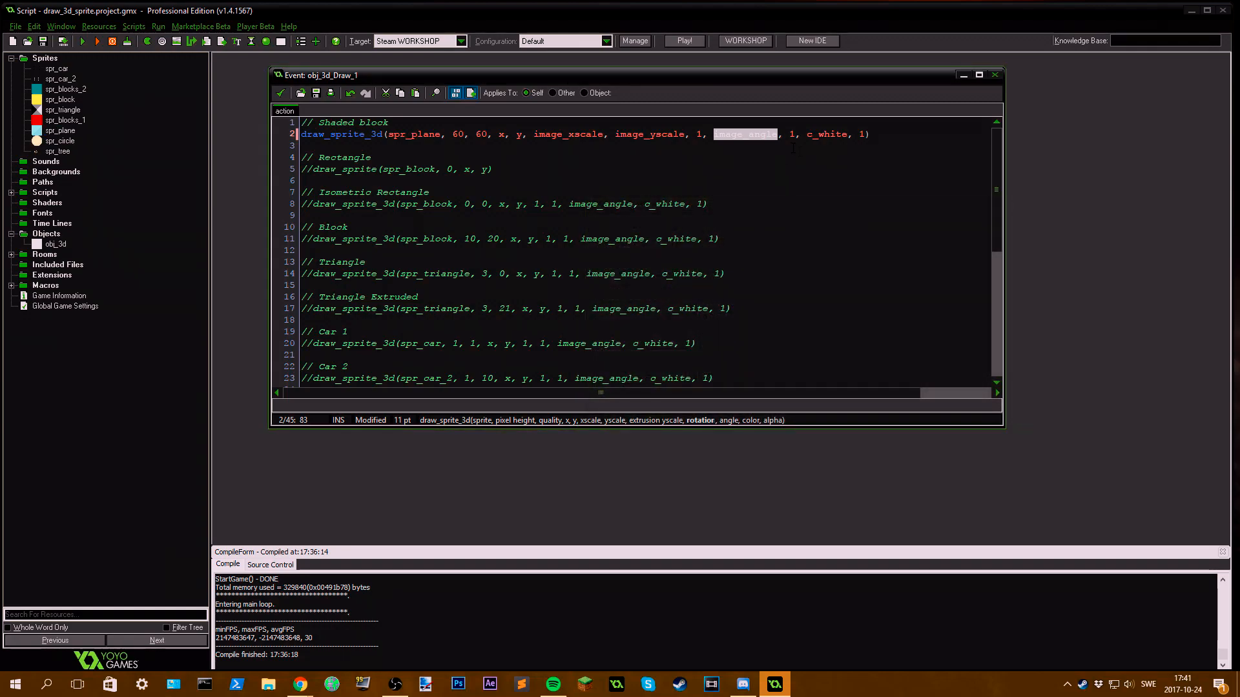
Step: Replace the shaded block's c_white colour argument with image_blend
{"action": "left_click", "coordinate": [793, 133]}
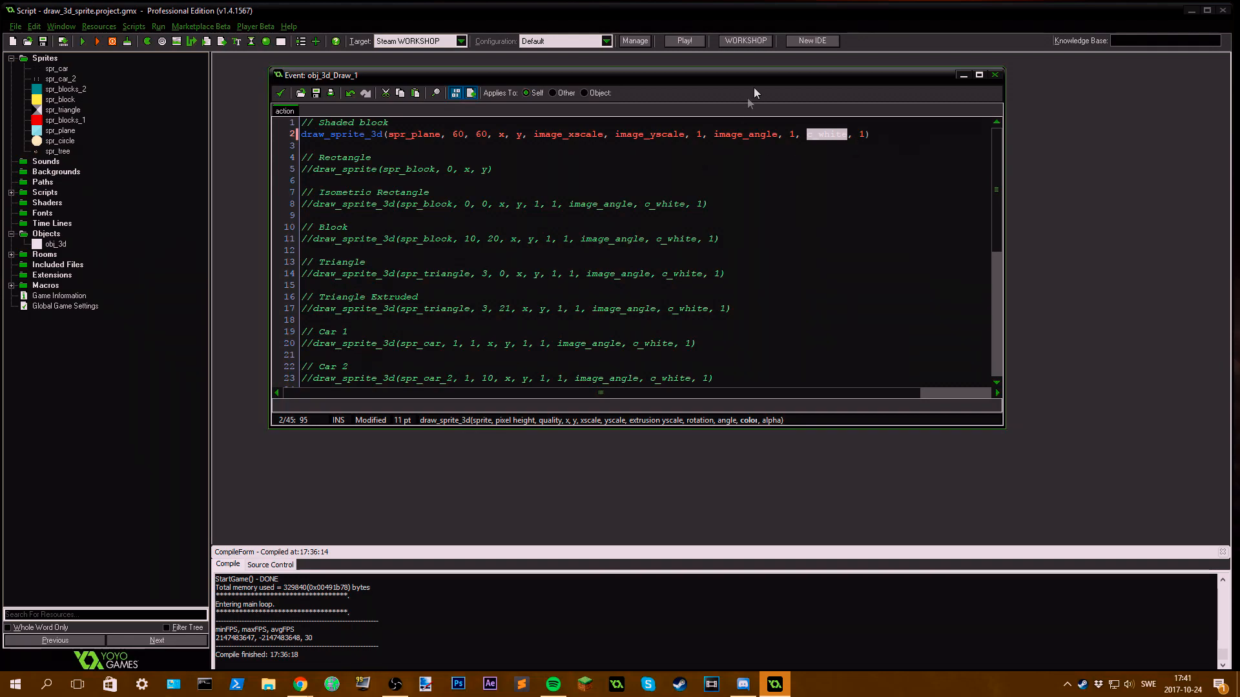
{"action": "mouse_move", "coordinate": [852, 149]}
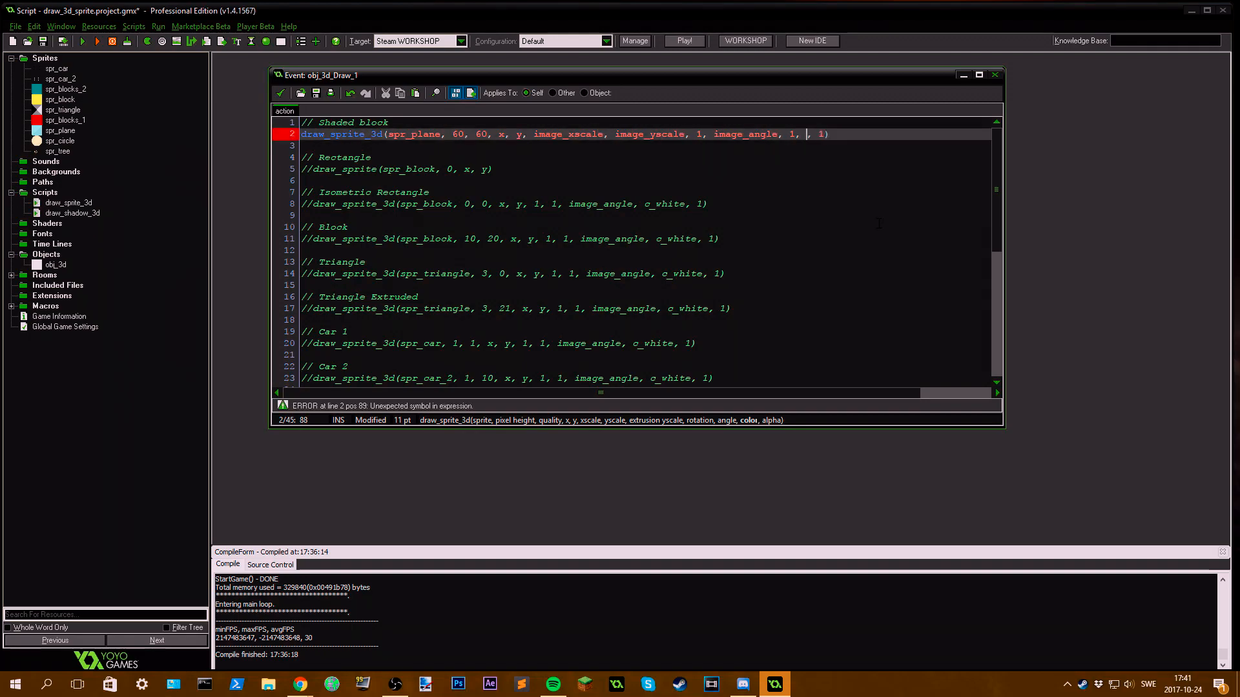
{"action": "type", "text": "image_"}
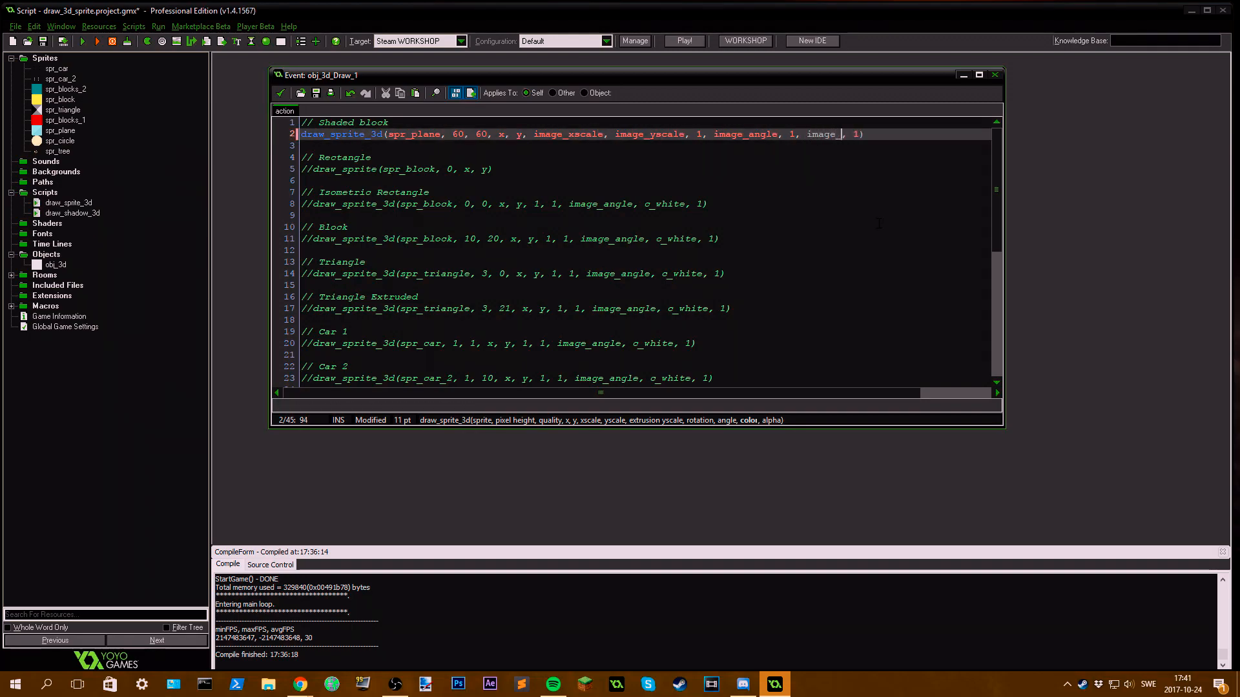
{"action": "type", "text": "ble"}
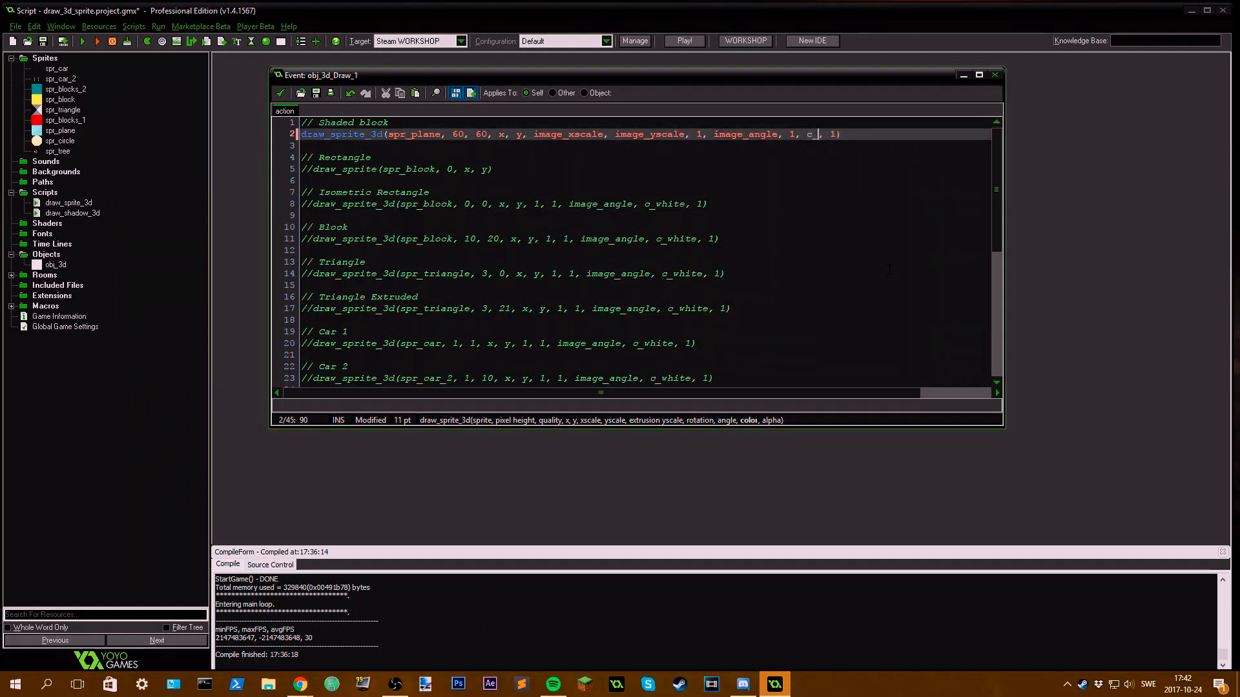
{"action": "type", "text": "image_blend"}
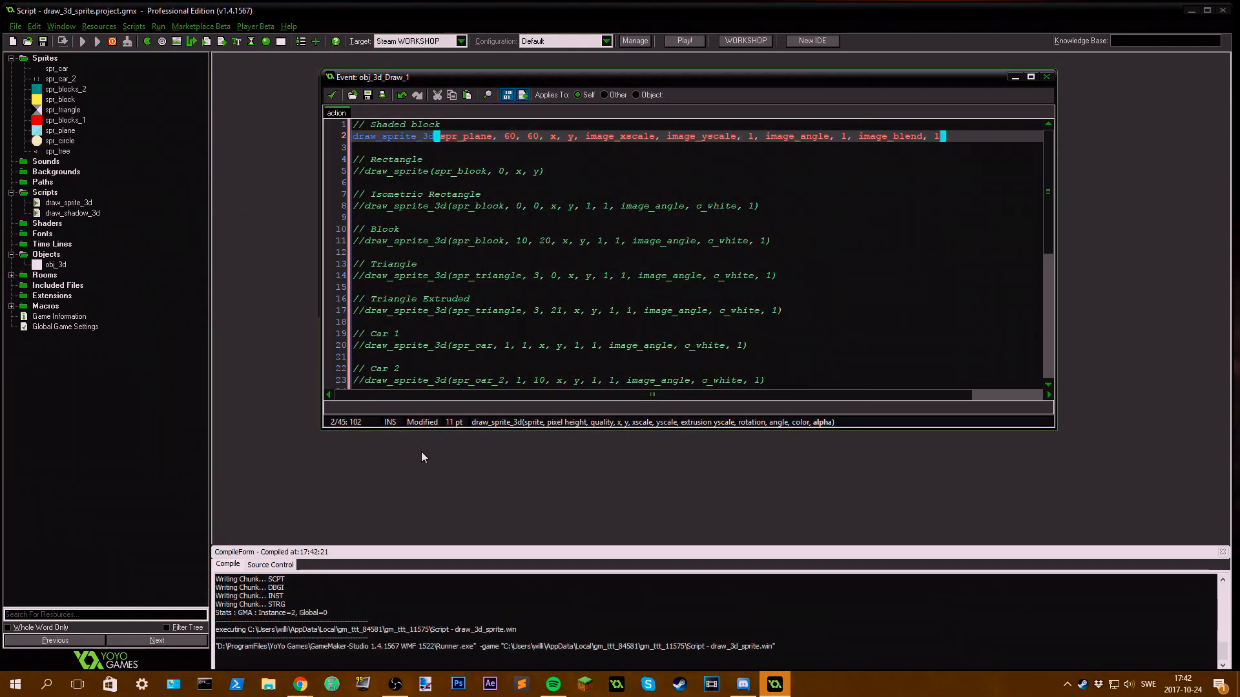
Step: Run the game to see the plane drawn as a tall light-blue extruded block
{"action": "left_click", "coordinate": [683, 40]}
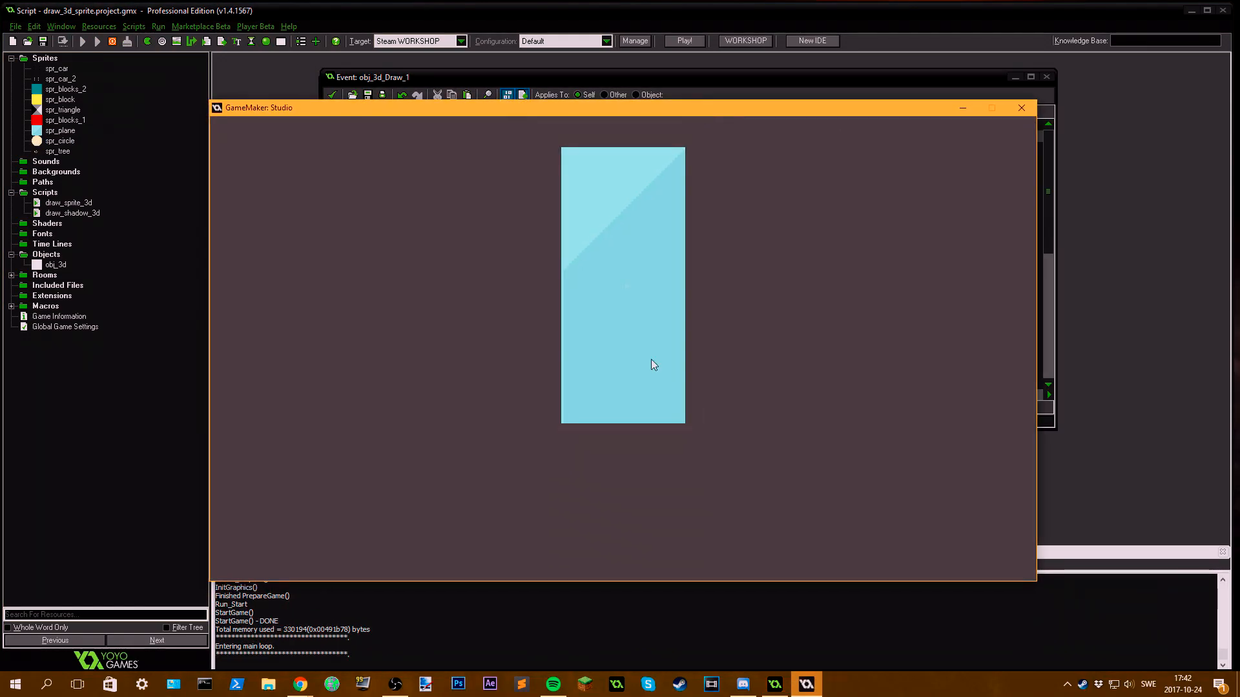
{"action": "mouse_move", "coordinate": [597, 268]}
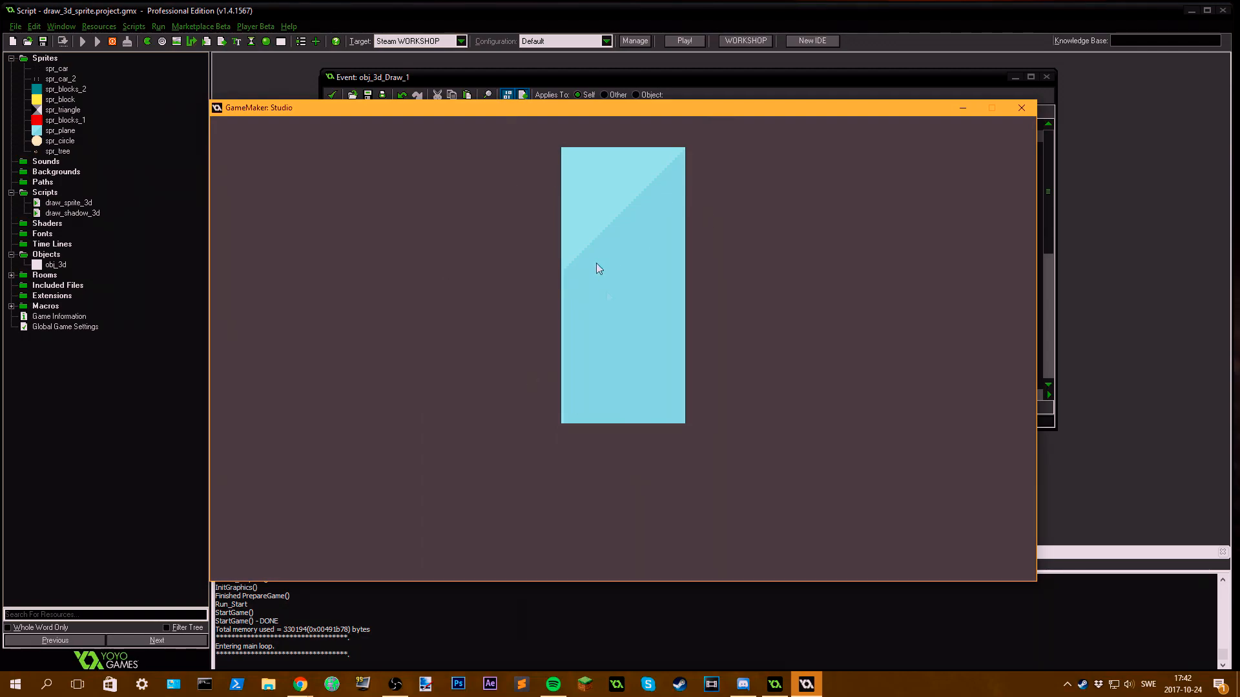
{"action": "mouse_move", "coordinate": [795, 400]}
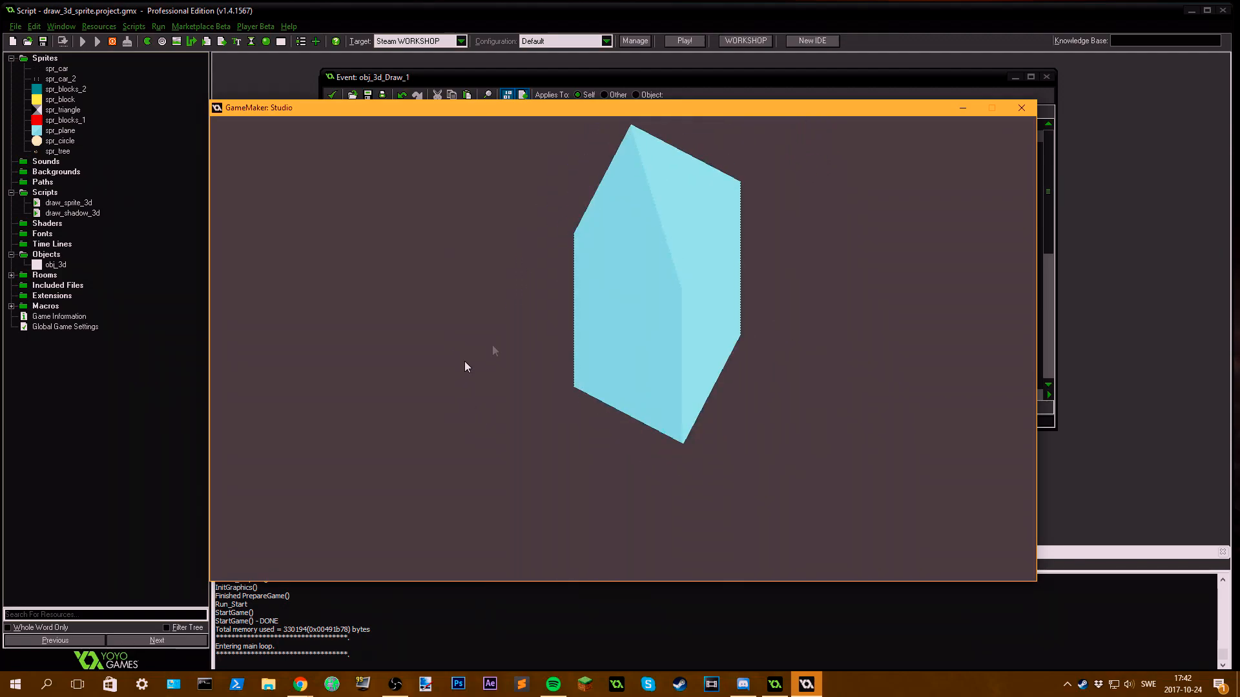
{"action": "mouse_move", "coordinate": [745, 244]}
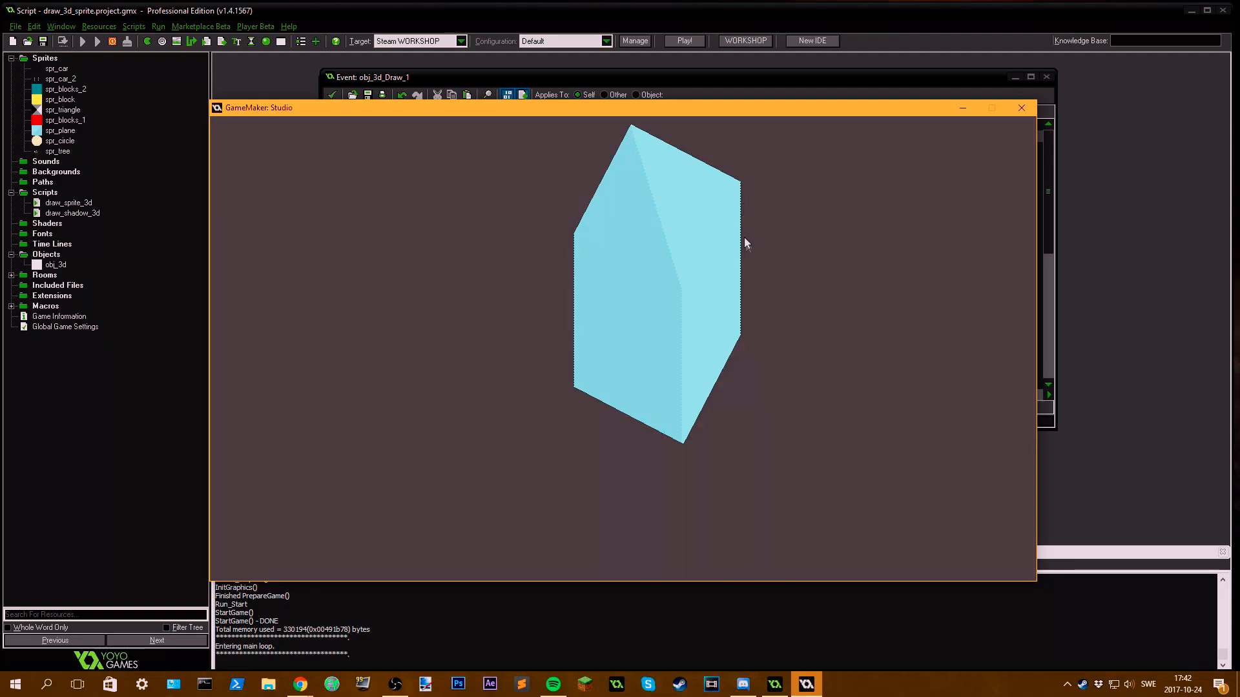
{"action": "mouse_move", "coordinate": [748, 308]}
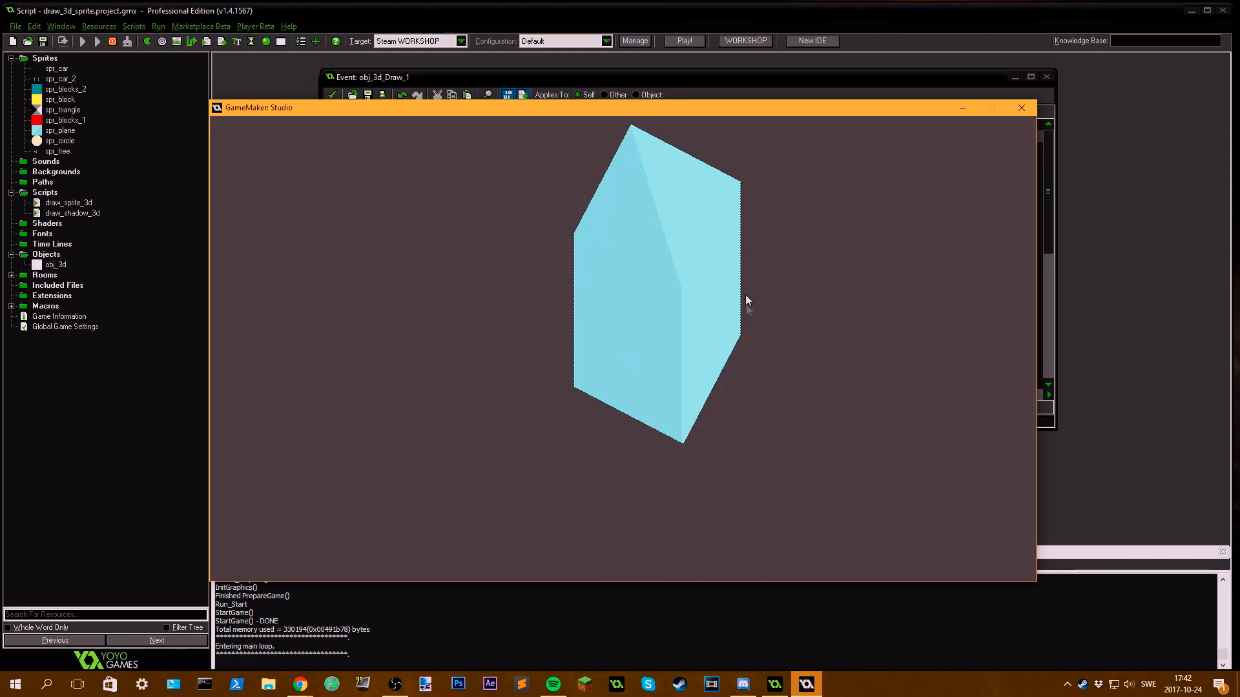
{"action": "mouse_move", "coordinate": [758, 282]}
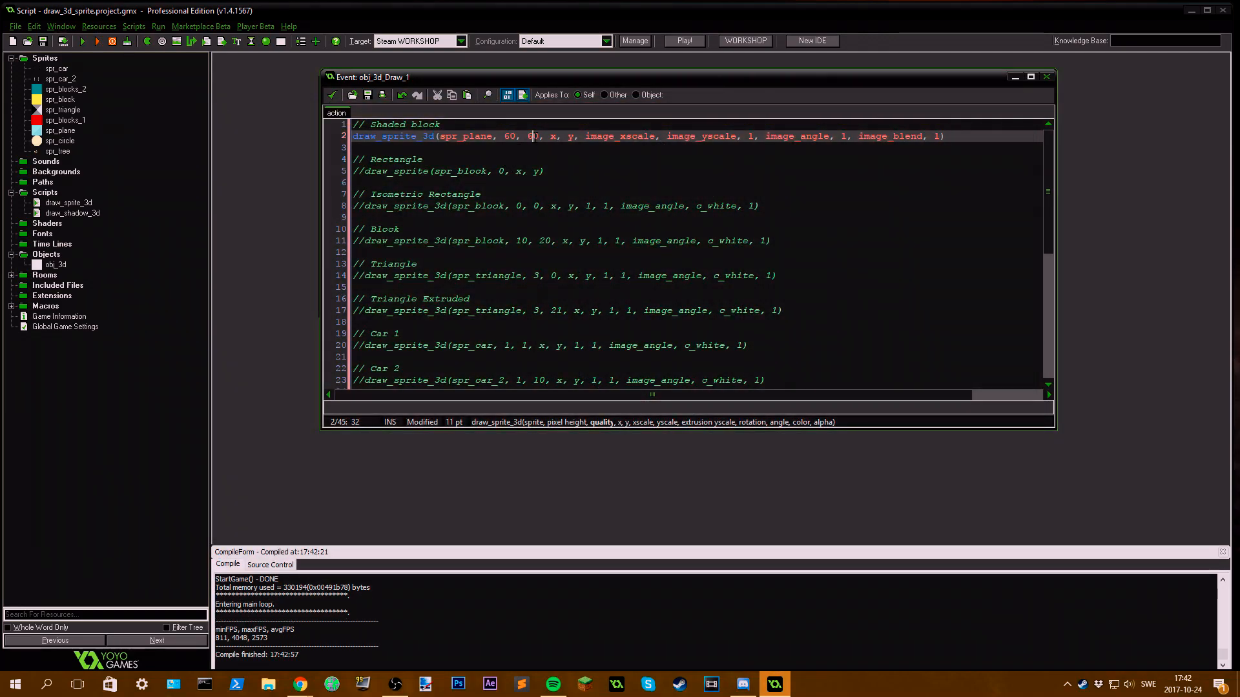
Step: Set the plane's pixel height 5, quality 2 and extrusion 5, running and closing the game after each change
{"action": "type", "text": "0"}
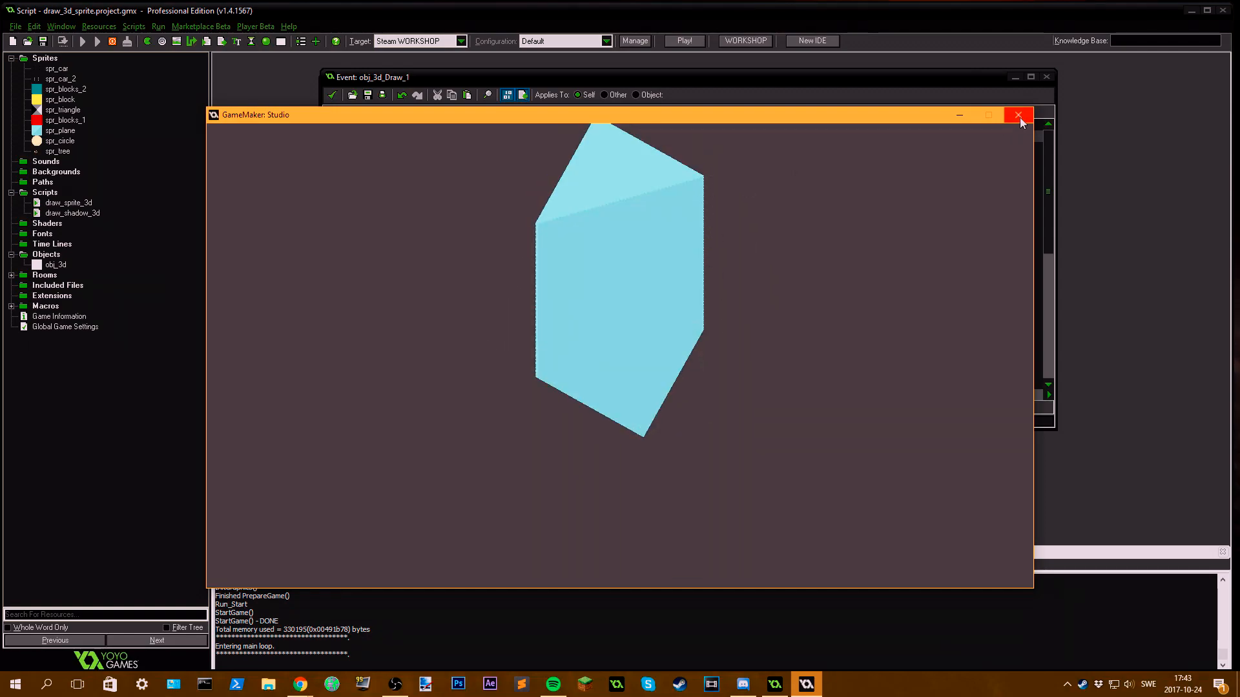
{"action": "left_click", "coordinate": [1019, 115]}
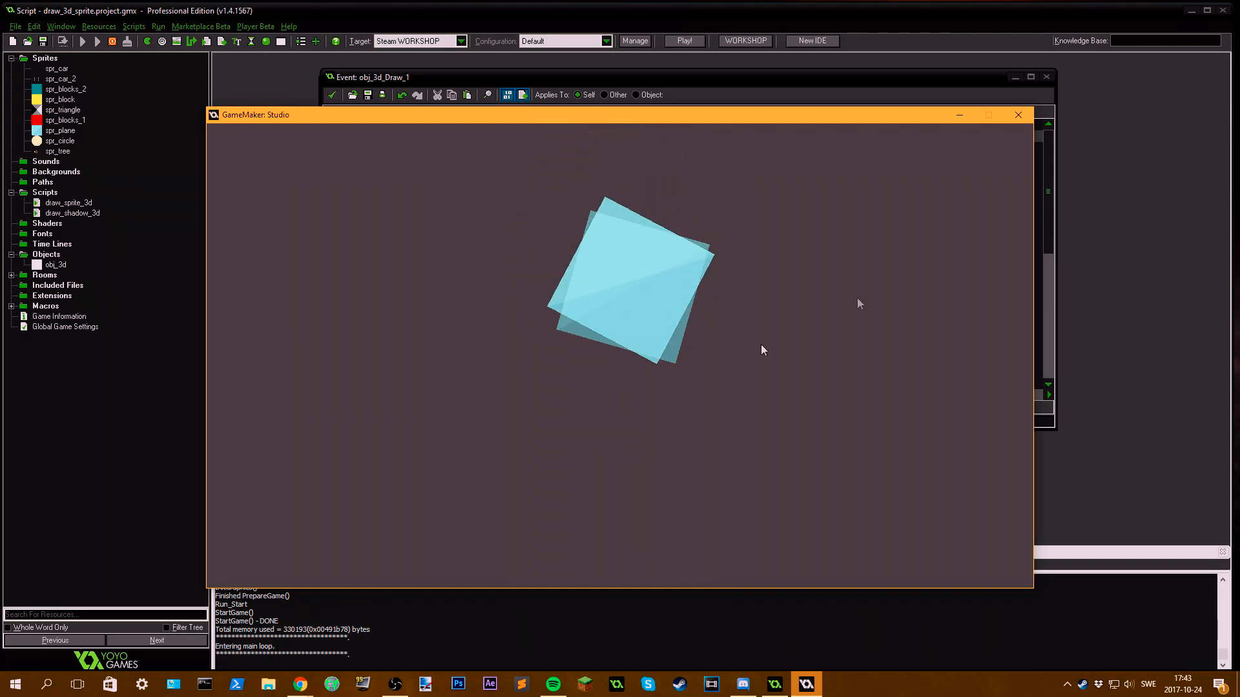
{"action": "left_click", "coordinate": [1019, 115]}
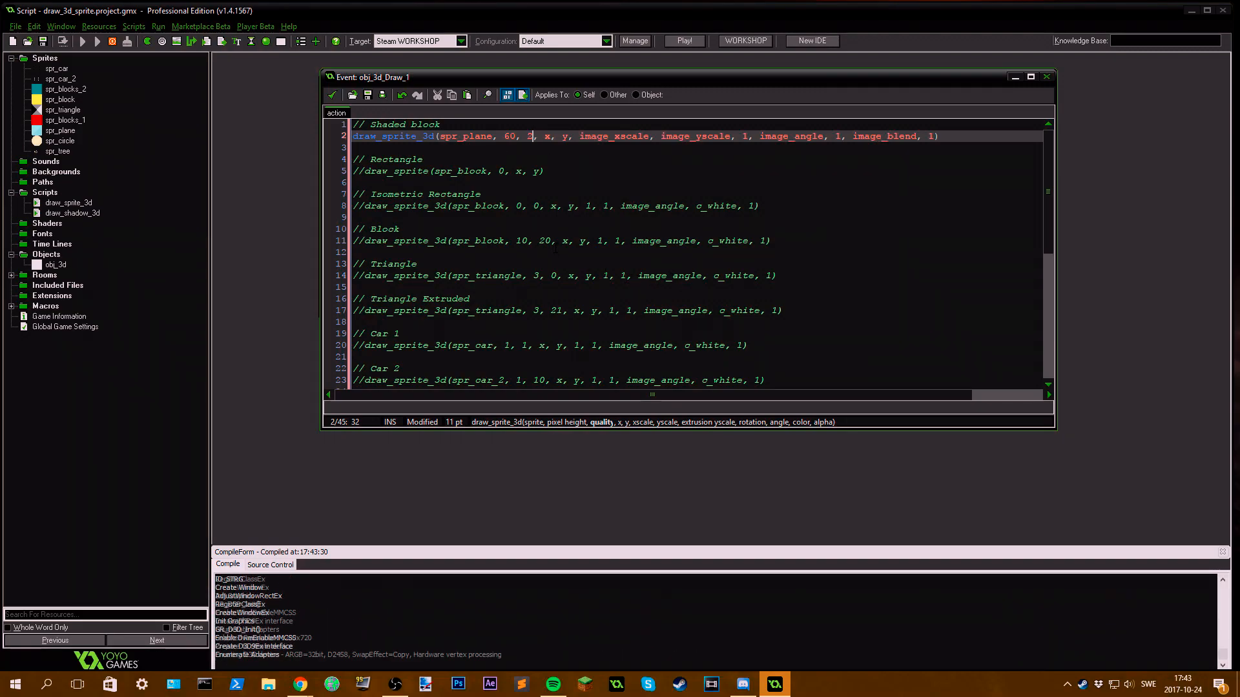
{"action": "left_click", "coordinate": [682, 40]}
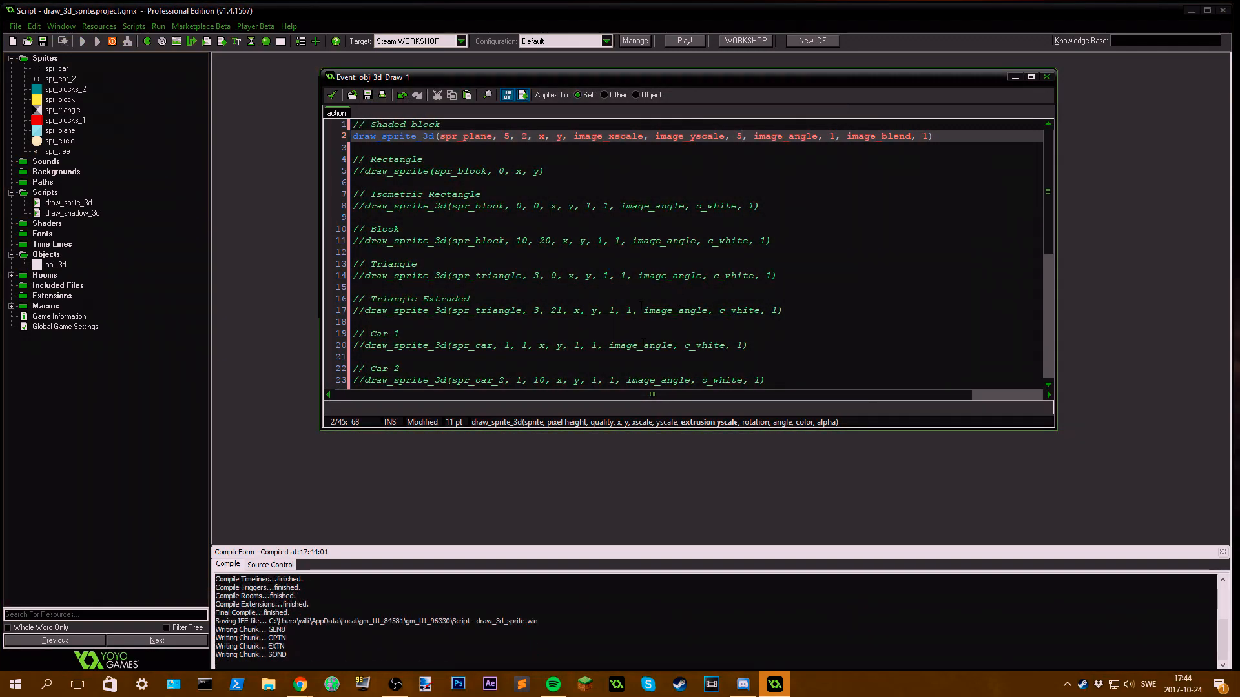
{"action": "left_click", "coordinate": [684, 40]}
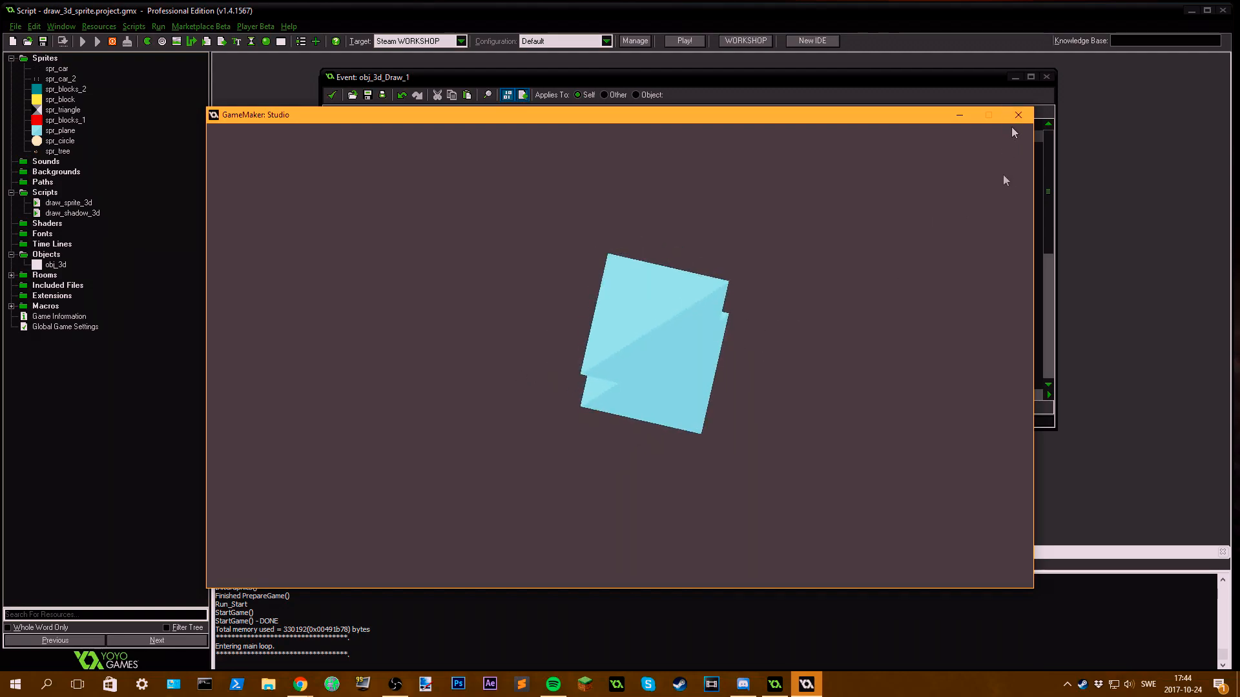
{"action": "left_click", "coordinate": [1017, 115]}
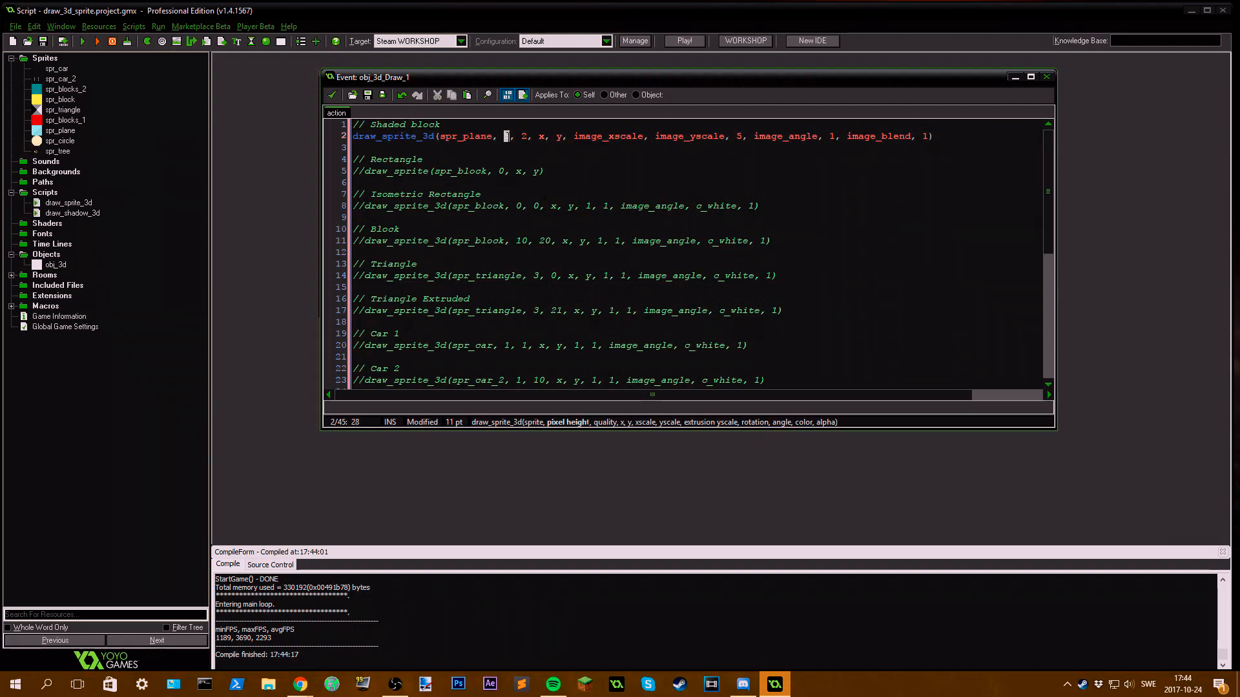
{"action": "type", "text": "5"}
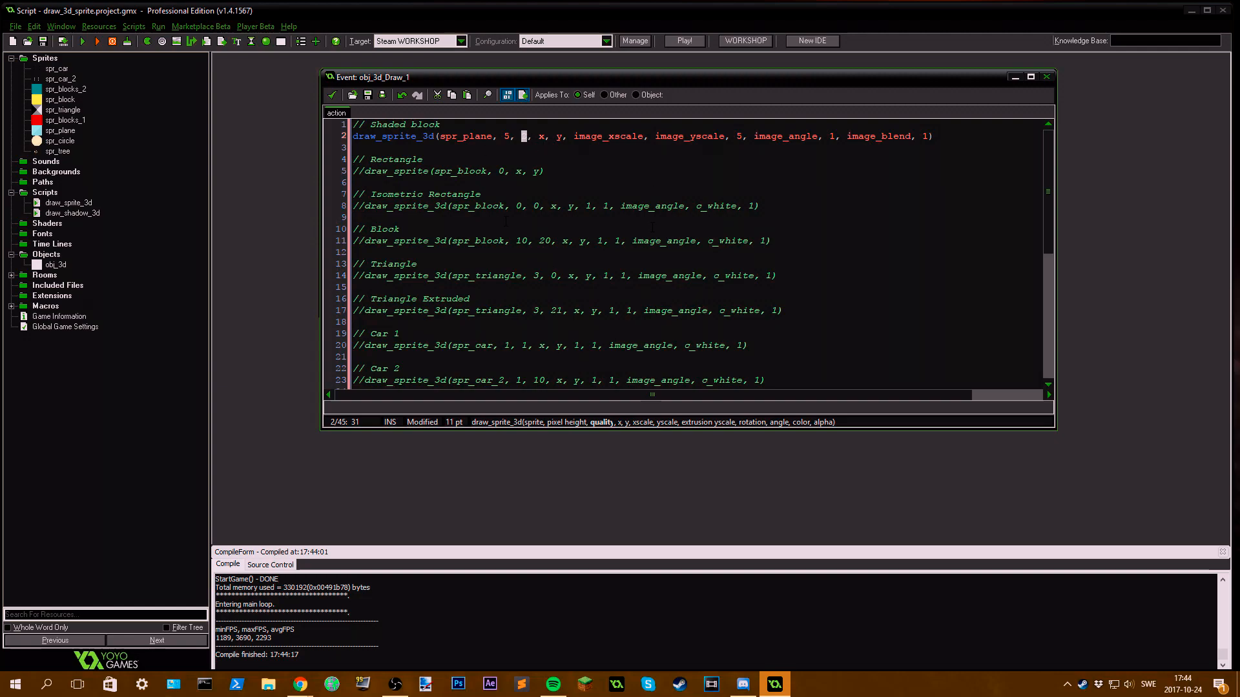
{"action": "type", "text": "2"}
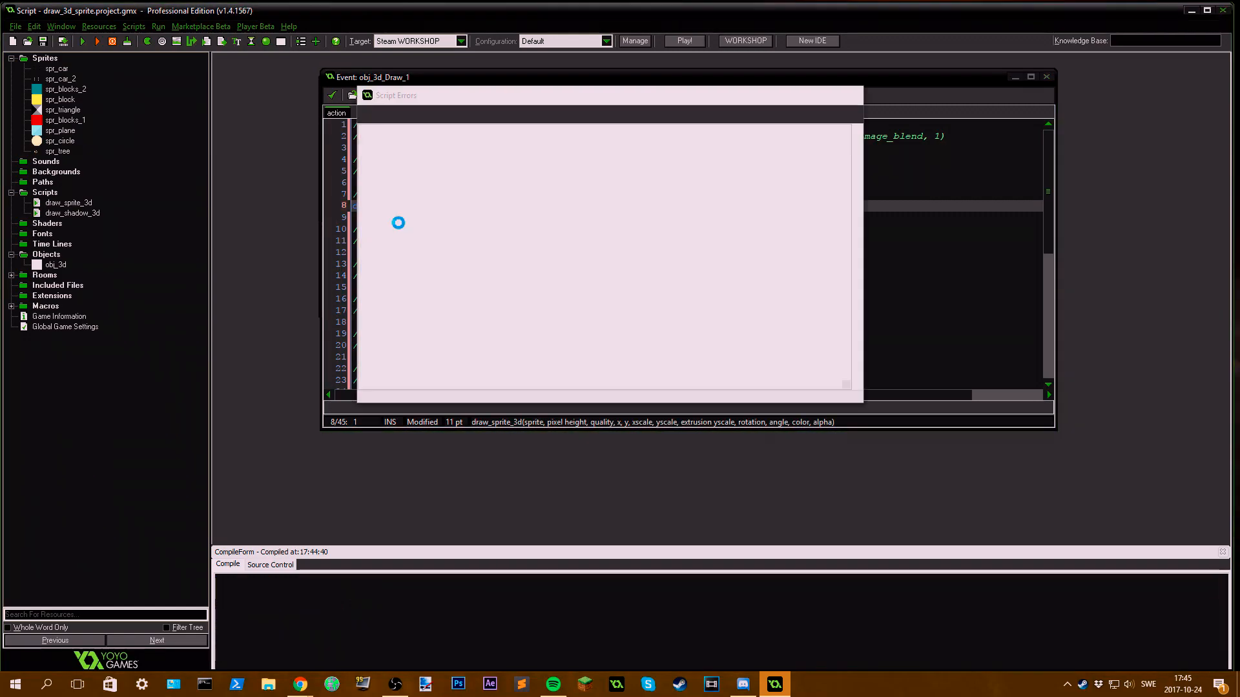
Step: Draw the yellow spr_block instead of the plane, check spr_block's properties, then switch to the spr_triangle call
{"action": "left_click", "coordinate": [81, 40]}
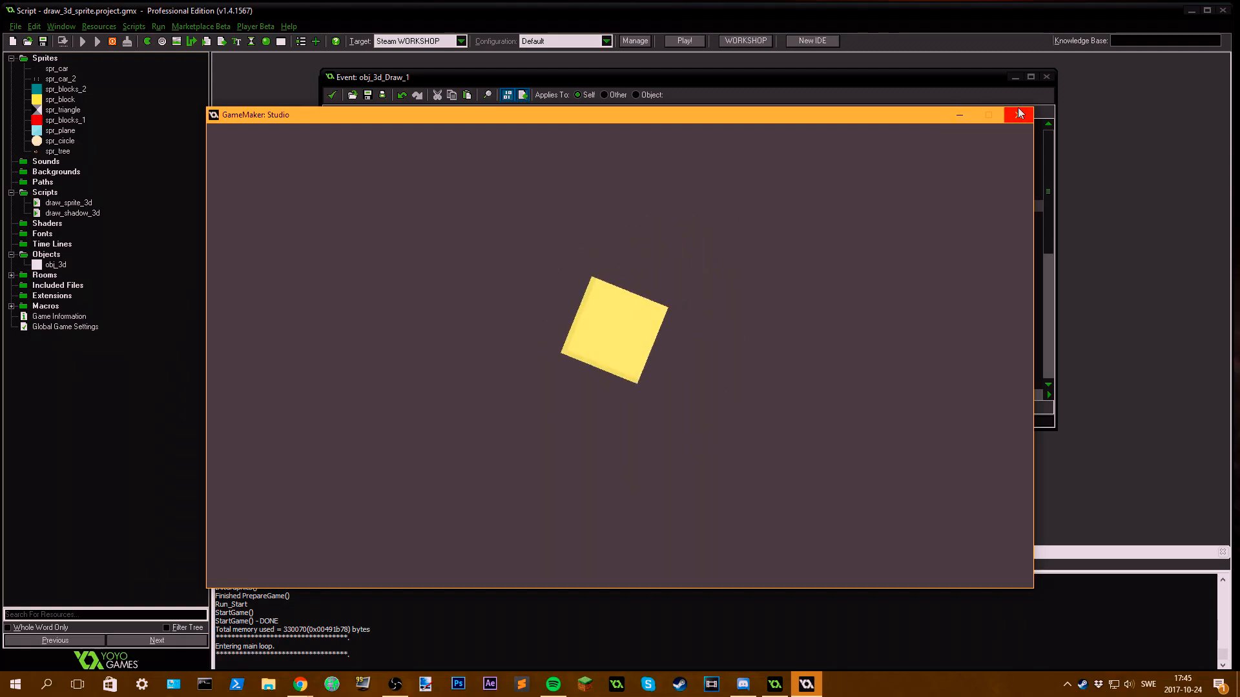
{"action": "left_click", "coordinate": [1019, 115]}
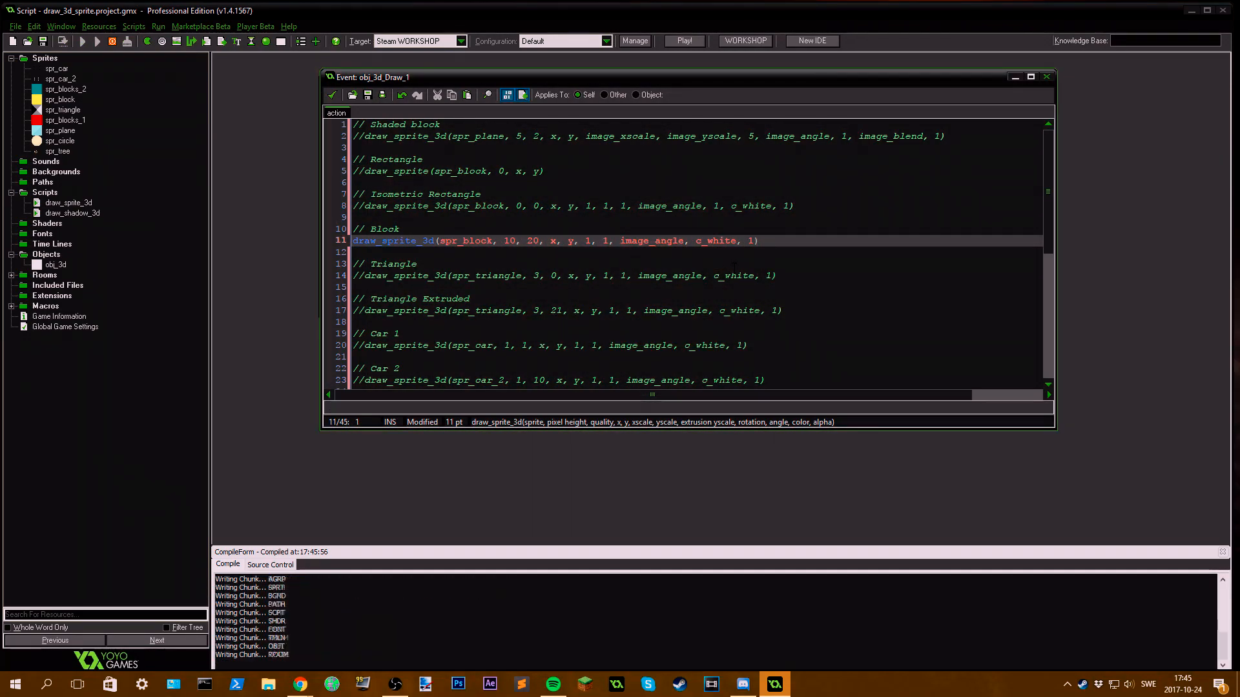
{"action": "left_click", "coordinate": [683, 40]}
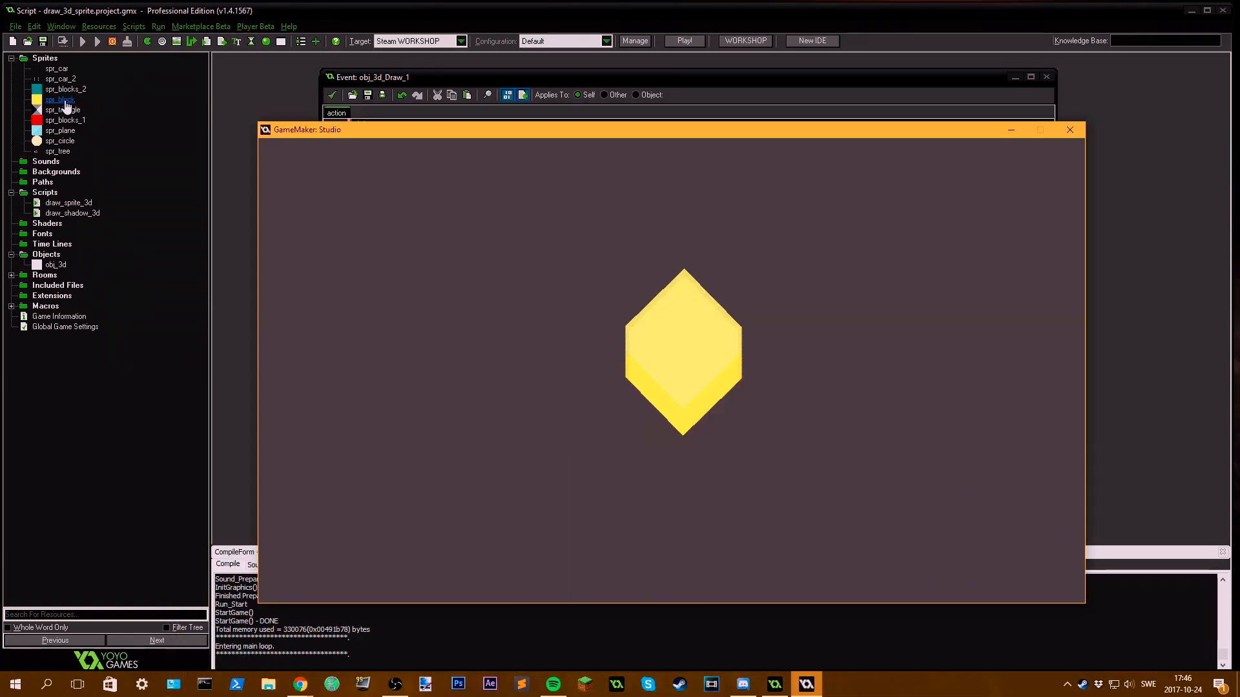
{"action": "double_click", "coordinate": [57, 99]}
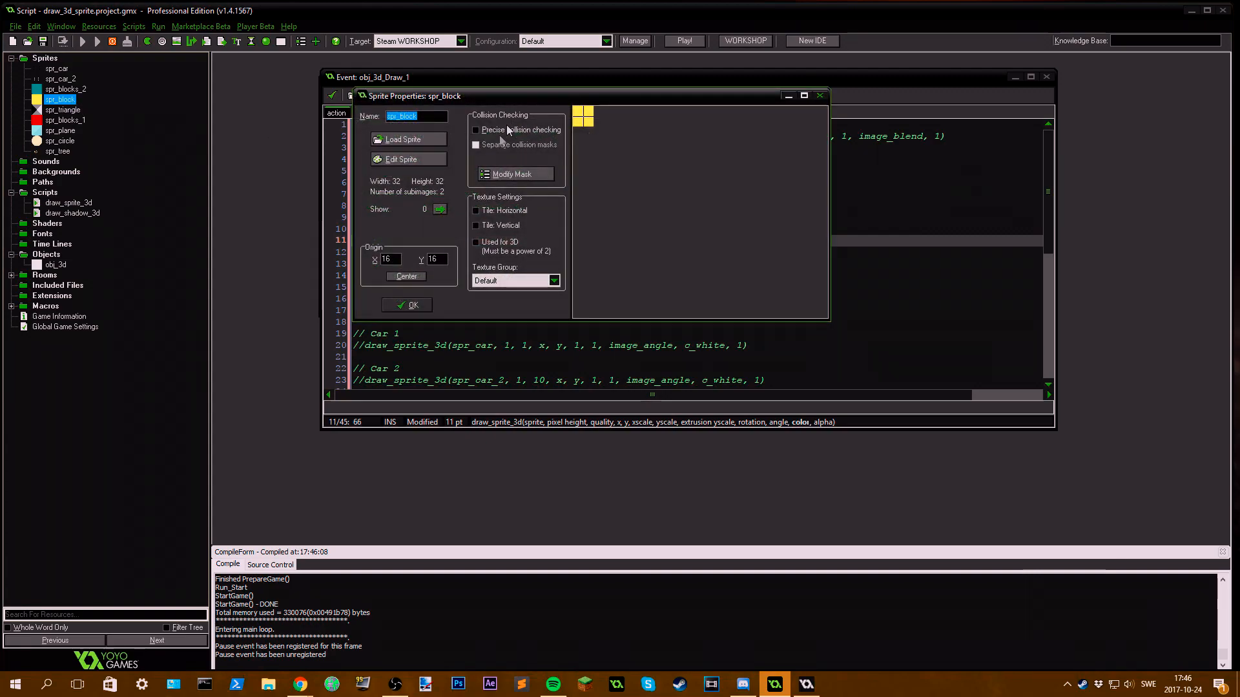
{"action": "left_click", "coordinate": [402, 159]}
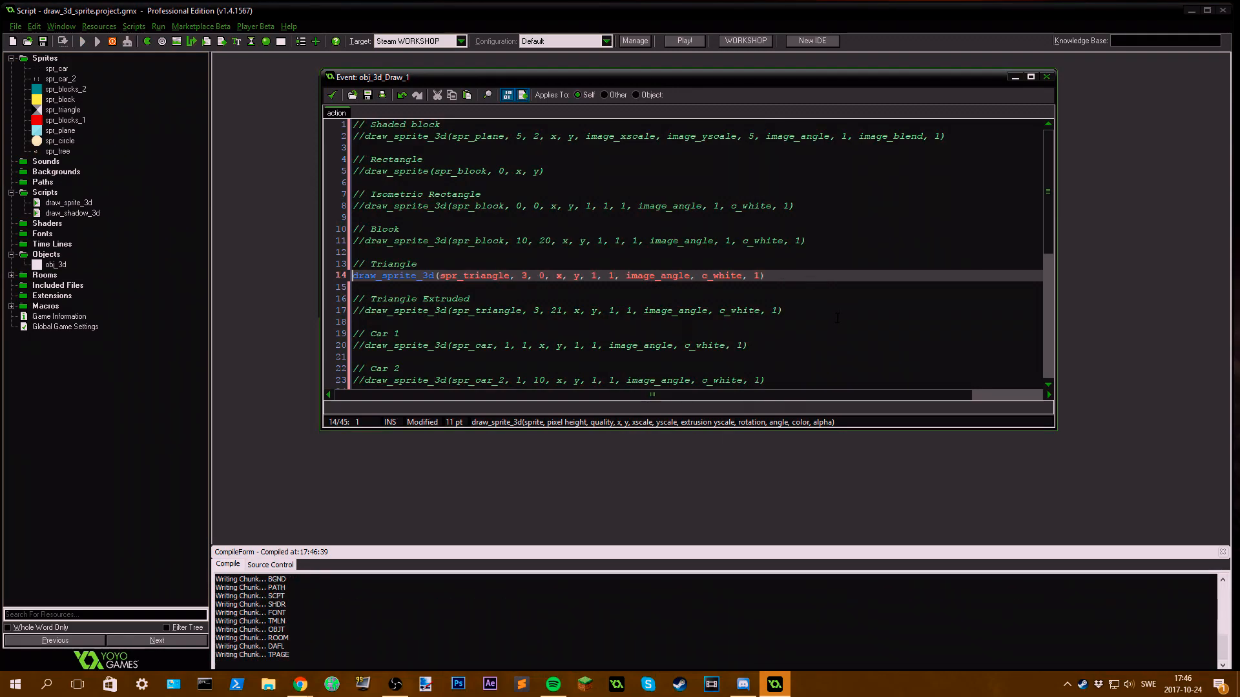
Step: Change the triangle call's quality from 5 to 50 and run the game to see the stepped pyramid
{"action": "left_click", "coordinate": [682, 40]}
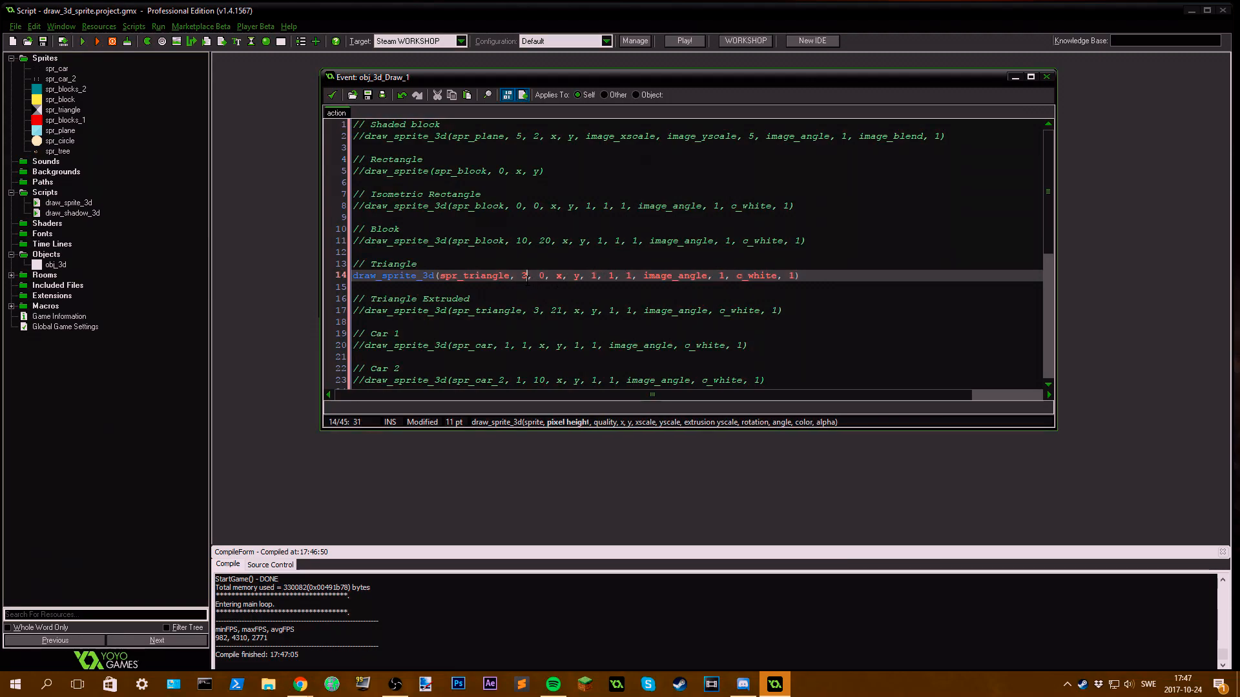
{"action": "type", "text": "3"}
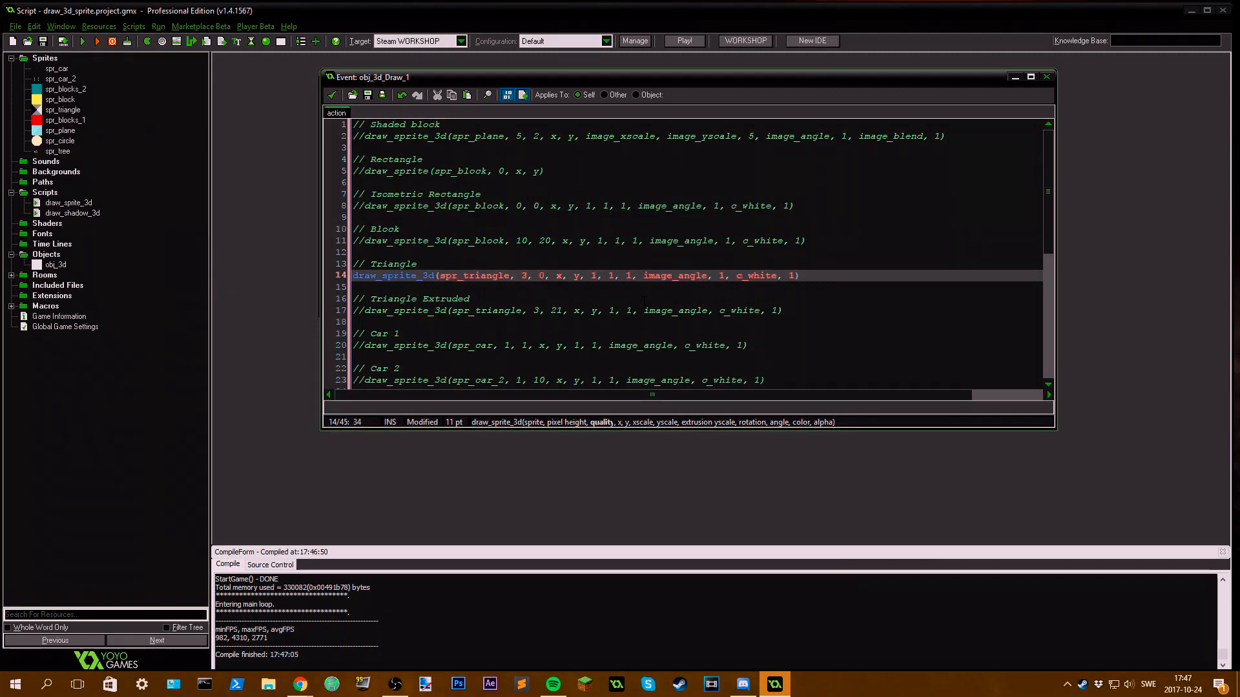
{"action": "type", "text": "5"}
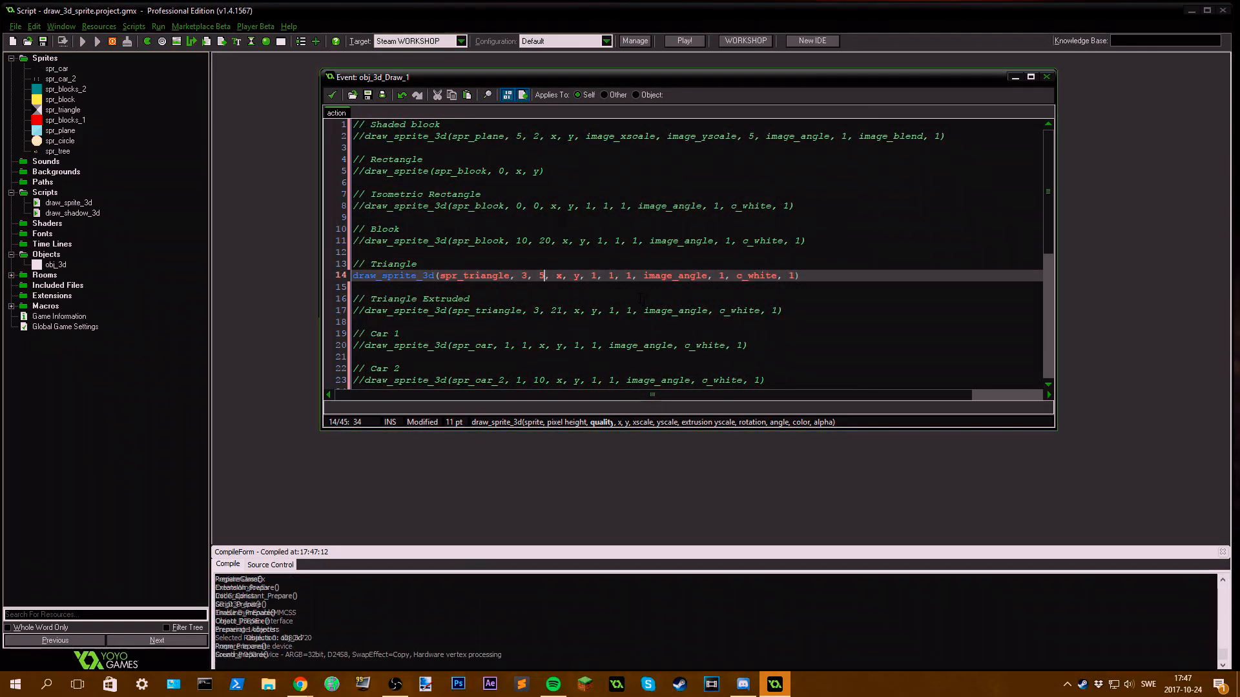
{"action": "left_click", "coordinate": [683, 40]}
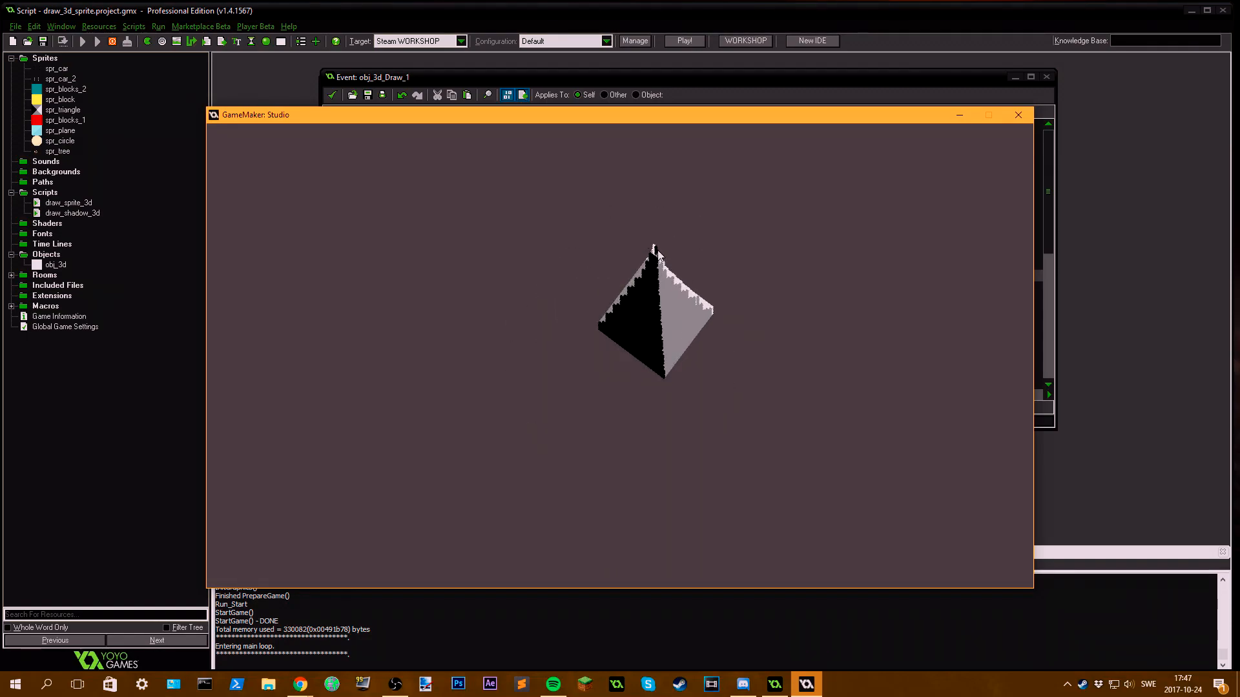
{"action": "left_click", "coordinate": [1018, 115]}
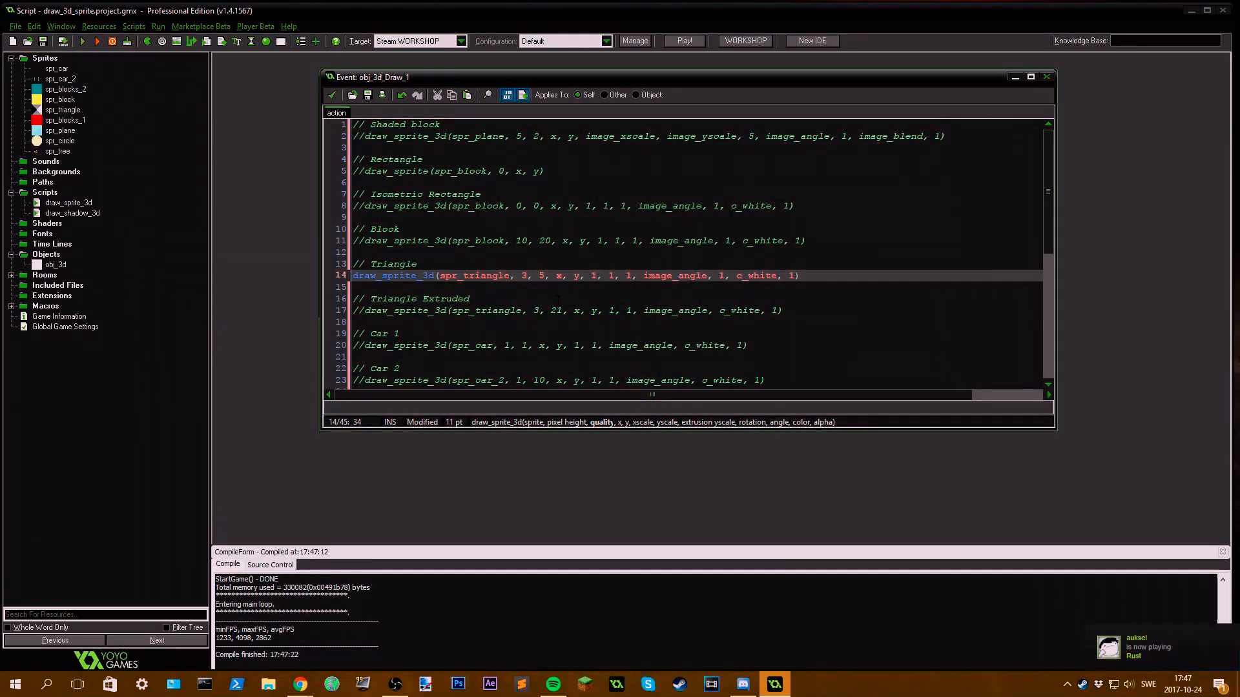
{"action": "type", "text": "0"}
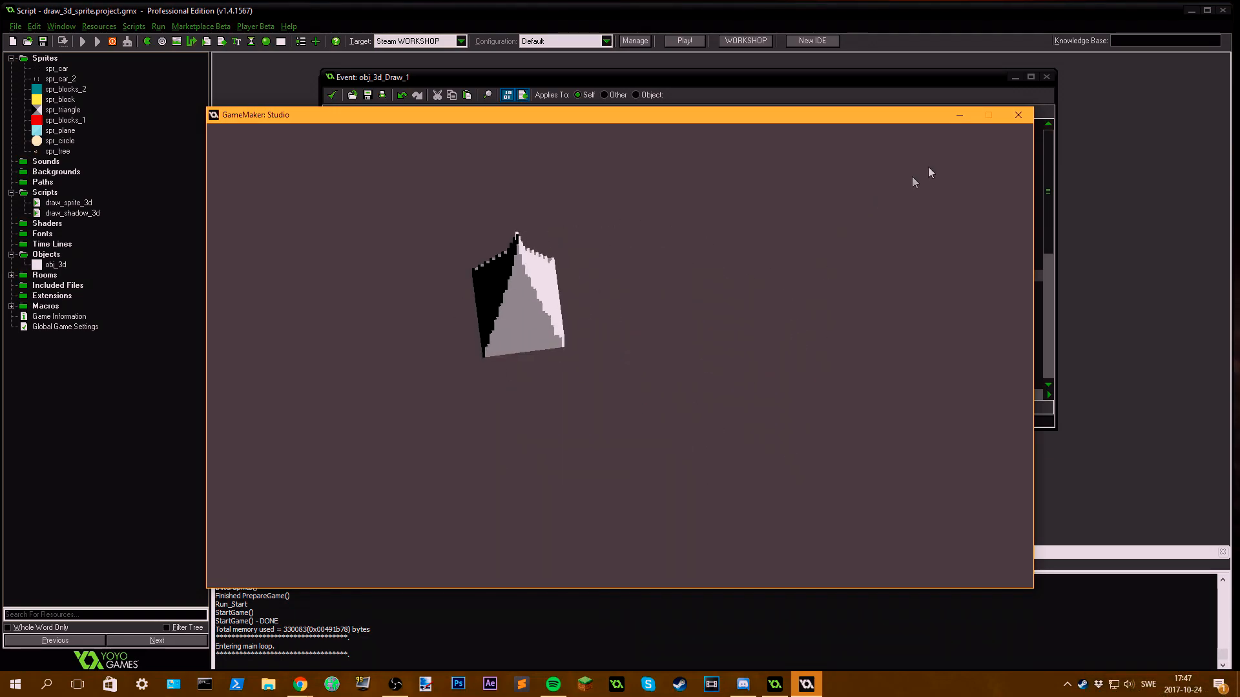
{"action": "left_click", "coordinate": [1018, 115]}
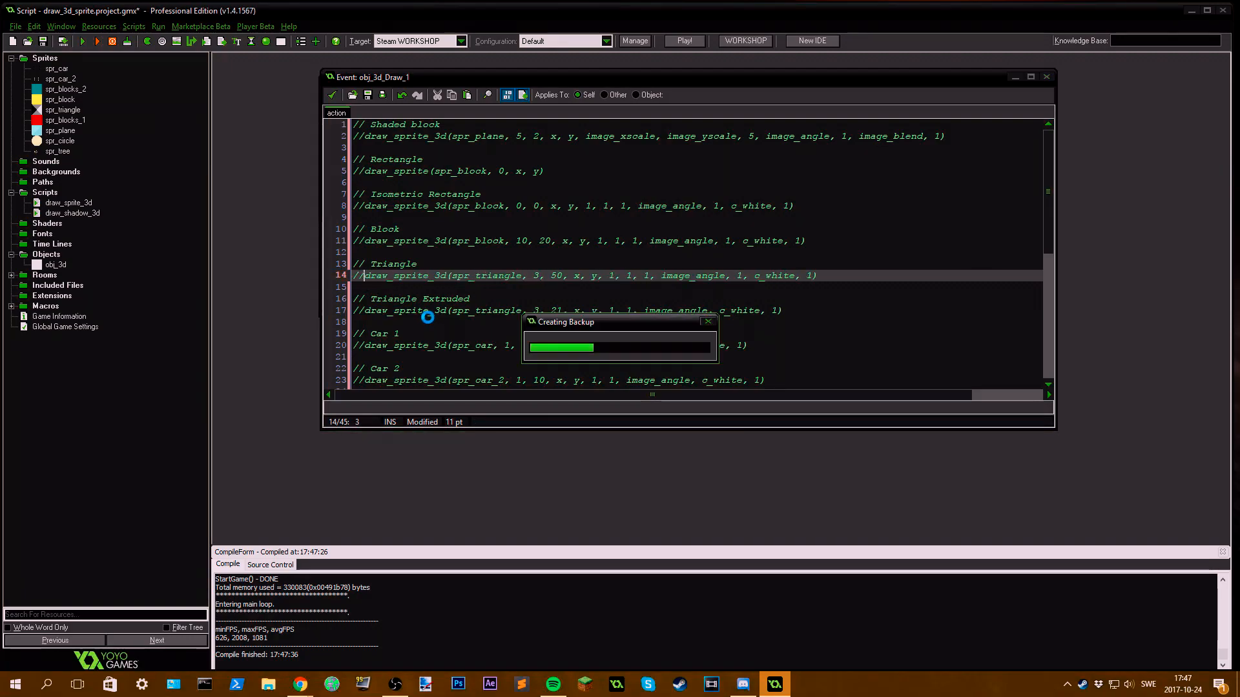
{"action": "double_click", "coordinate": [62, 108]}
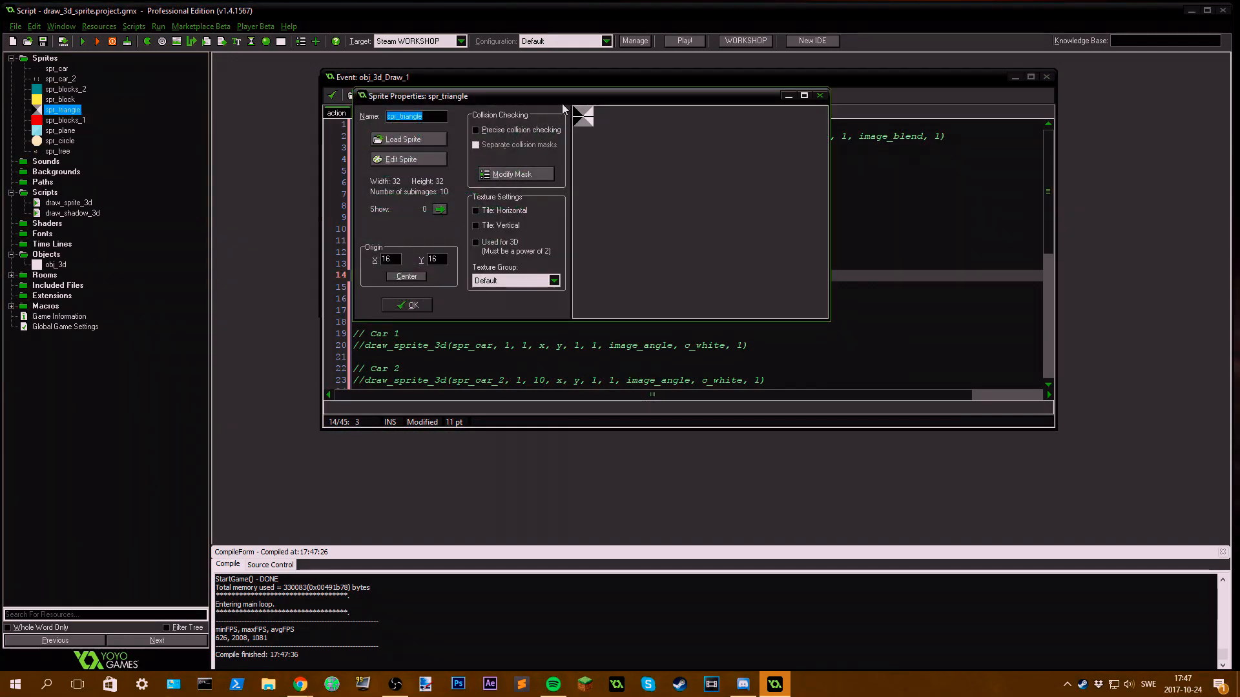
{"action": "left_click", "coordinate": [407, 158]}
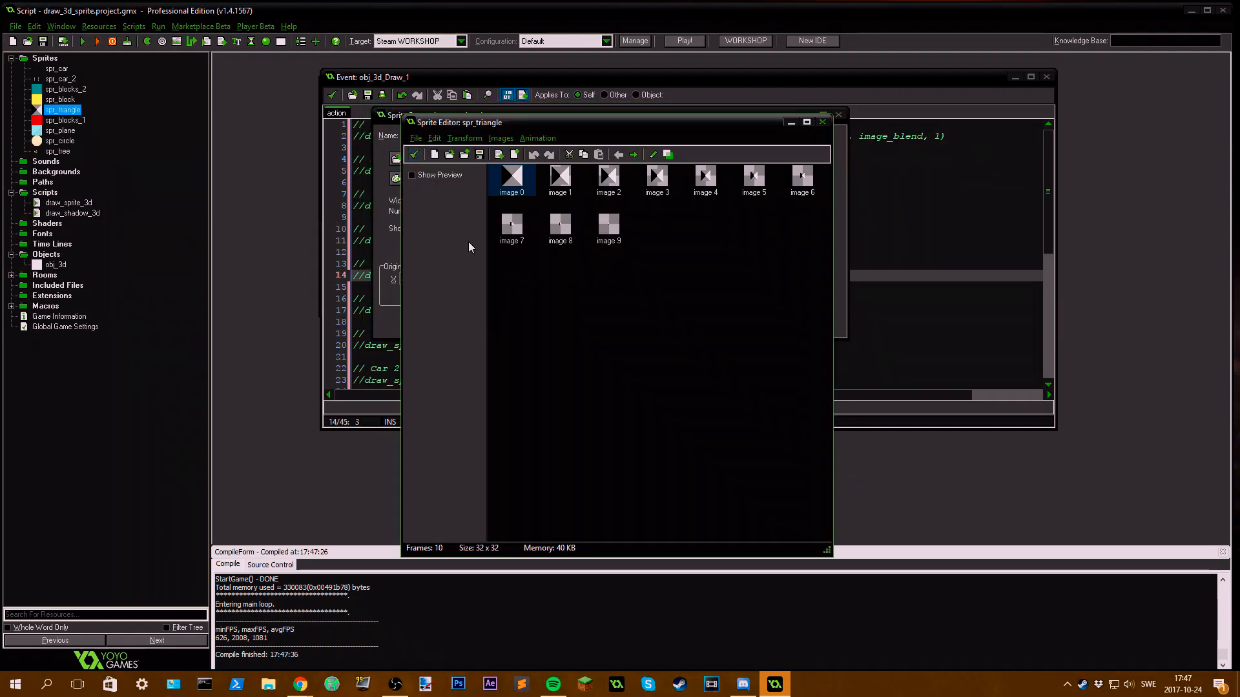
{"action": "left_click", "coordinate": [559, 177]}
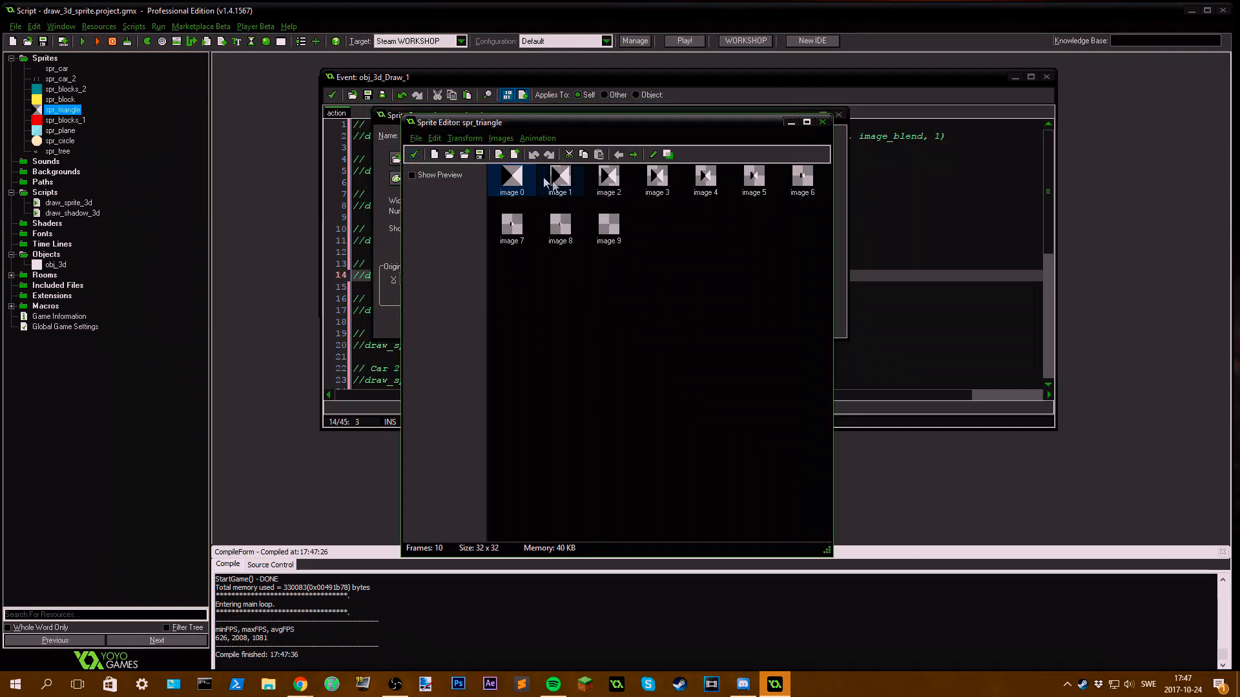
{"action": "double_click", "coordinate": [559, 179]}
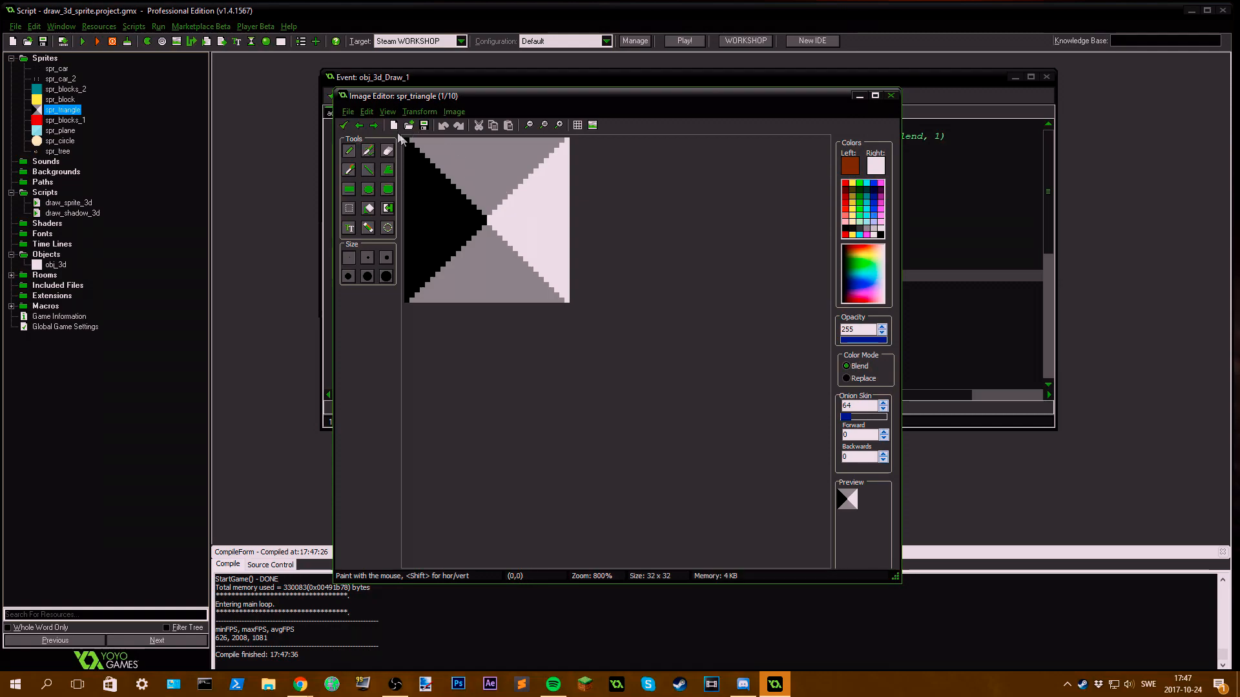
{"action": "left_click", "coordinate": [372, 126]}
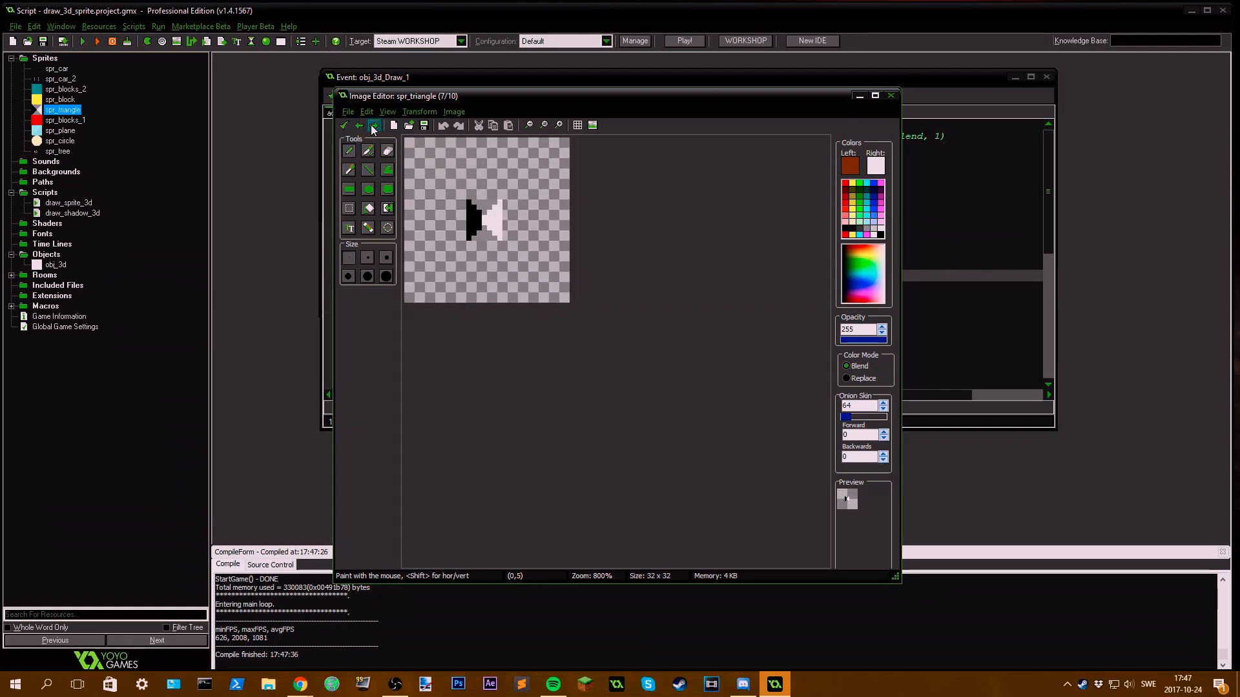
{"action": "left_click", "coordinate": [372, 126]}
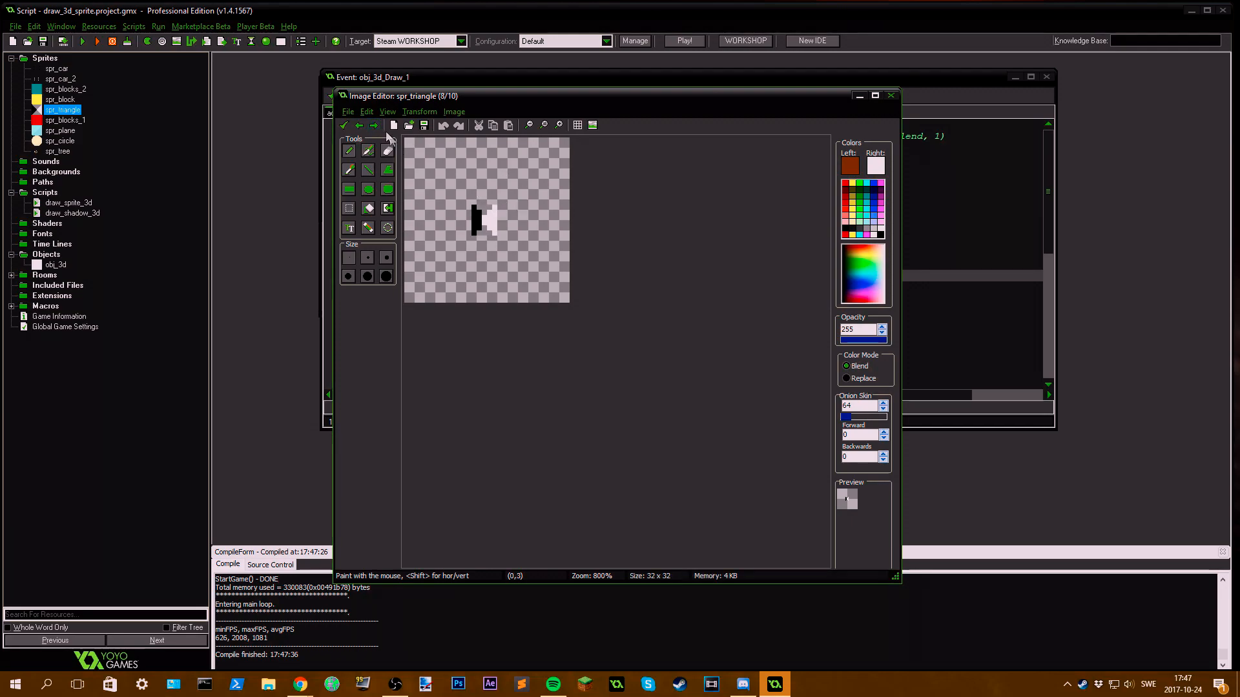
{"action": "left_click", "coordinate": [372, 125]}
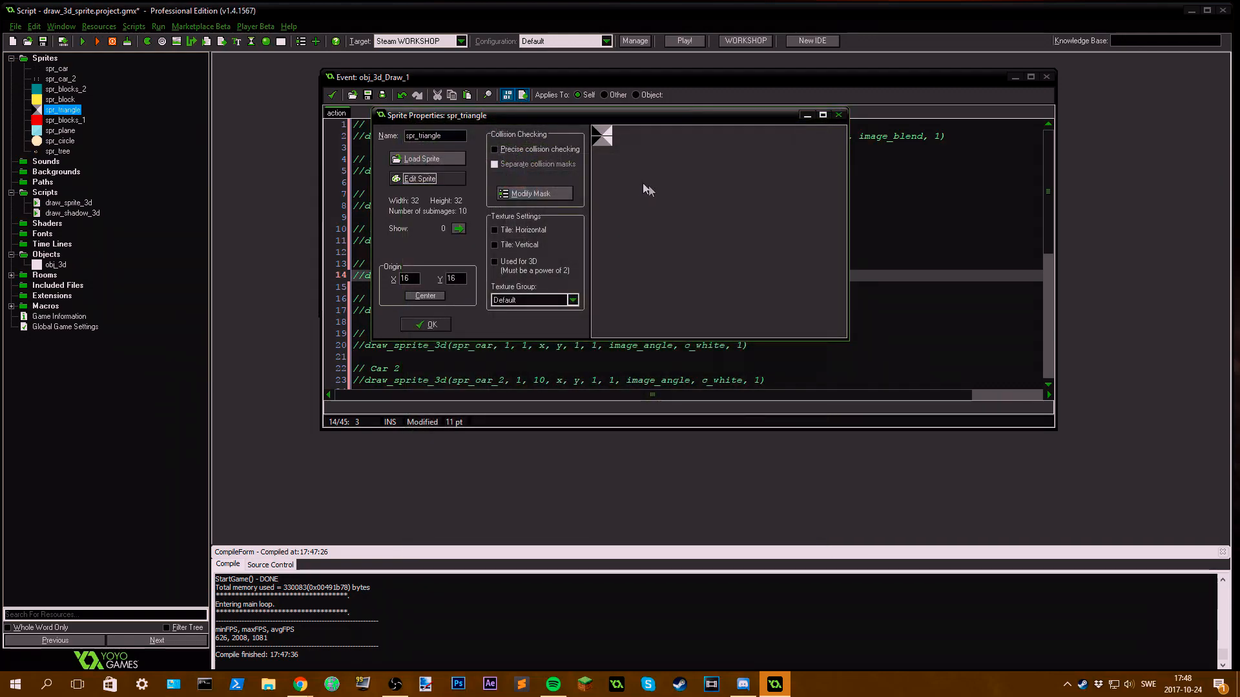
{"action": "left_click", "coordinate": [425, 324]}
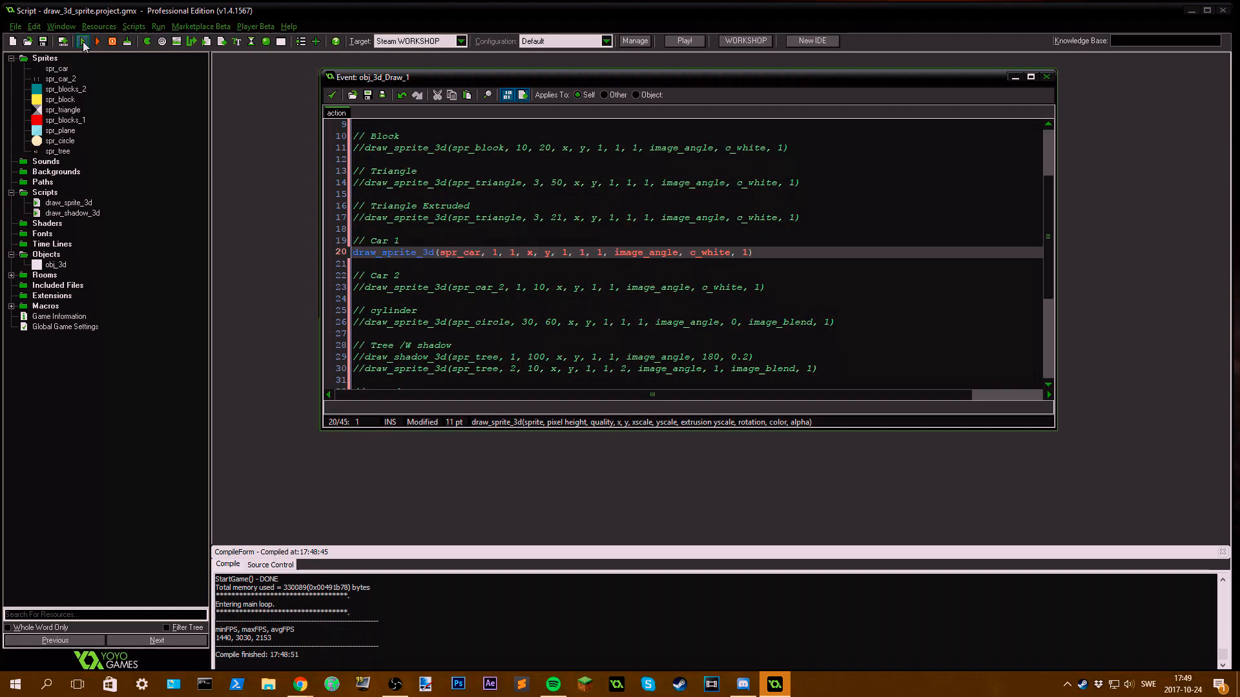
Step: Uncomment the Car 1 draw_sprite_3d call with pixel height 2 and run the game to see the red car
{"action": "left_click", "coordinate": [82, 41]}
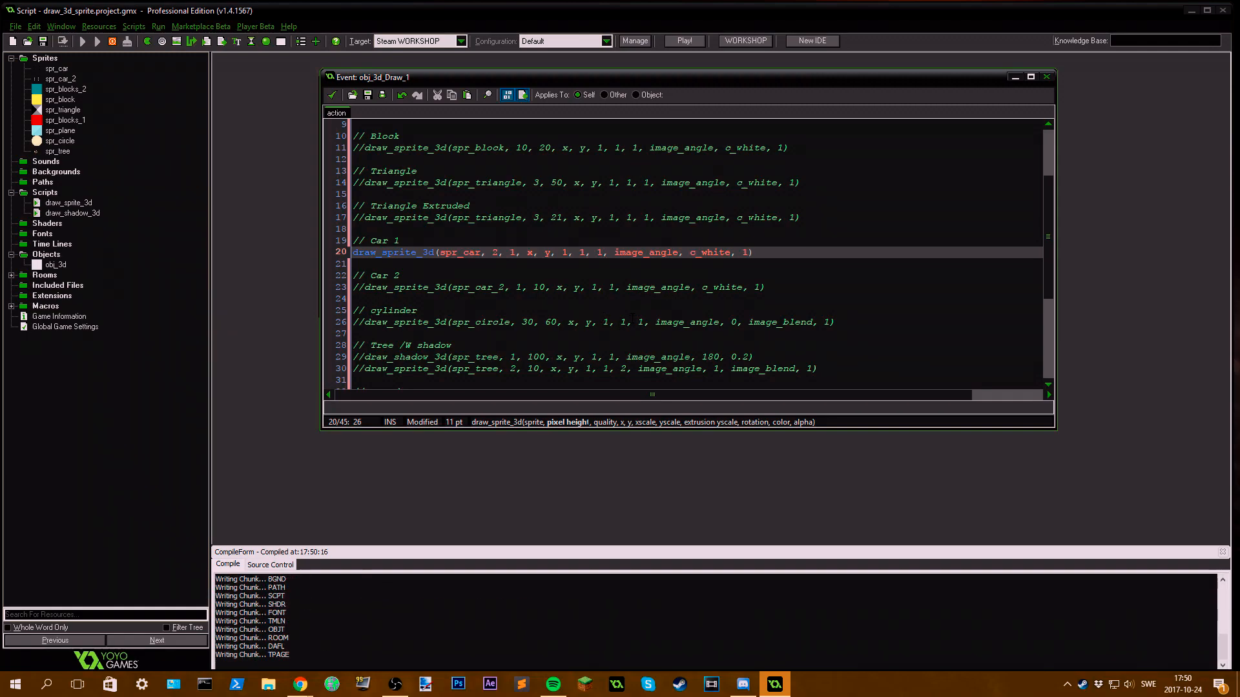
{"action": "left_click", "coordinate": [683, 40]}
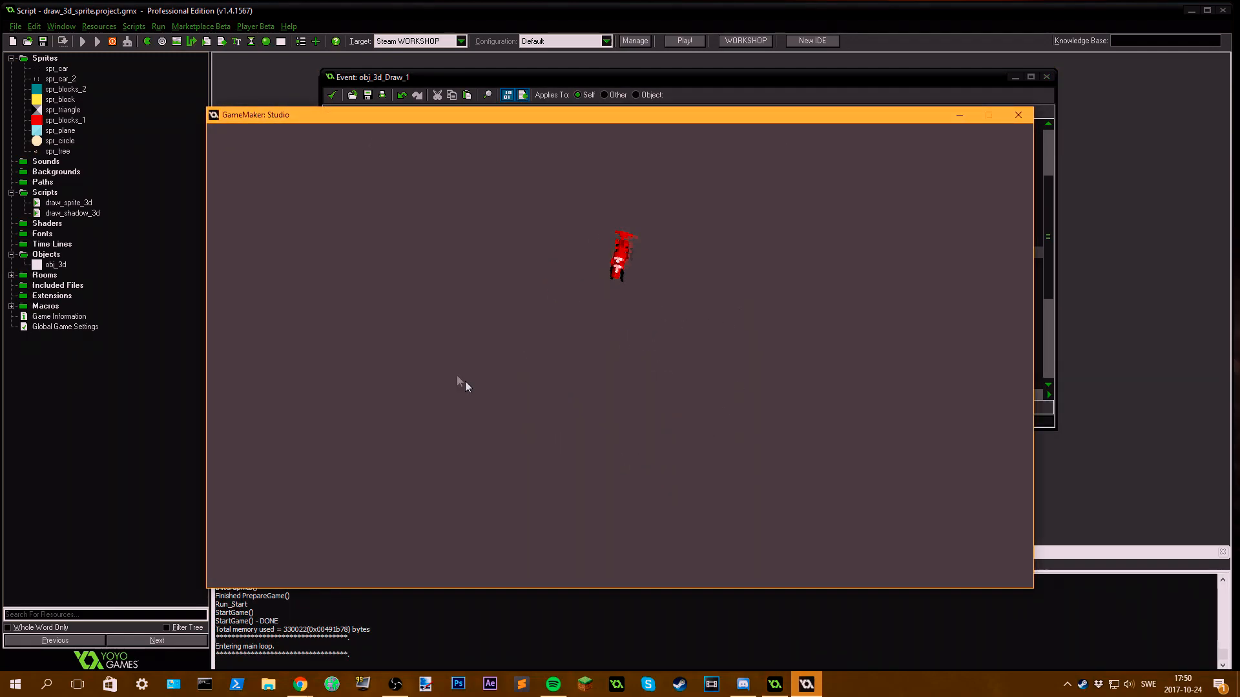
Step: Watch the extruded red car rotate in the game window, then close the game
{"action": "left_click", "coordinate": [1019, 115]}
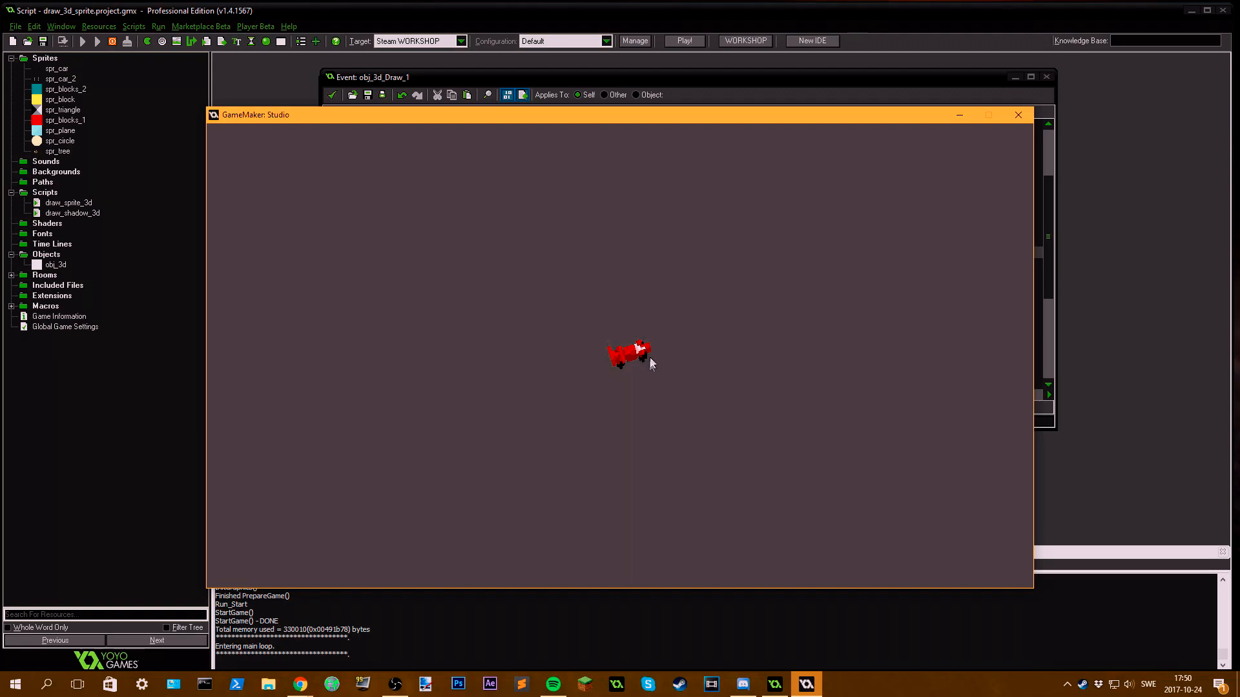
{"action": "mouse_move", "coordinate": [533, 341]}
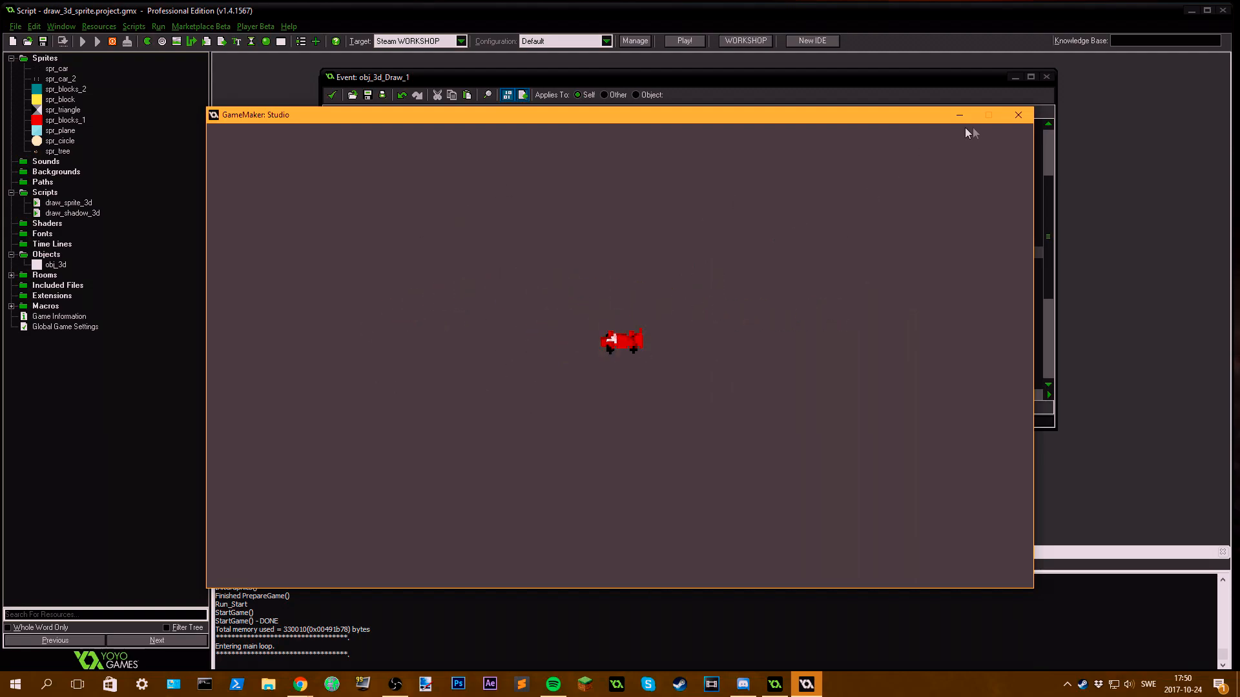
{"action": "left_click", "coordinate": [1019, 115]}
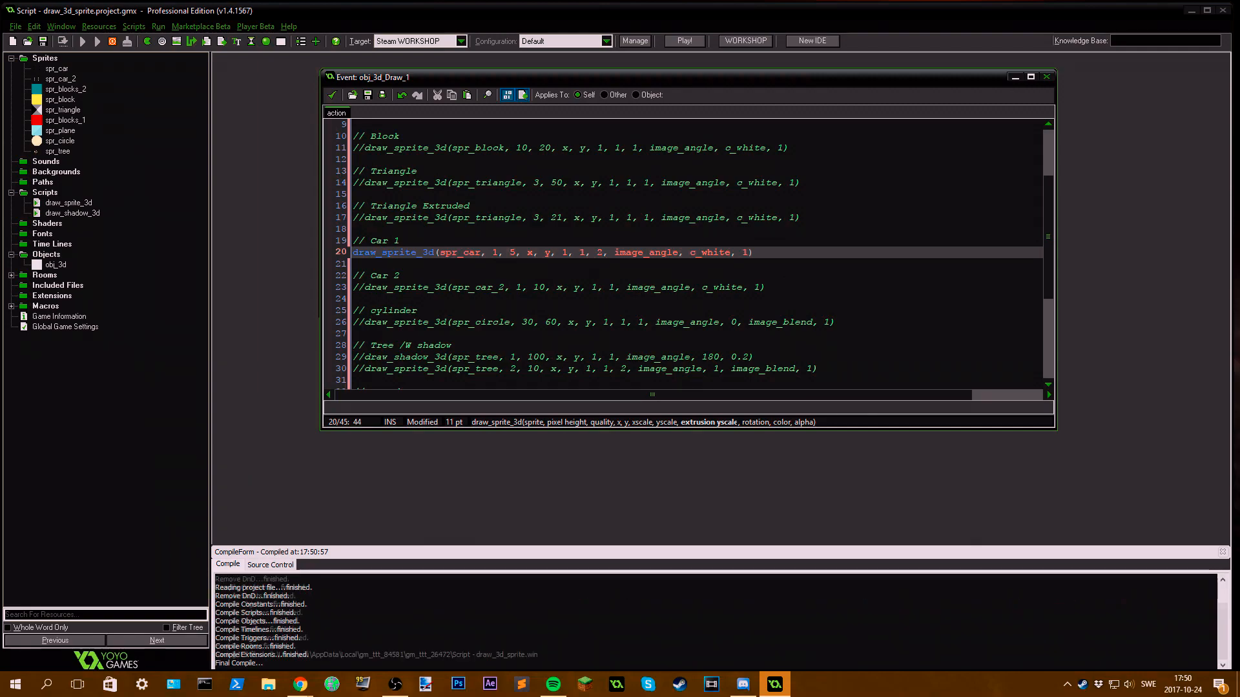
Step: Change Car 1's draw_sprite_3d call to pixel height 0.5, quality 5, scales 2, 2, 2, and rerun
{"action": "left_click", "coordinate": [682, 40]}
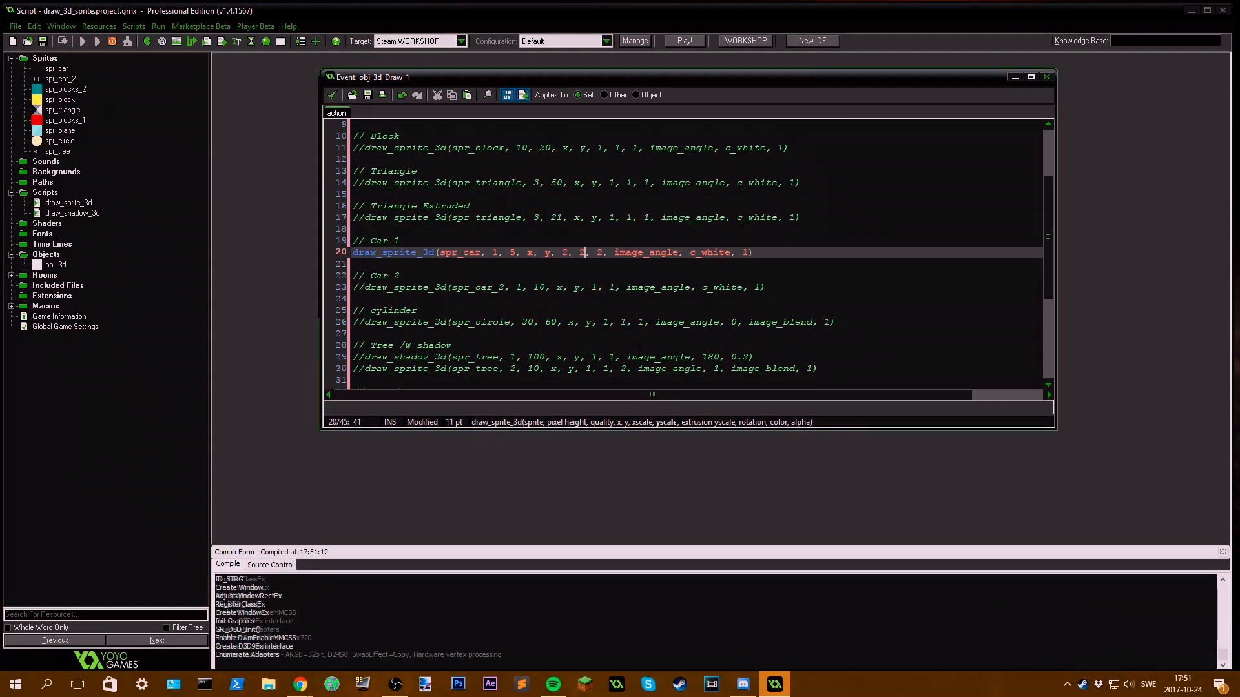
{"action": "left_click", "coordinate": [683, 40]}
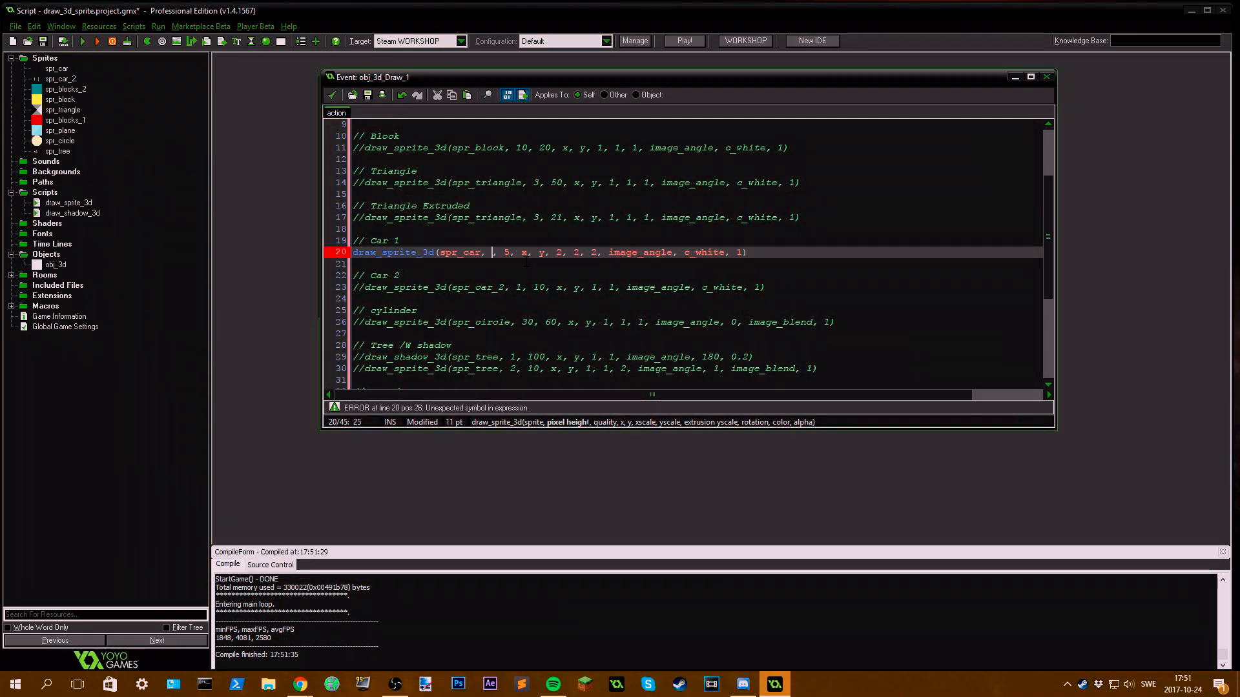
{"action": "type", "text": "0.5"}
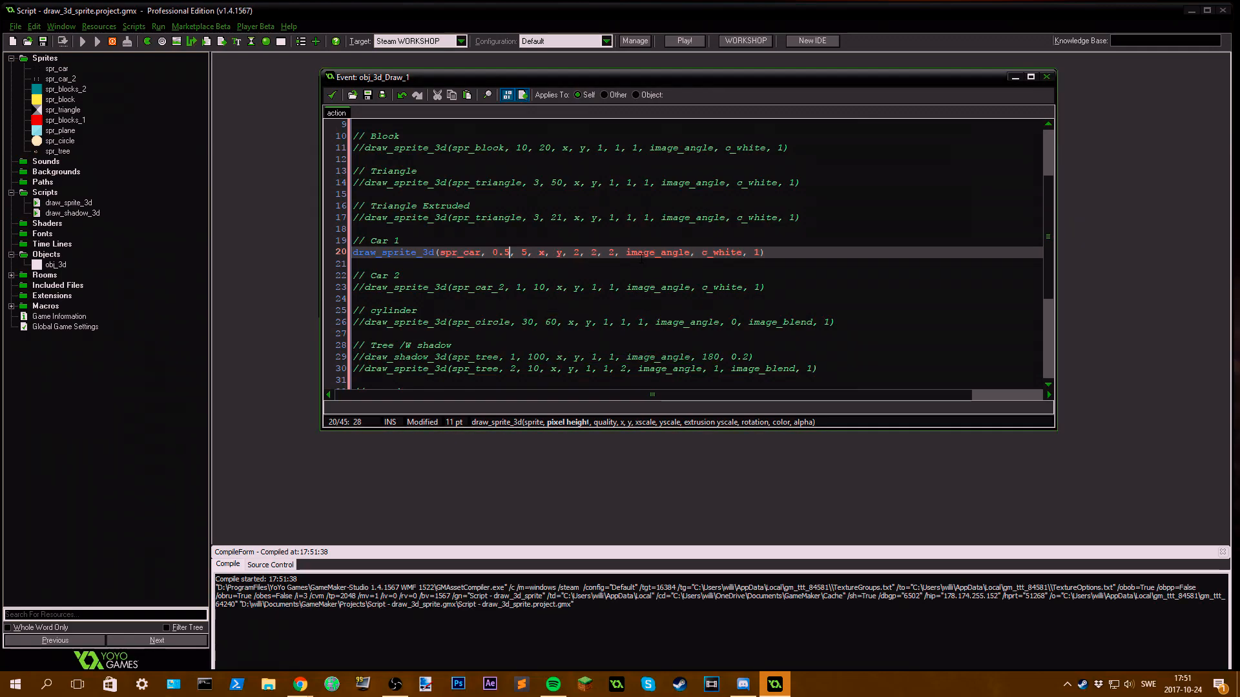
{"action": "left_click", "coordinate": [684, 40]}
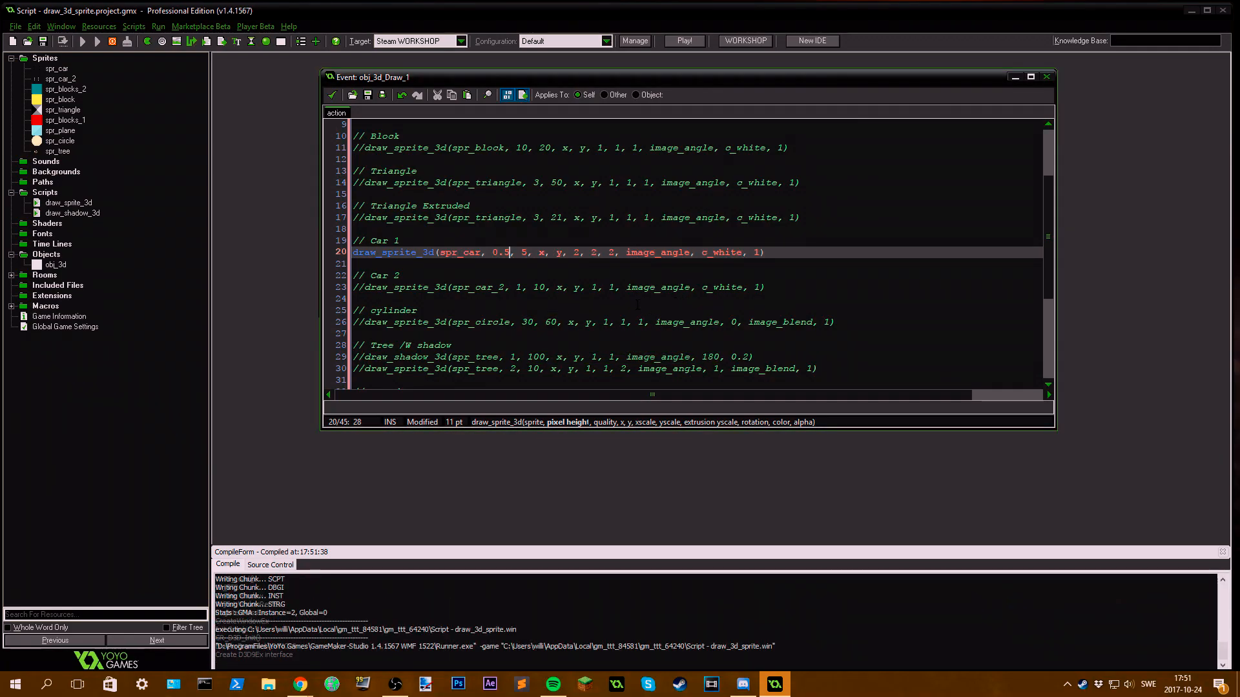
Step: View the larger, finer-layered red car in the game, then close the game window
{"action": "left_click", "coordinate": [685, 40]}
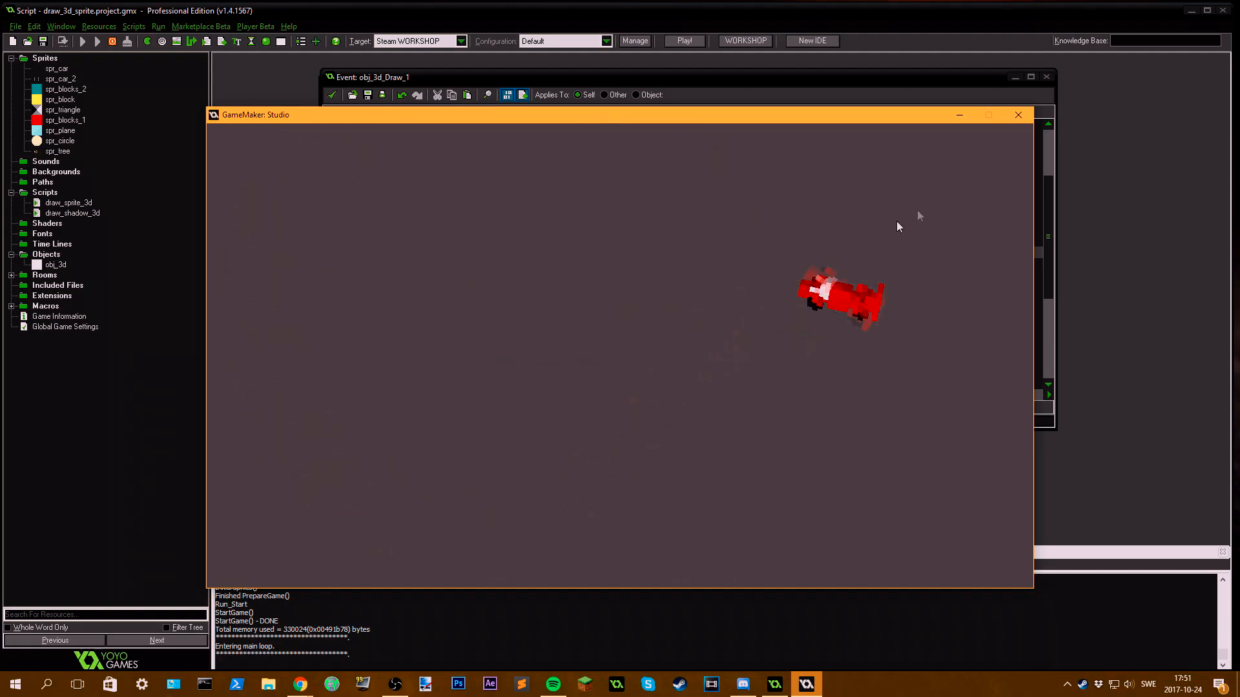
{"action": "left_click", "coordinate": [1018, 115]}
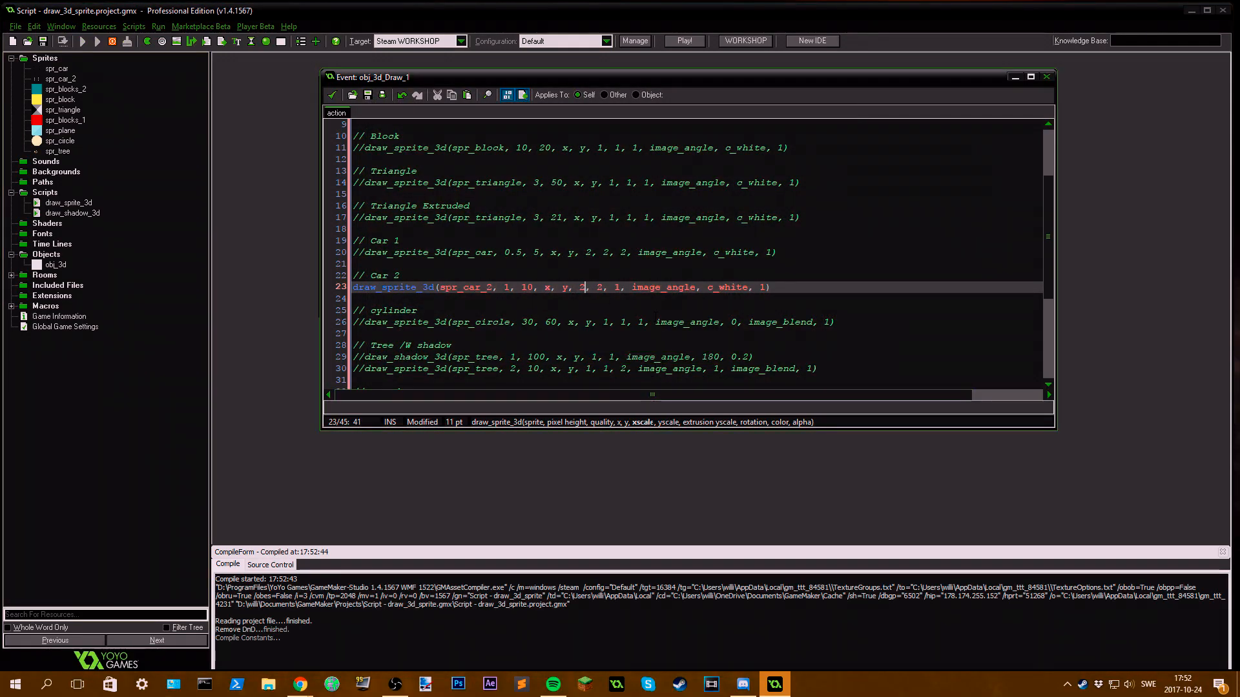
Step: Comment out Car 1 and enable Car 2 with x/y scales 2 and extrusion yscale 3, then run
{"action": "left_click", "coordinate": [683, 40]}
{"action": "type", "text": "2"}
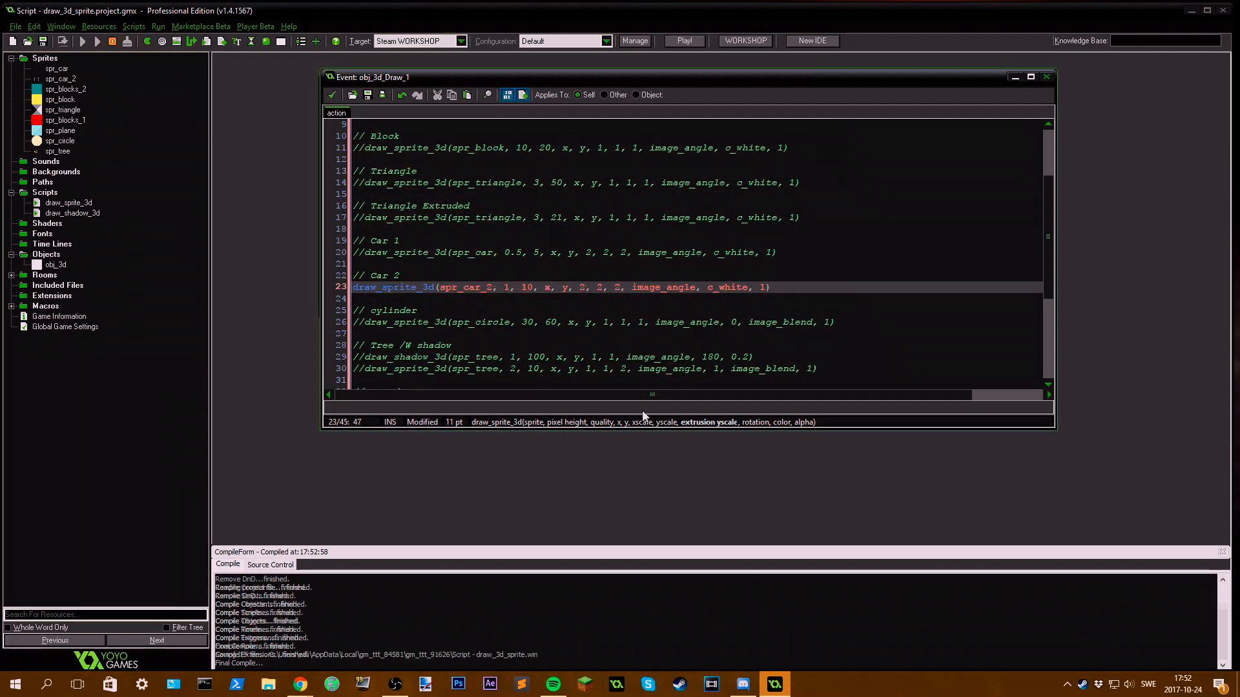
{"action": "left_click", "coordinate": [682, 40]}
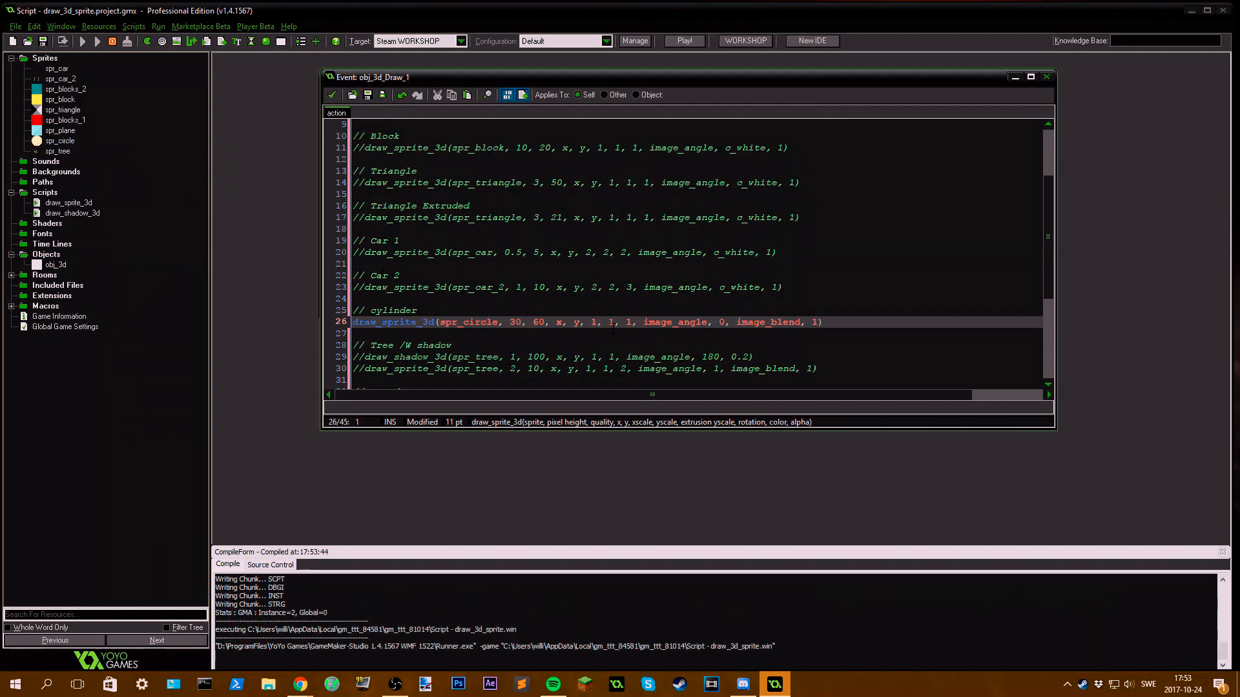
Step: Enable the spr_circle cylinder call without the stray 0 argument, pixel height 40, and test it
{"action": "left_click", "coordinate": [681, 40]}
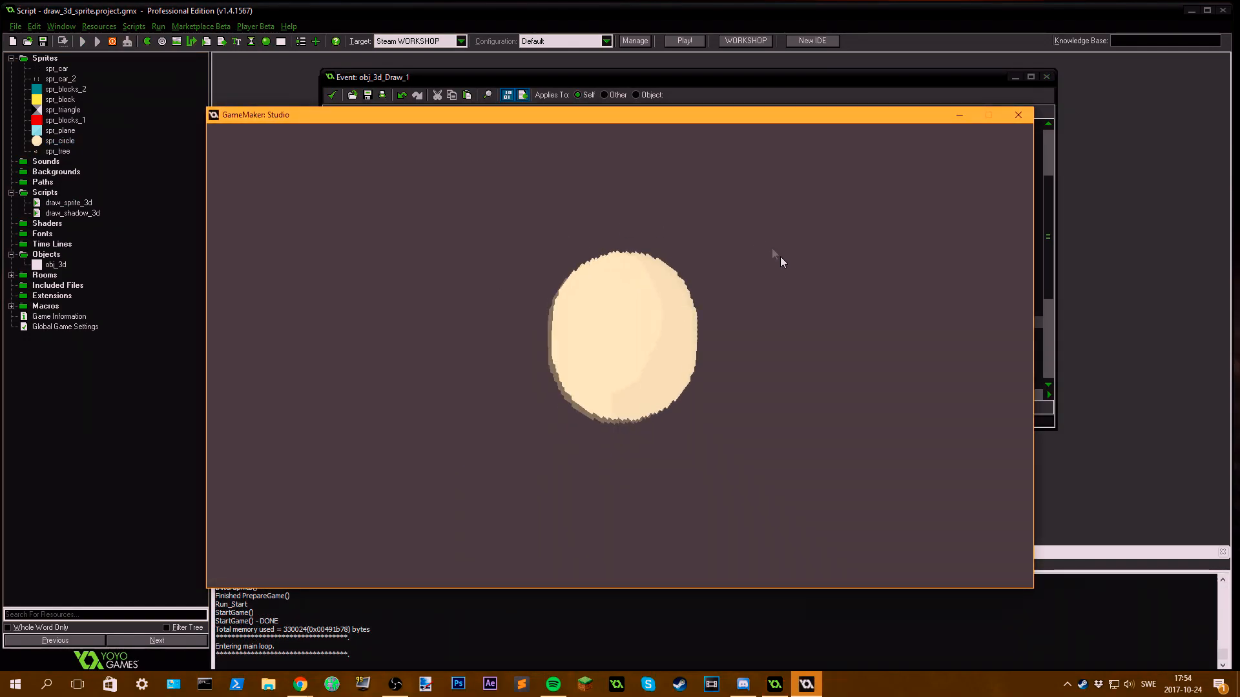
{"action": "left_click", "coordinate": [1019, 115]}
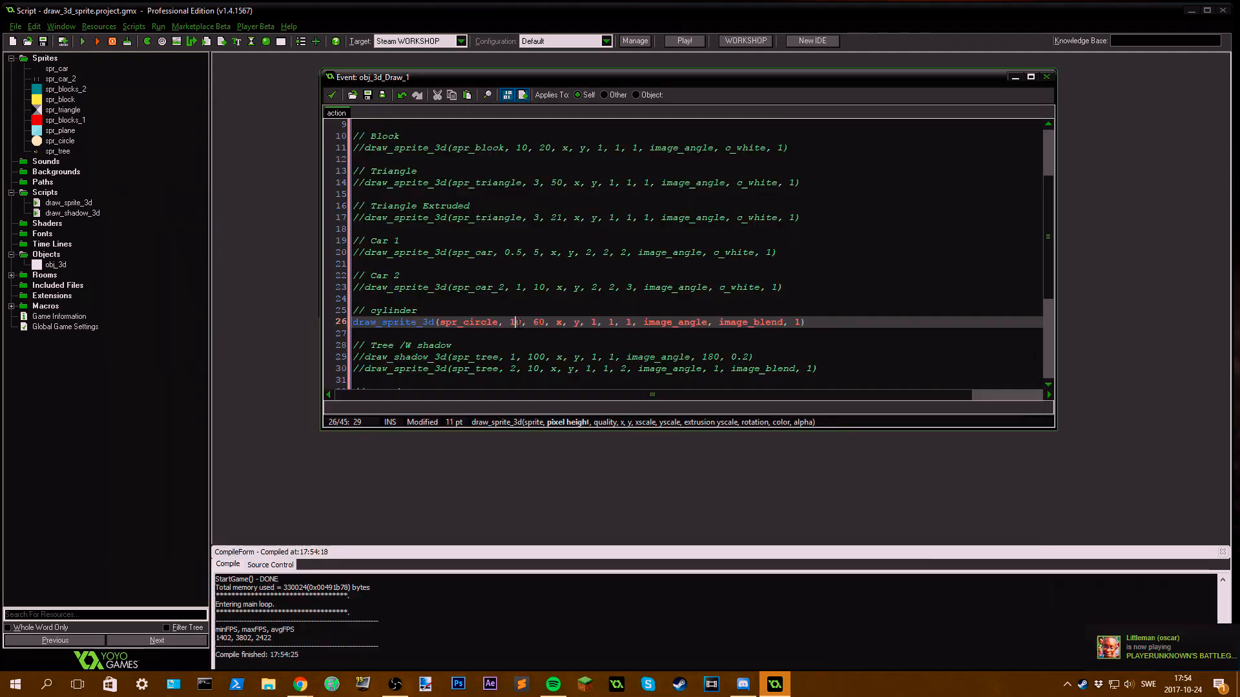
{"action": "type", "text": "2"}
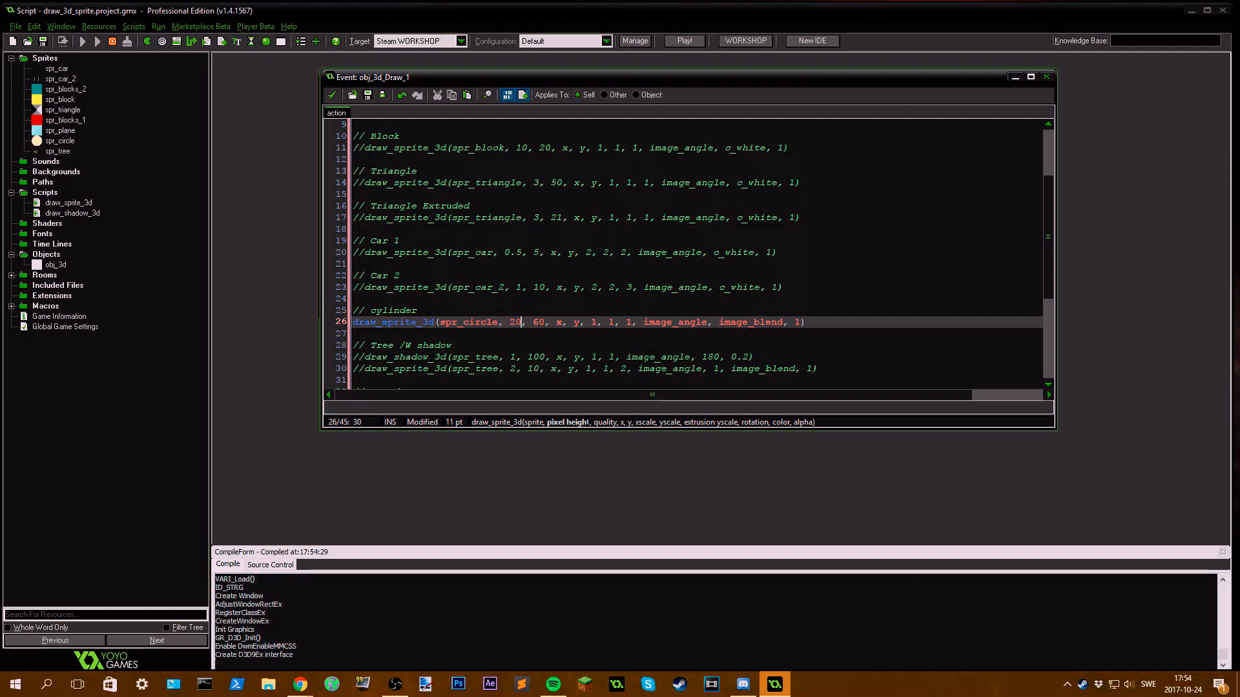
{"action": "left_click", "coordinate": [682, 40]}
{"action": "type", "text": "4"}
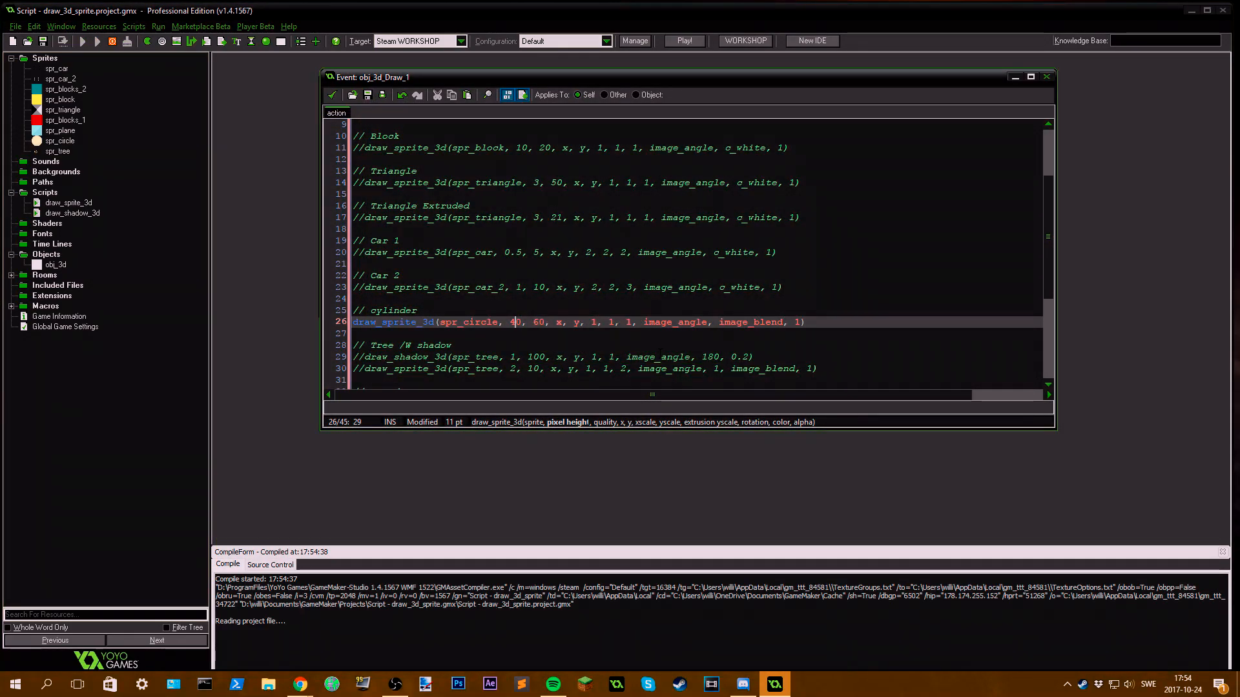
{"action": "left_click", "coordinate": [682, 40]}
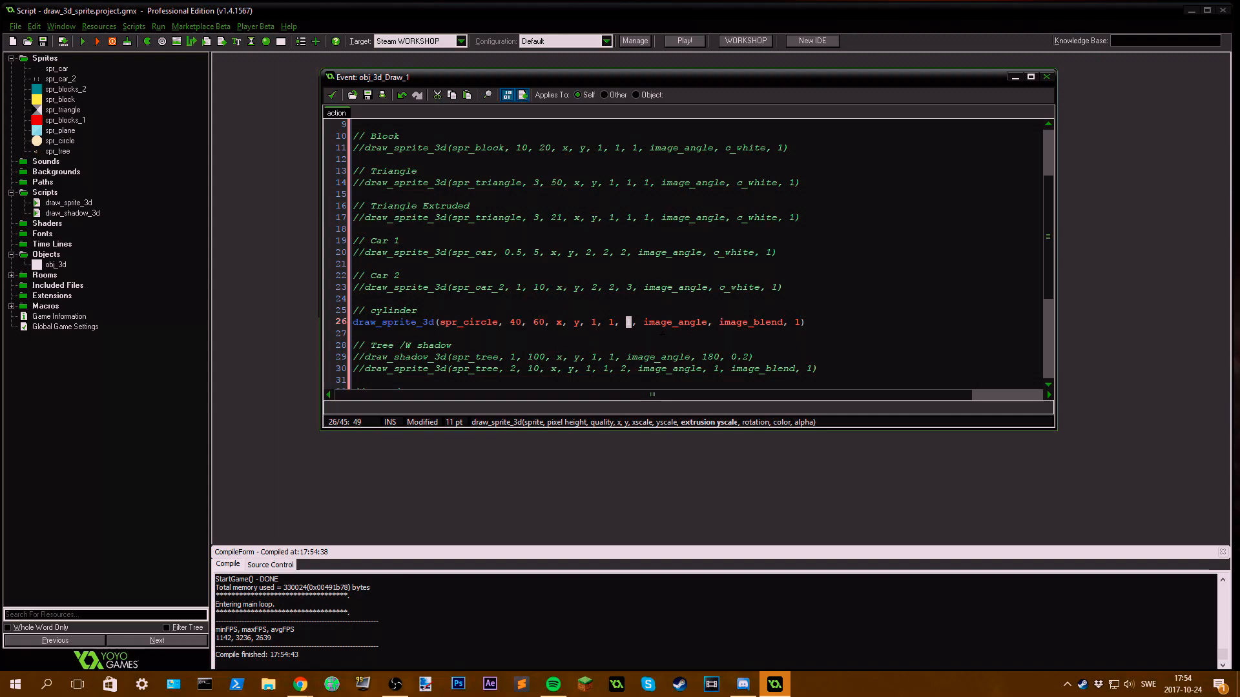
Step: Raise the cylinder call's quality argument to 100 and run to see the tall column
{"action": "type", "text": "3"}
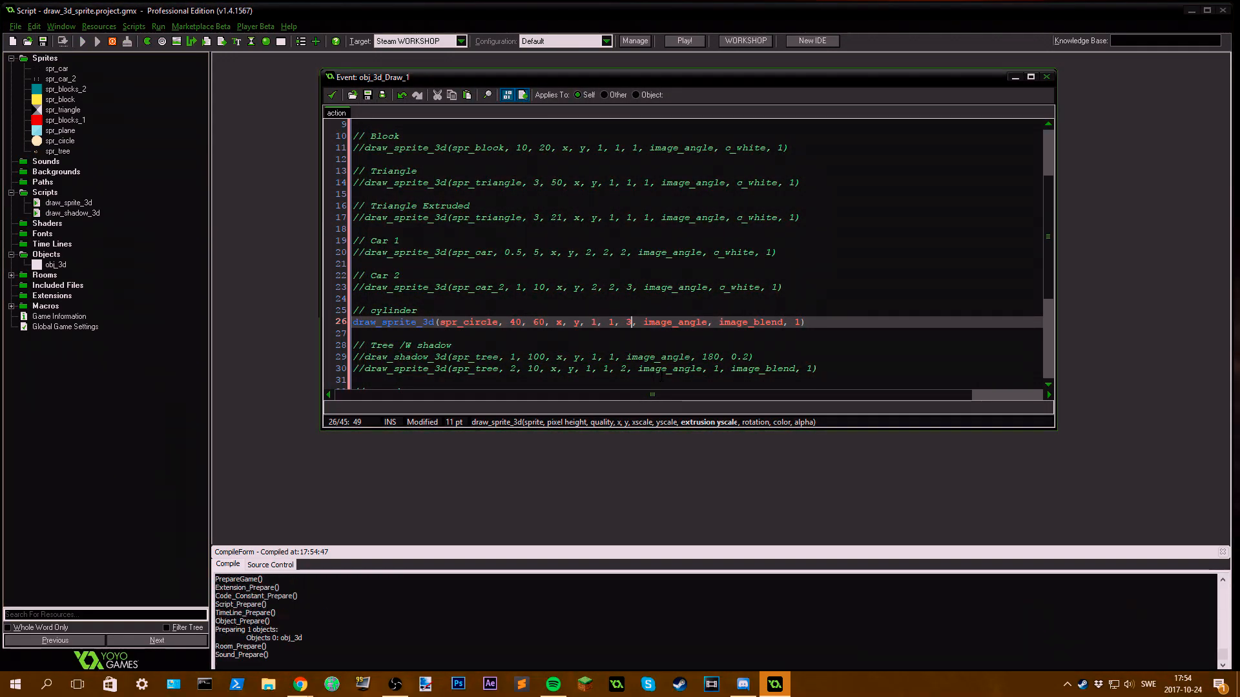
{"action": "left_click", "coordinate": [683, 40]}
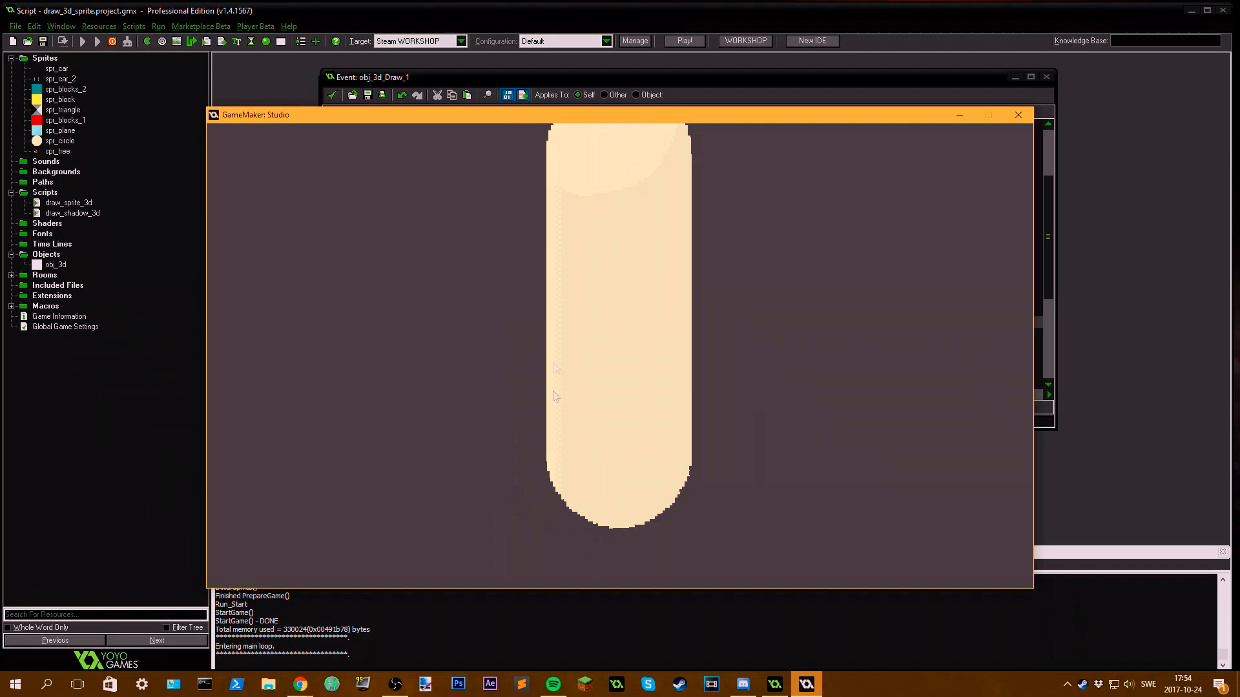
{"action": "mouse_move", "coordinate": [633, 576]}
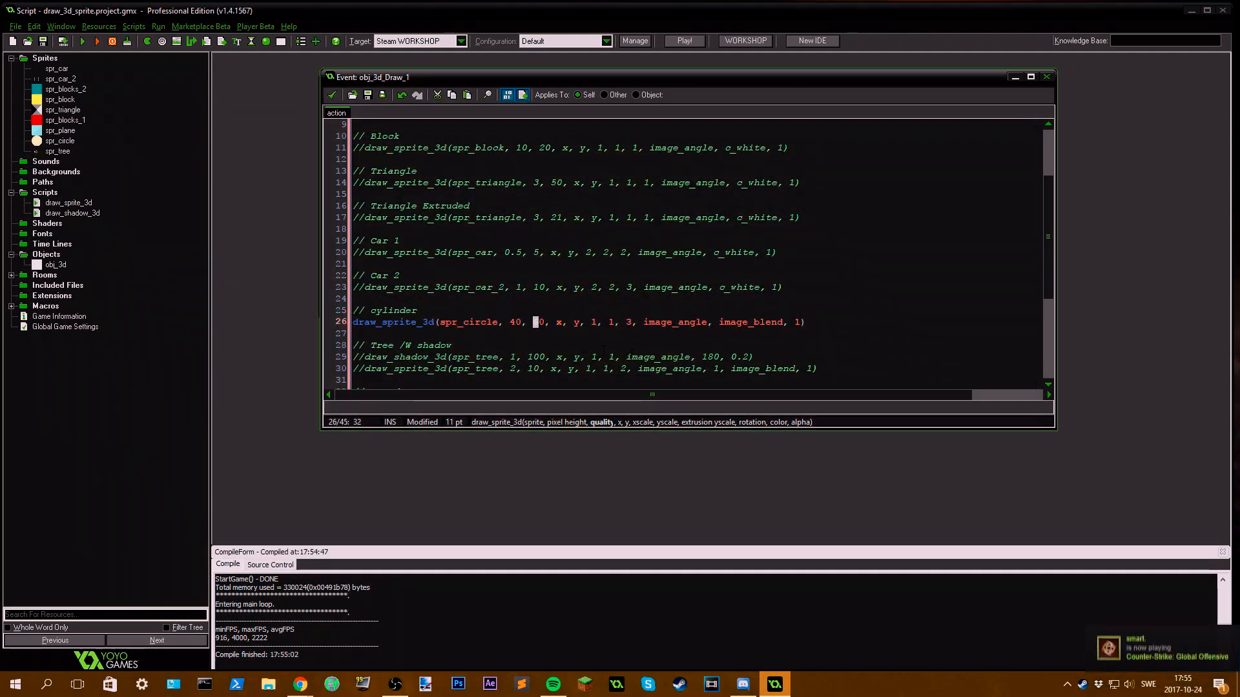
{"action": "type", "text": "100"}
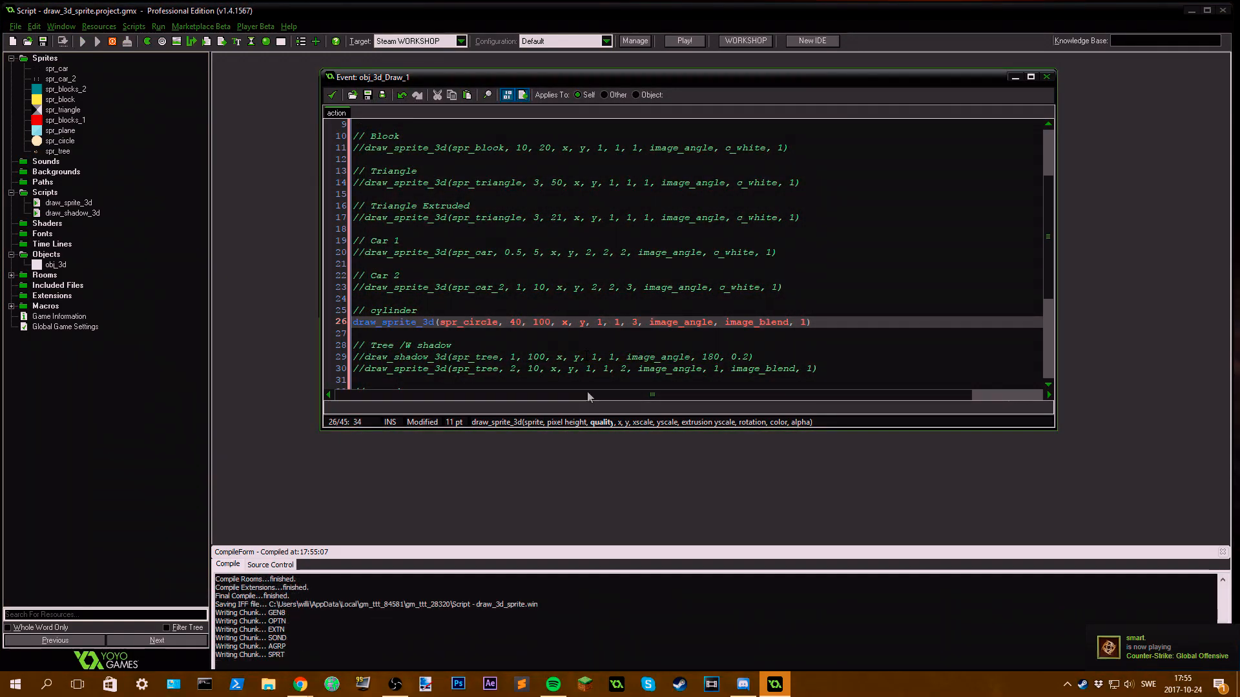
{"action": "left_click", "coordinate": [683, 40]}
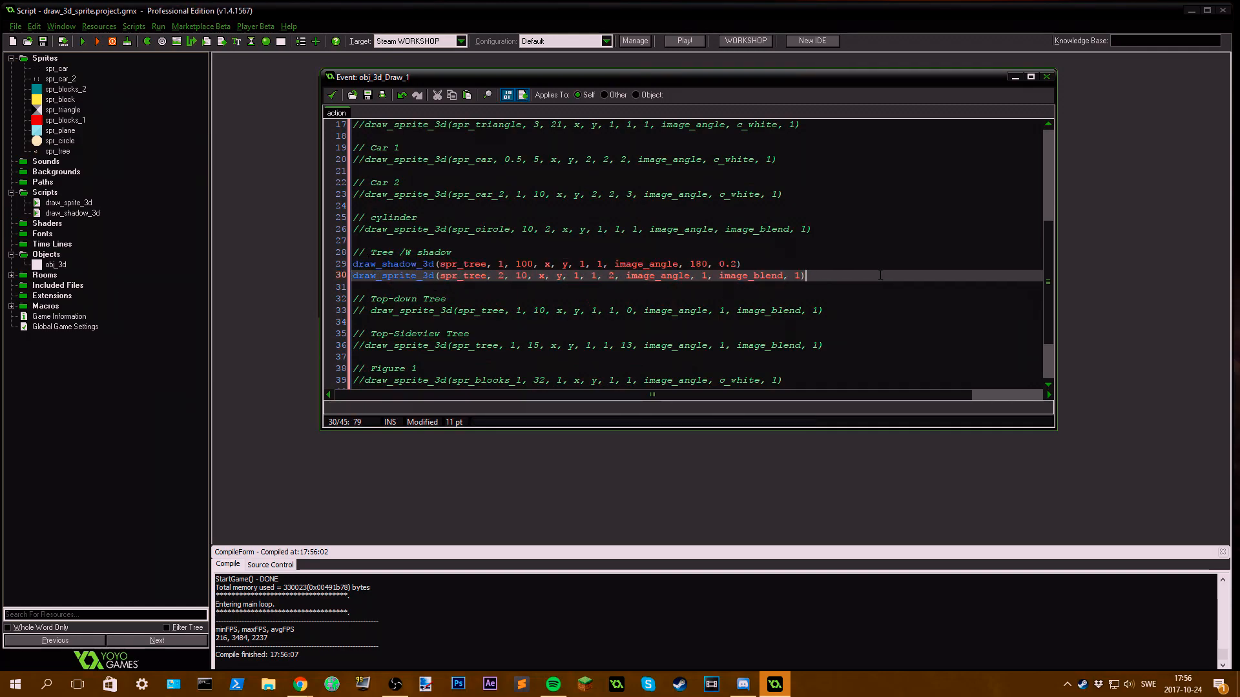
Step: Comment out the cylinder, enable the tree-with-shadow calls, and open spr_tree from the resource tree
{"action": "left_click", "coordinate": [82, 40]}
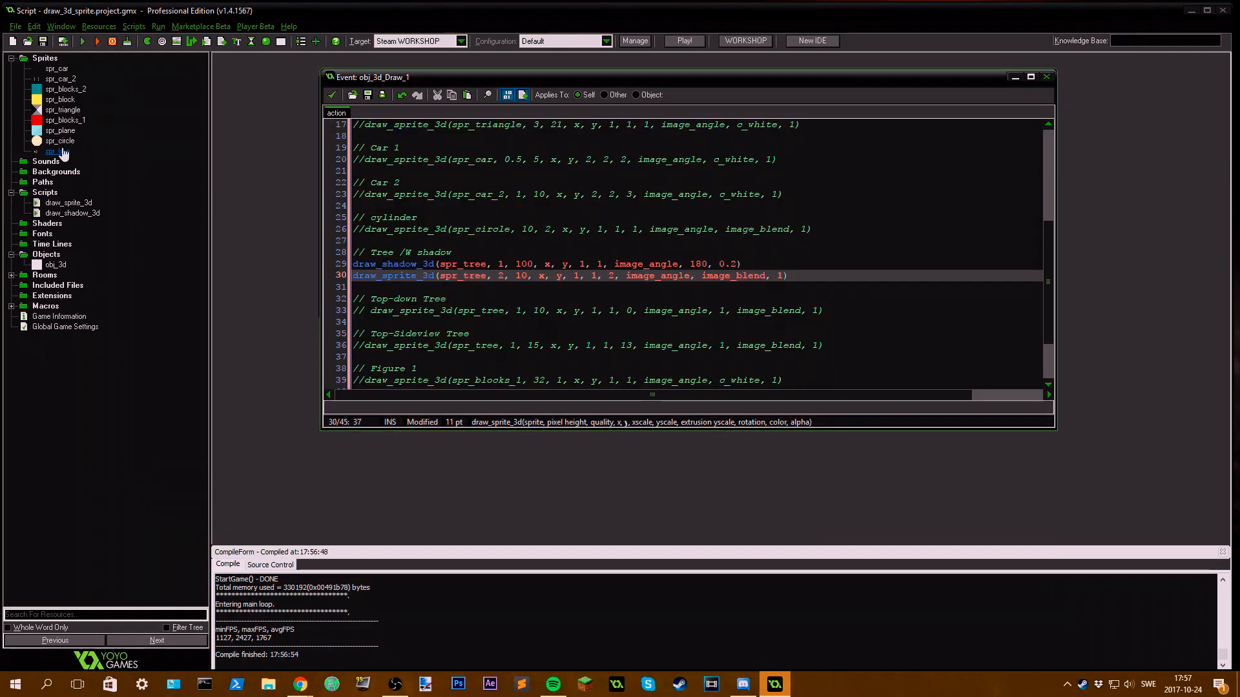
{"action": "double_click", "coordinate": [57, 151]}
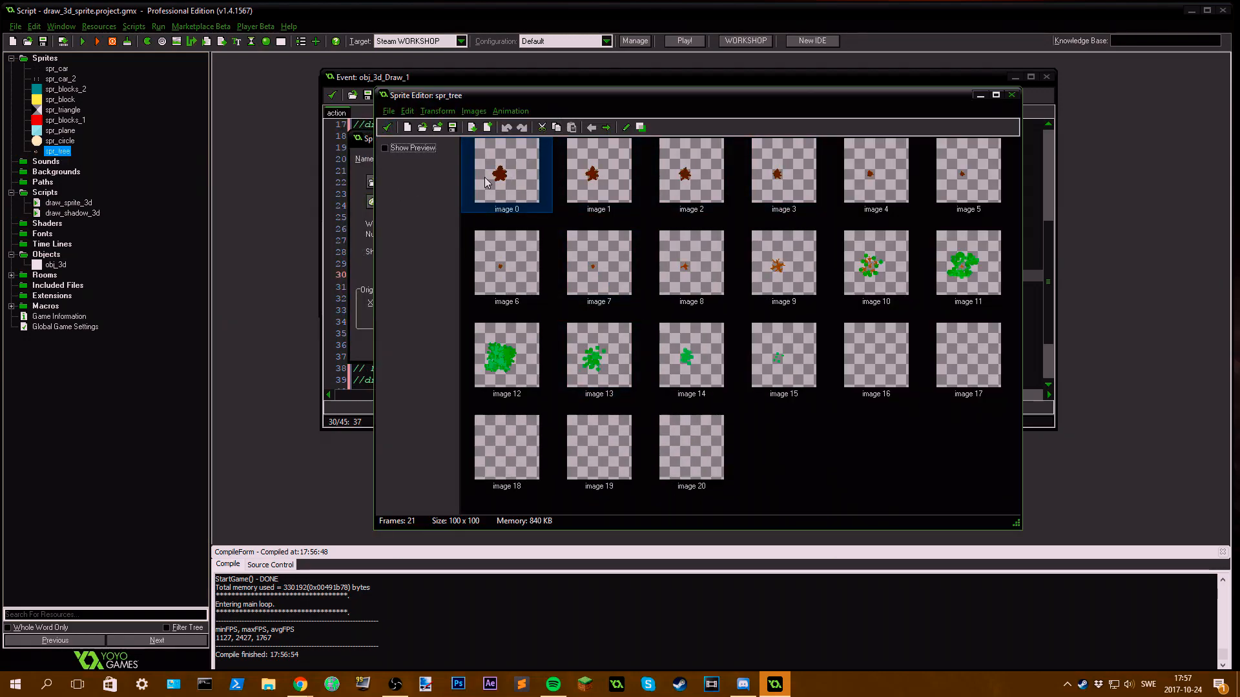
Step: Browse spr_tree's 21 layer frames in the Sprite Editor, then close it back to the Draw code
{"action": "double_click", "coordinate": [506, 173]}
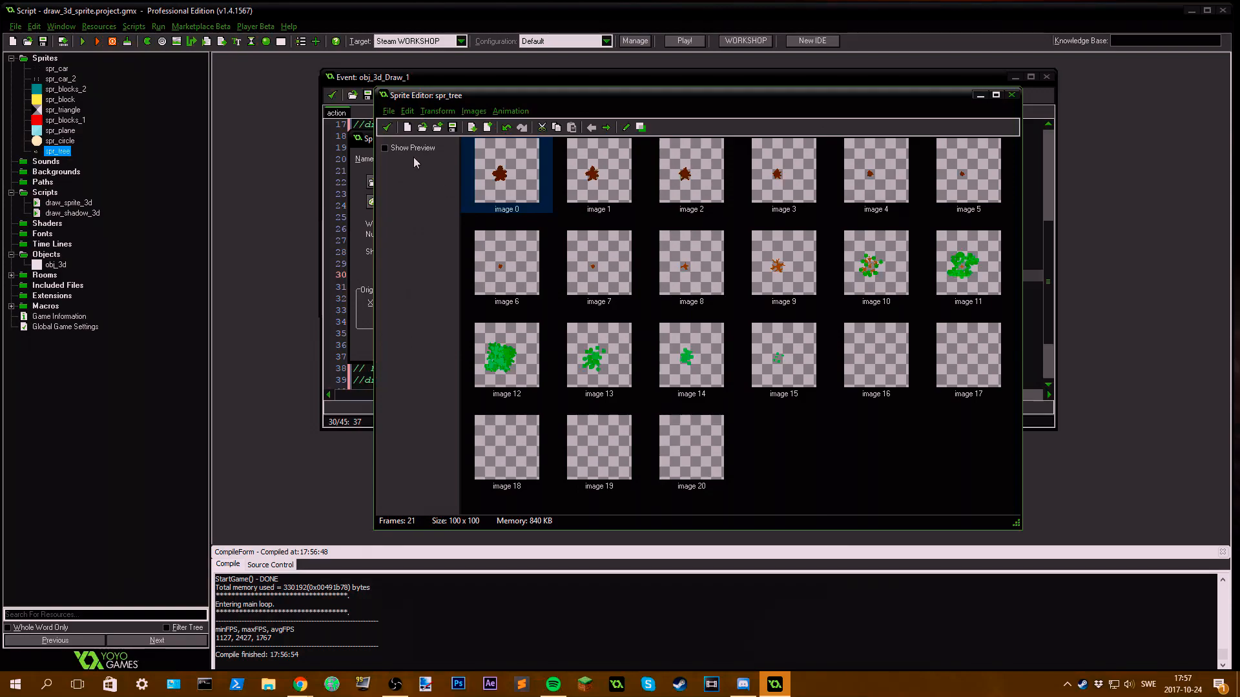
{"action": "left_click", "coordinate": [385, 147]}
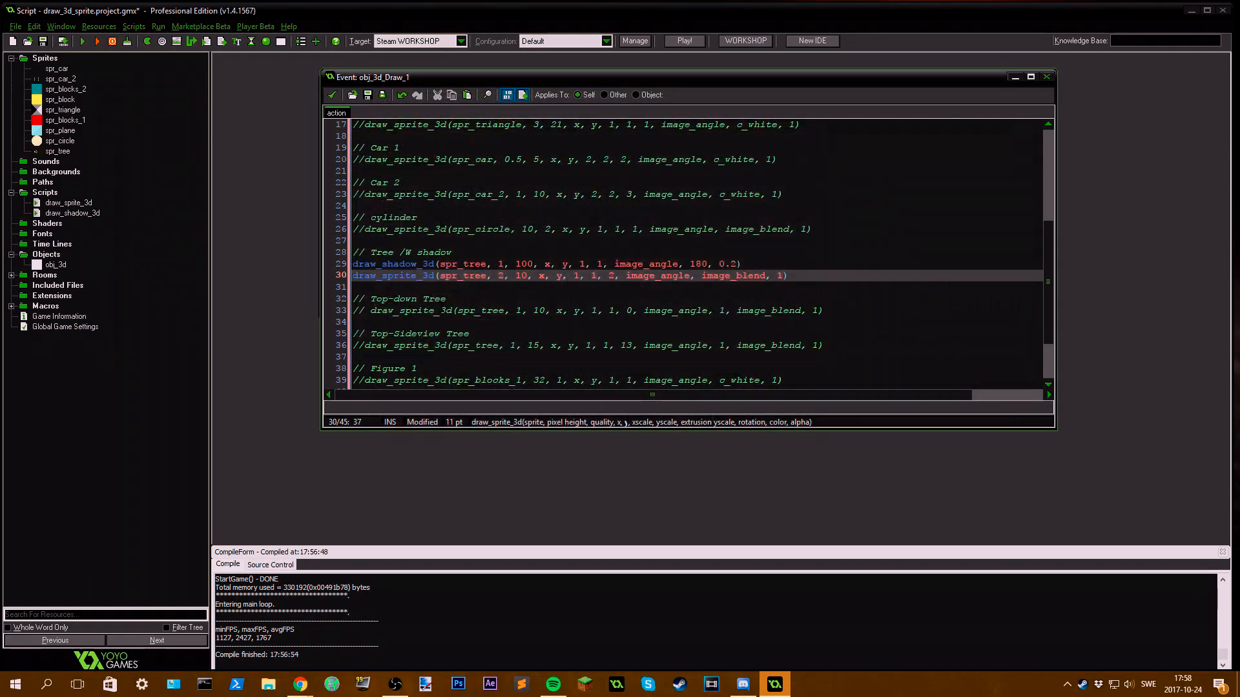
Step: Disable the shadow tree lines, run the Top-down Tree call, then comment it out with //
{"action": "left_click", "coordinate": [332, 95]}
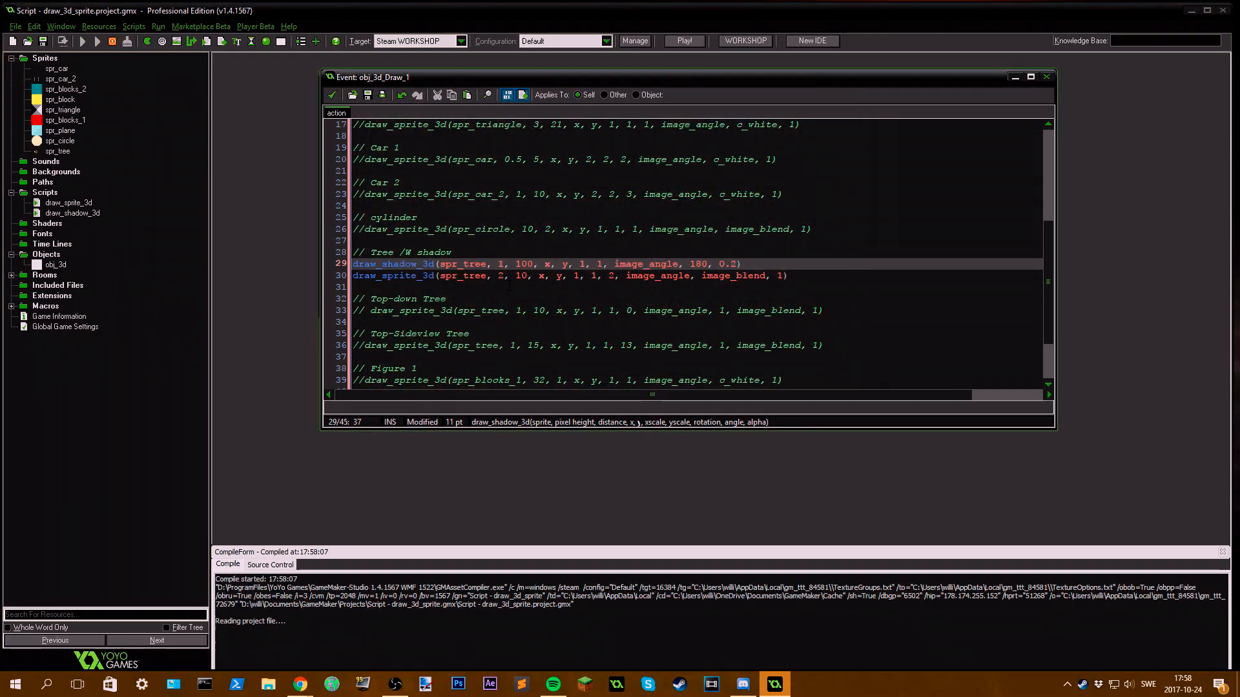
{"action": "left_click", "coordinate": [683, 40]}
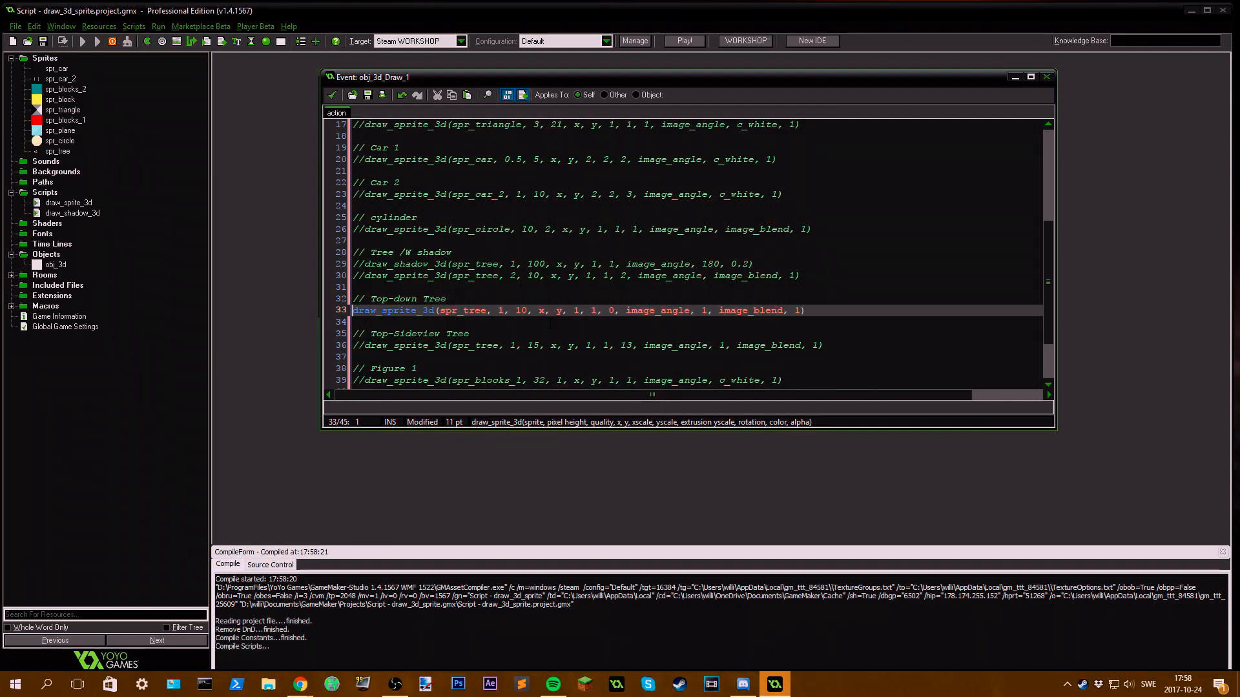
{"action": "left_click", "coordinate": [83, 40]}
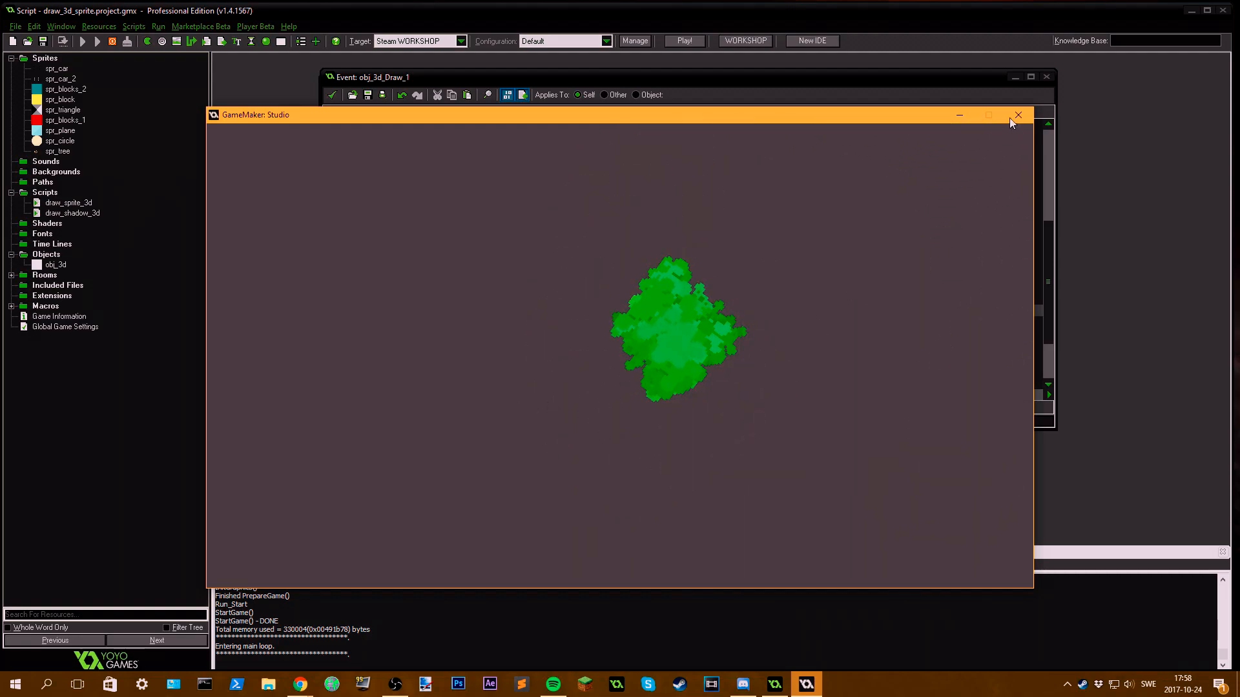
{"action": "left_click", "coordinate": [1017, 115]}
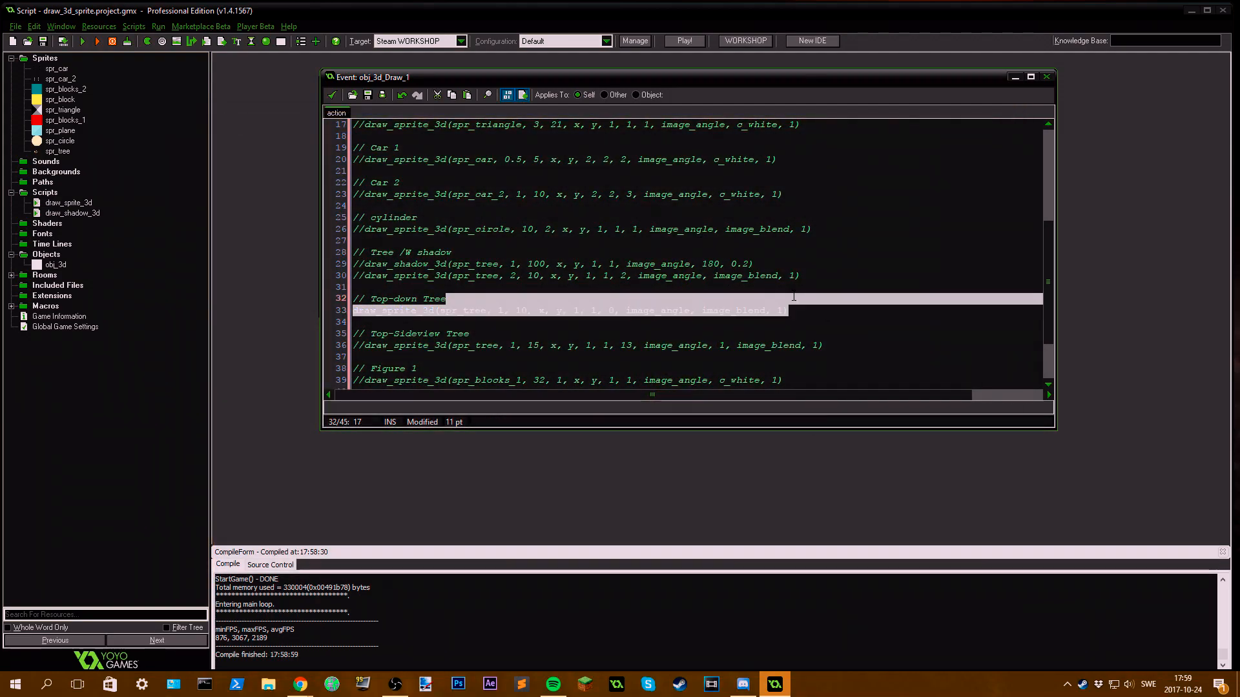
{"action": "type", "text": "//"}
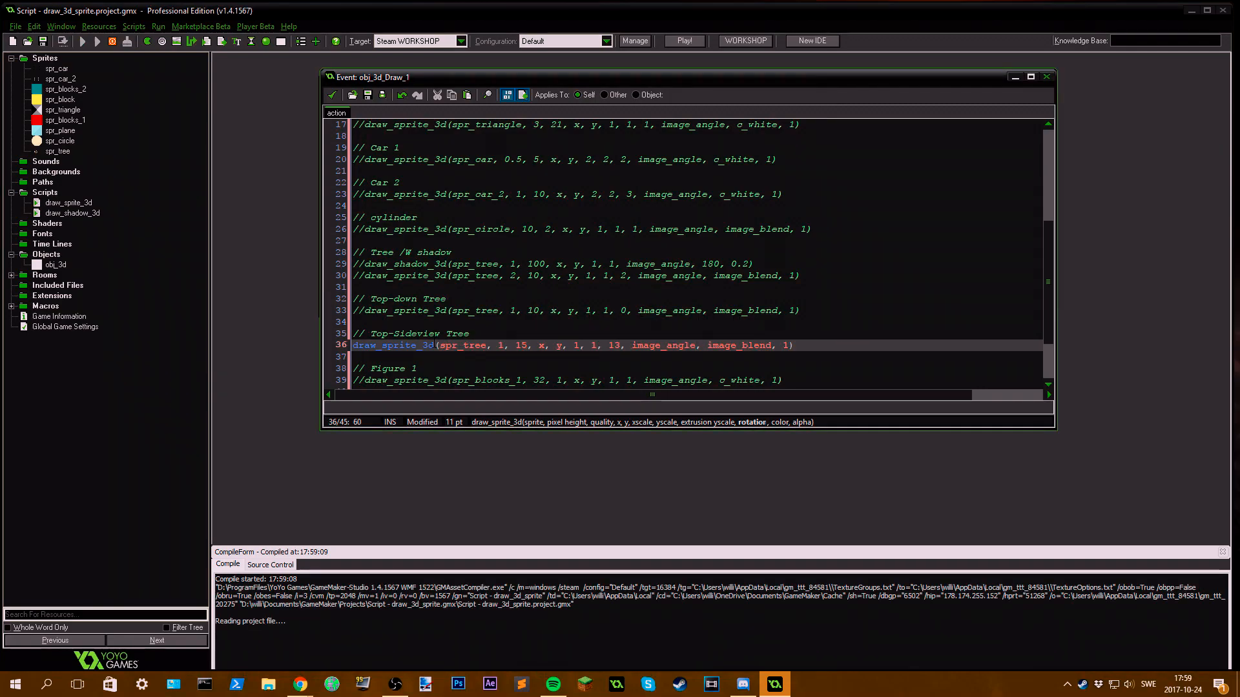
Step: Run the Top-Sideview Tree call instead, then comment it back out with //
{"action": "left_click", "coordinate": [682, 40]}
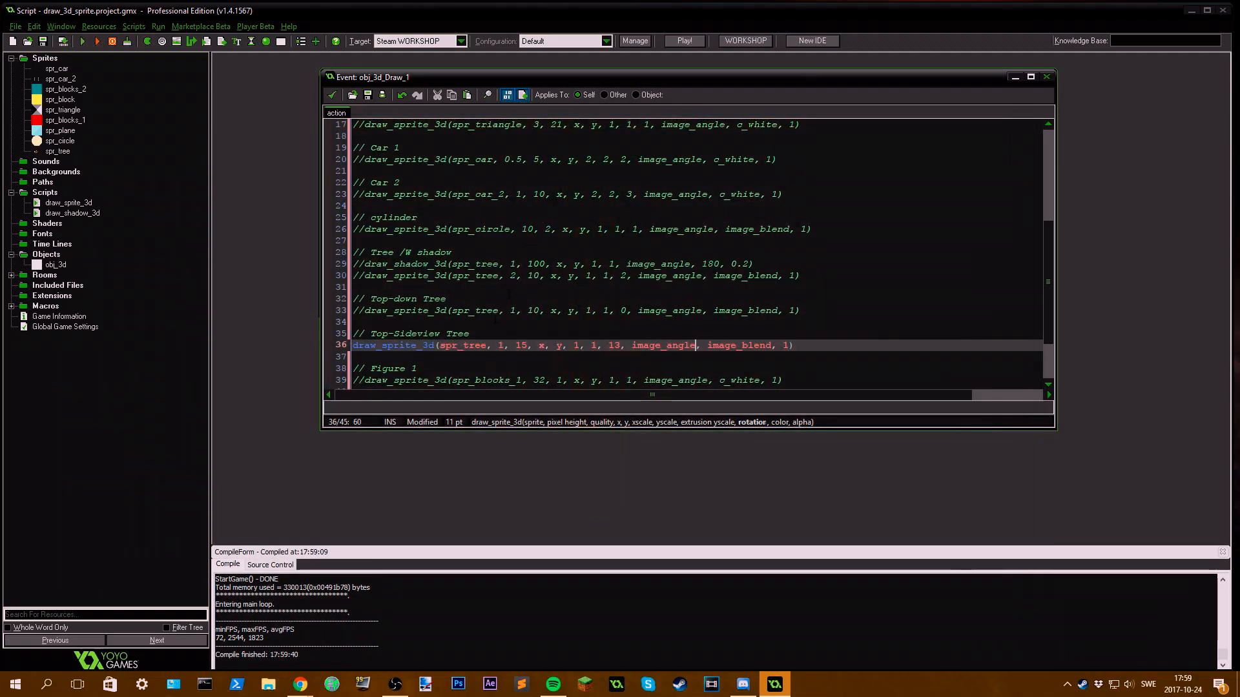
{"action": "type", "text": "//"}
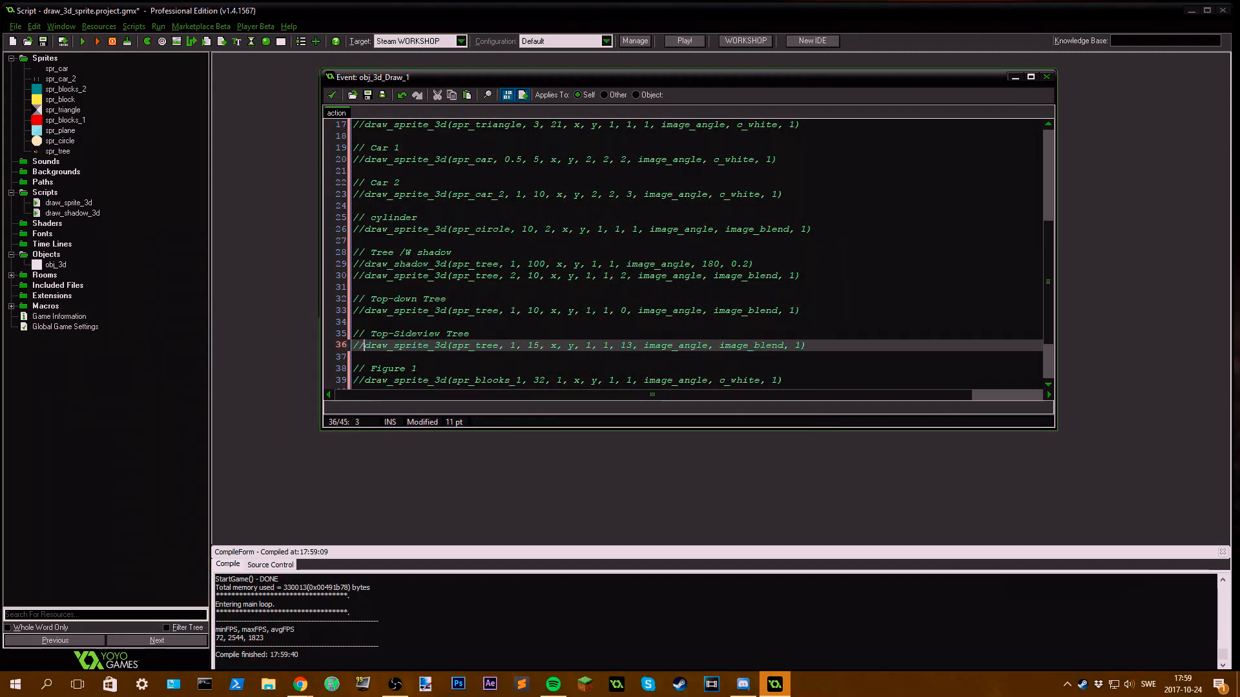
{"action": "scroll", "scroll_direction": "down", "scroll_amount": 3}
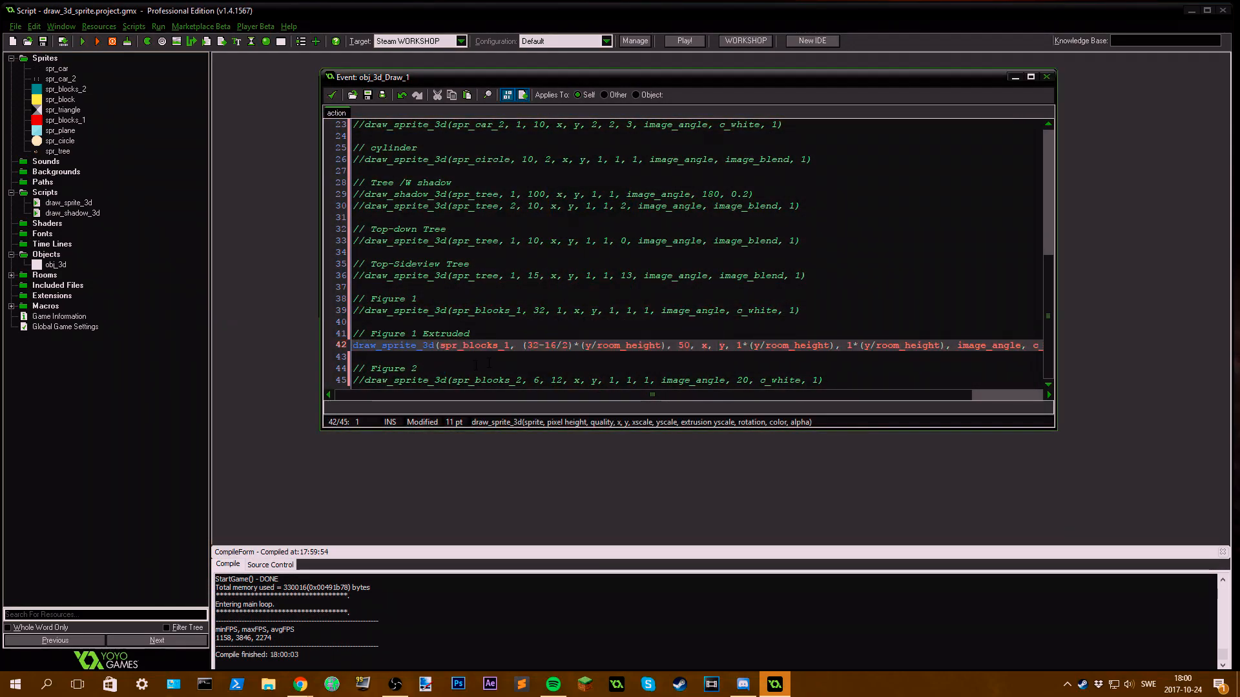
Step: Uncomment the Figure 1 Extruded draw_sprite_3d line scaled by (y/room_height) and run the game
{"action": "left_click", "coordinate": [83, 40]}
{"action": "type", "text": "1, "}
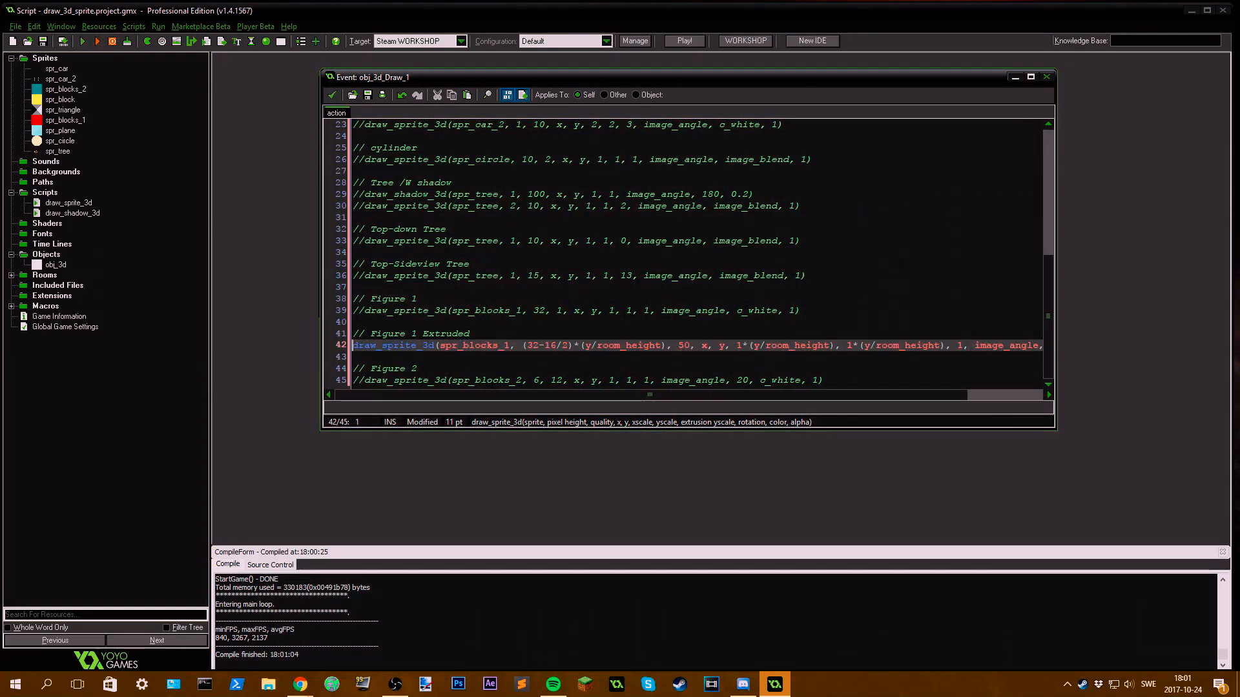
{"action": "type", "text": "//"}
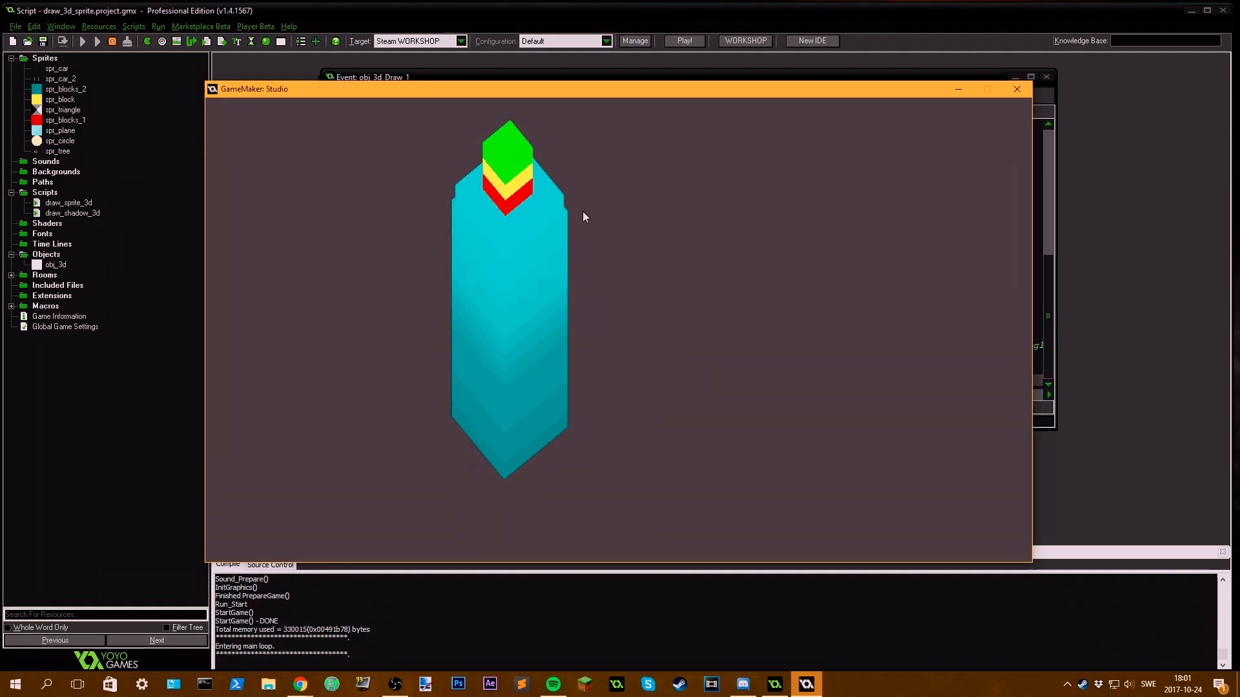
{"action": "mouse_move", "coordinate": [572, 223]}
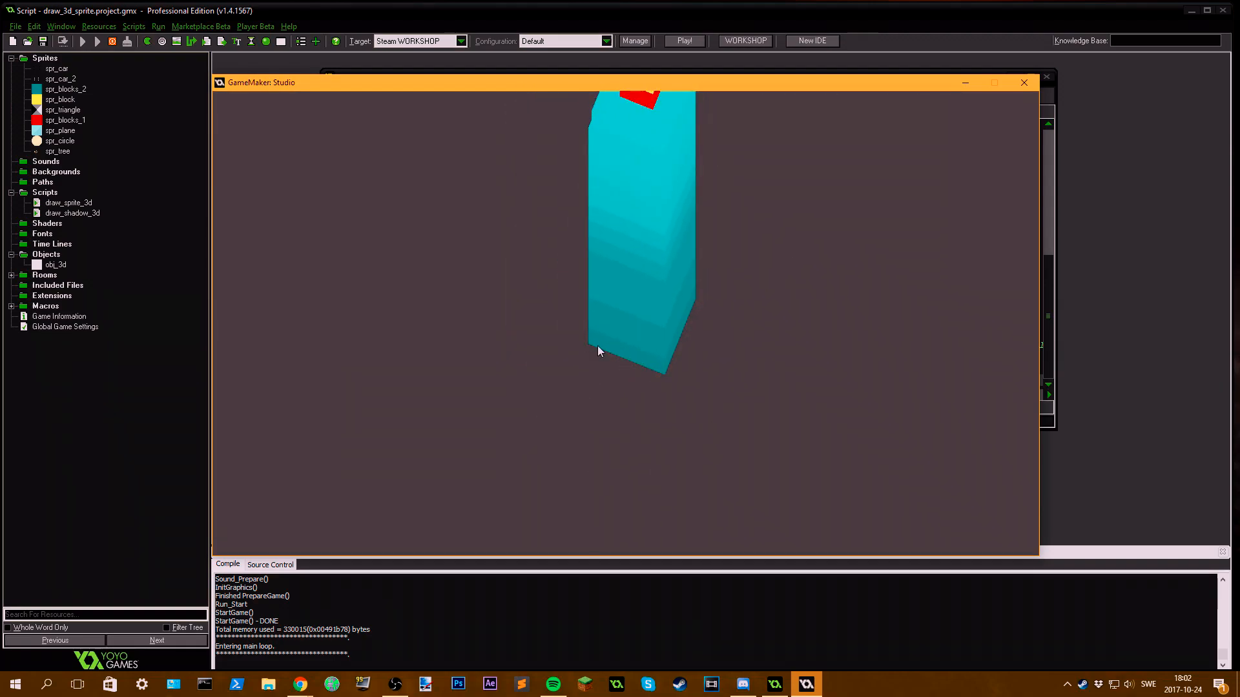
{"action": "mouse_move", "coordinate": [556, 341]}
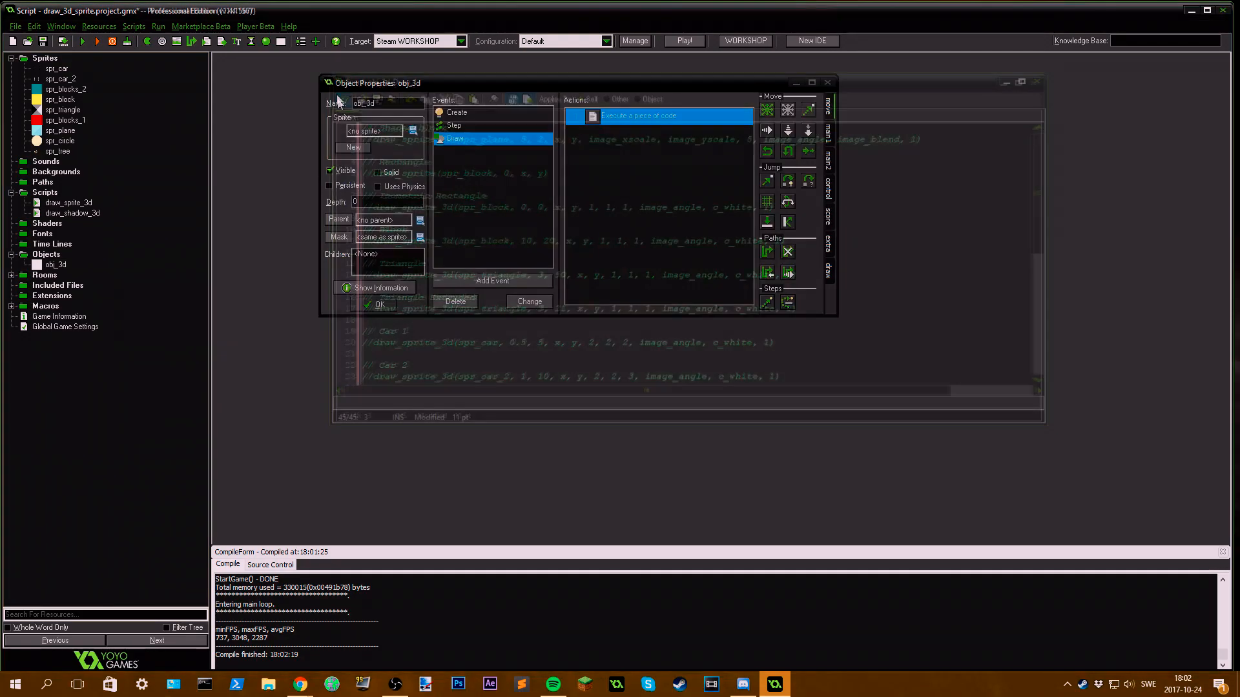
Step: Glance at obj_3d's Step event, close its properties, and look at the spr_plane sprite
{"action": "left_click", "coordinate": [454, 125]}
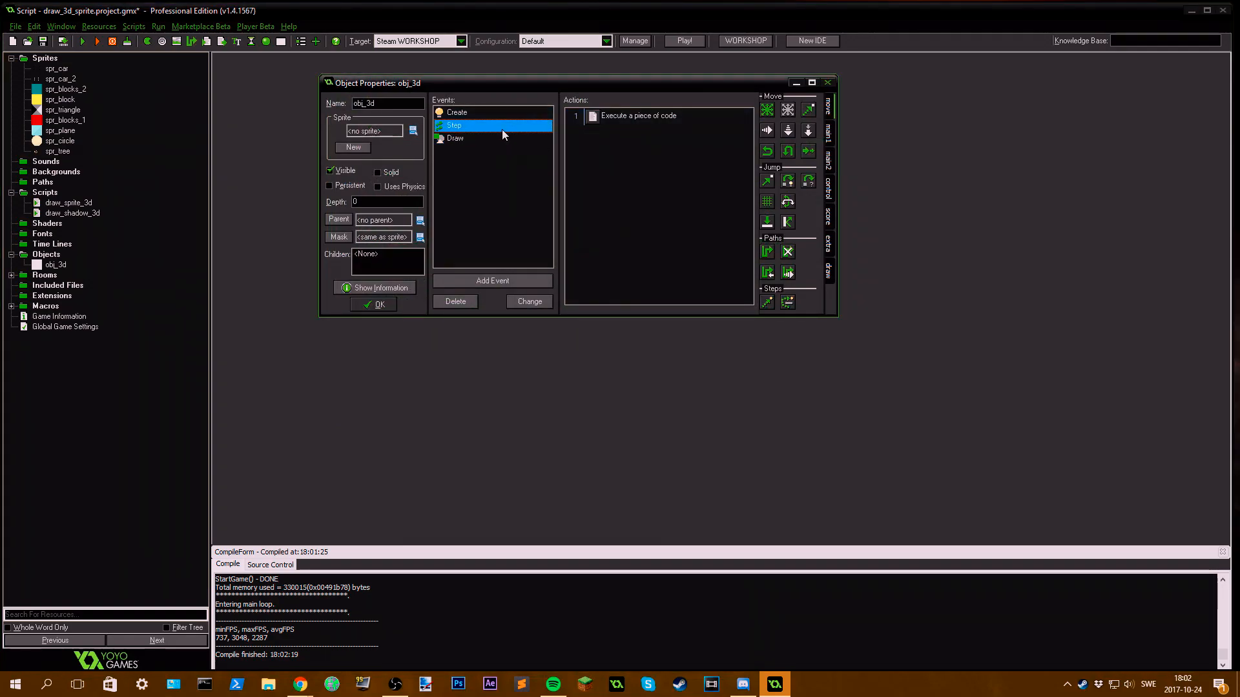
{"action": "mouse_move", "coordinate": [509, 133]}
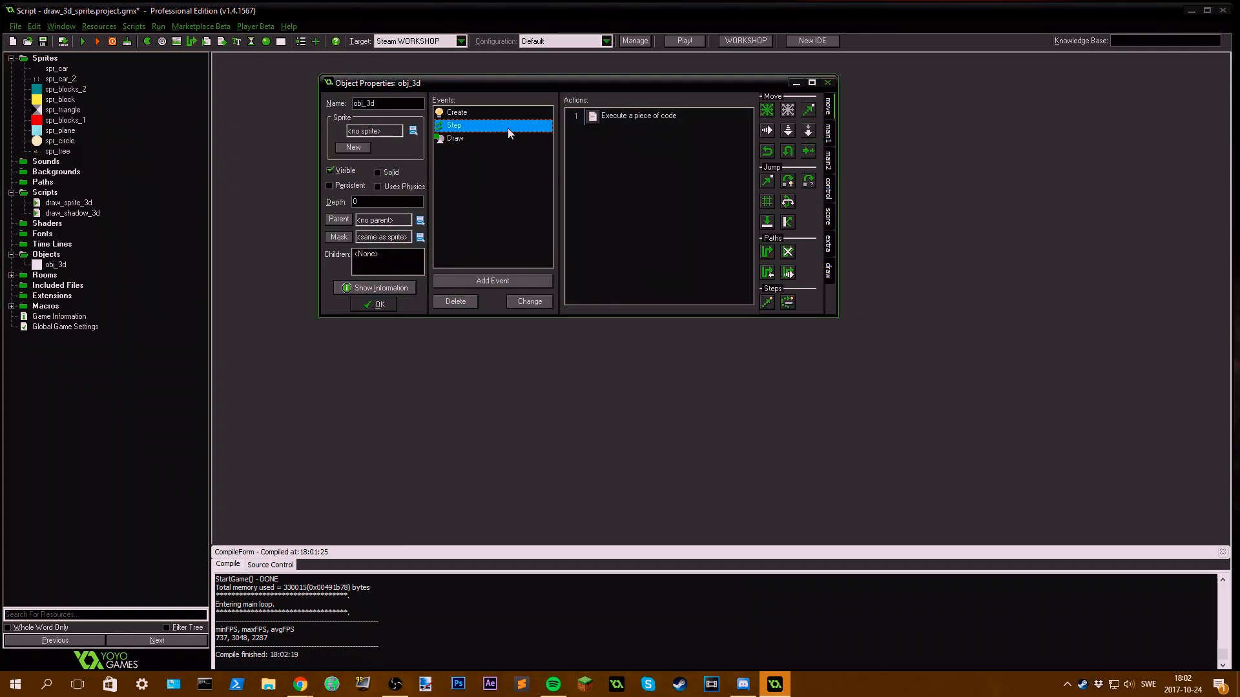
{"action": "left_click", "coordinate": [377, 304]}
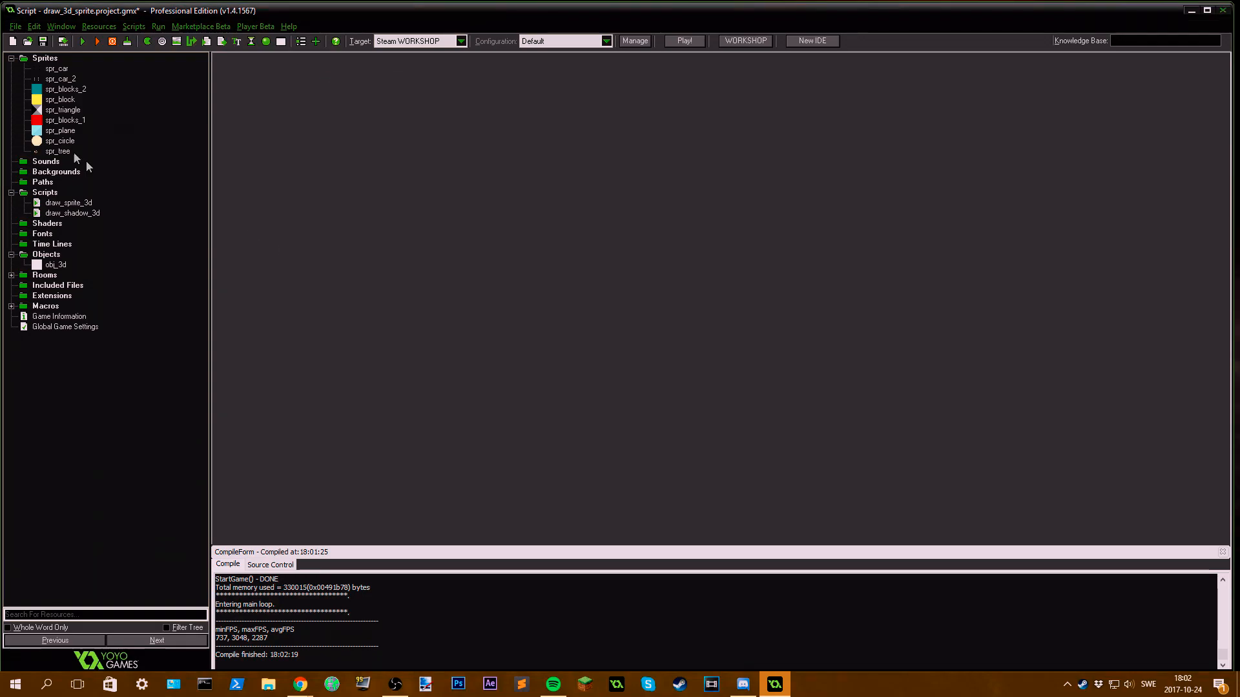
{"action": "left_click", "coordinate": [64, 120]}
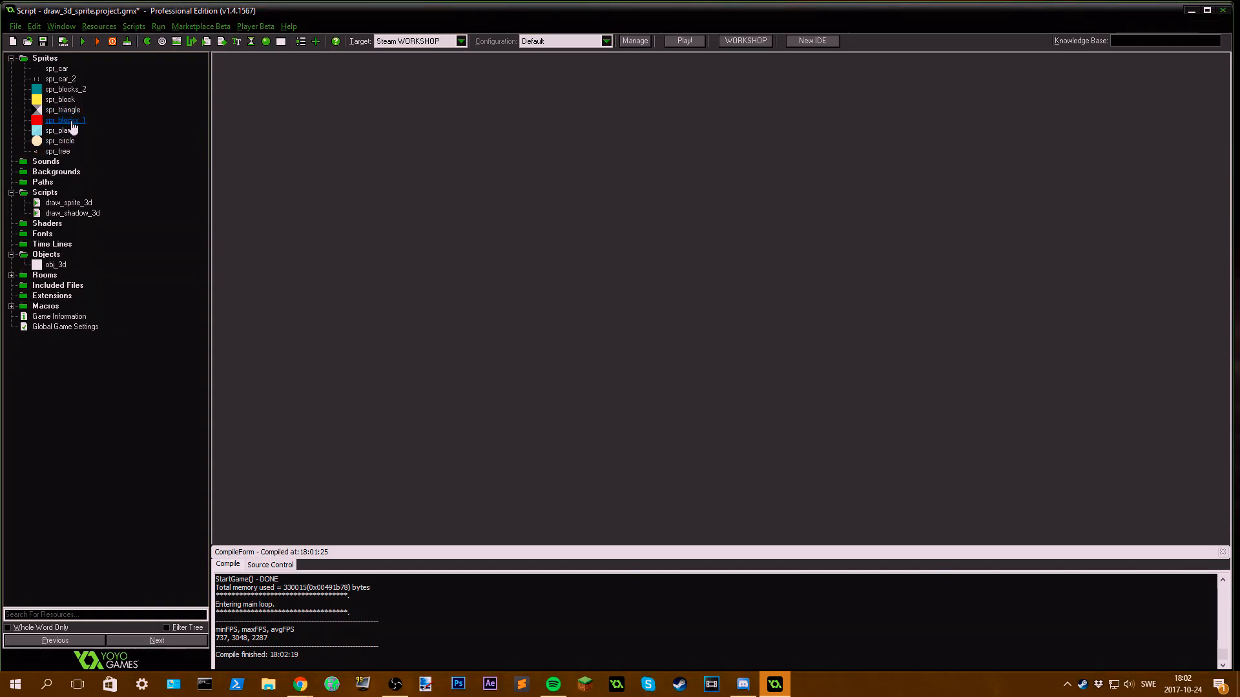
{"action": "double_click", "coordinate": [59, 129]}
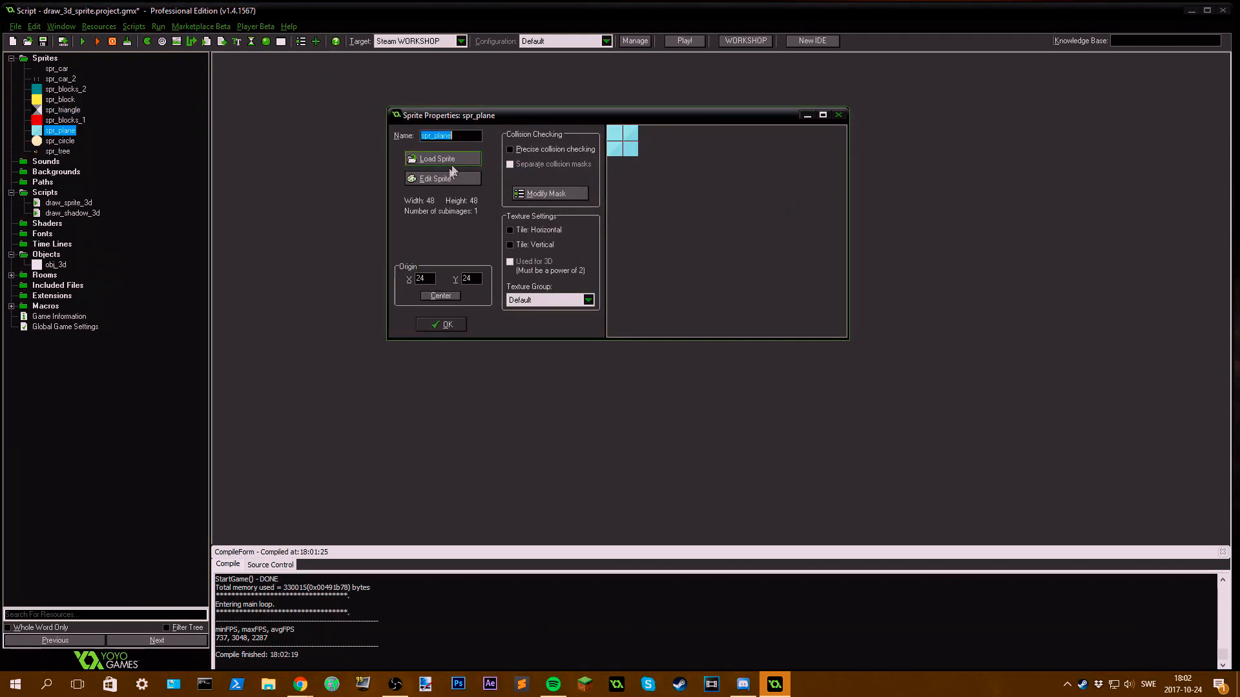
Step: Bring up spr_tree, step through its sub-images and open its 21 layer images in the sprite editor
{"action": "double_click", "coordinate": [56, 151]}
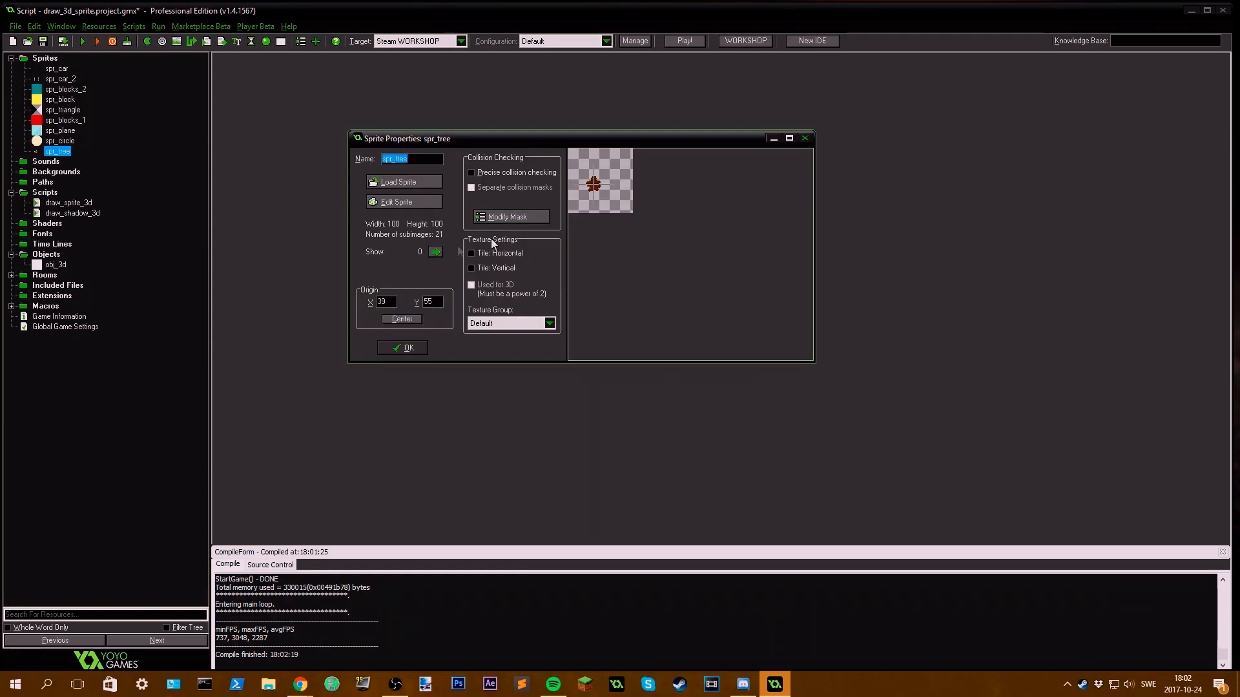
{"action": "left_click", "coordinate": [436, 252]}
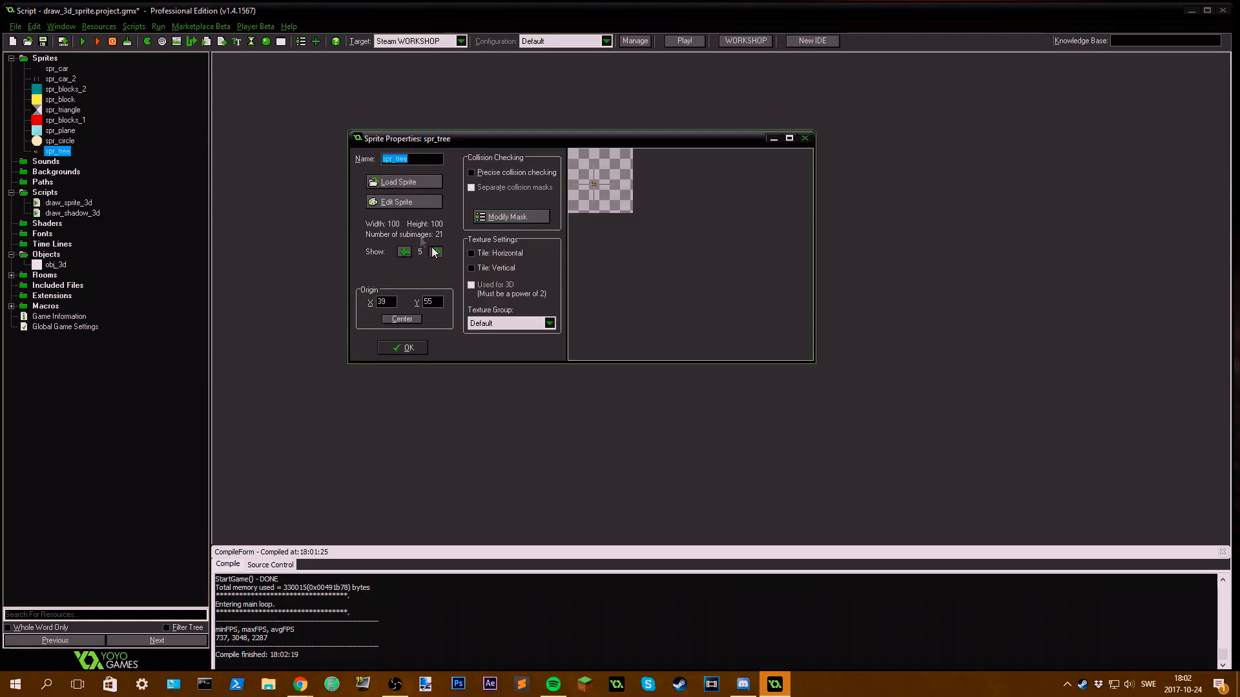
{"action": "left_click", "coordinate": [395, 201]}
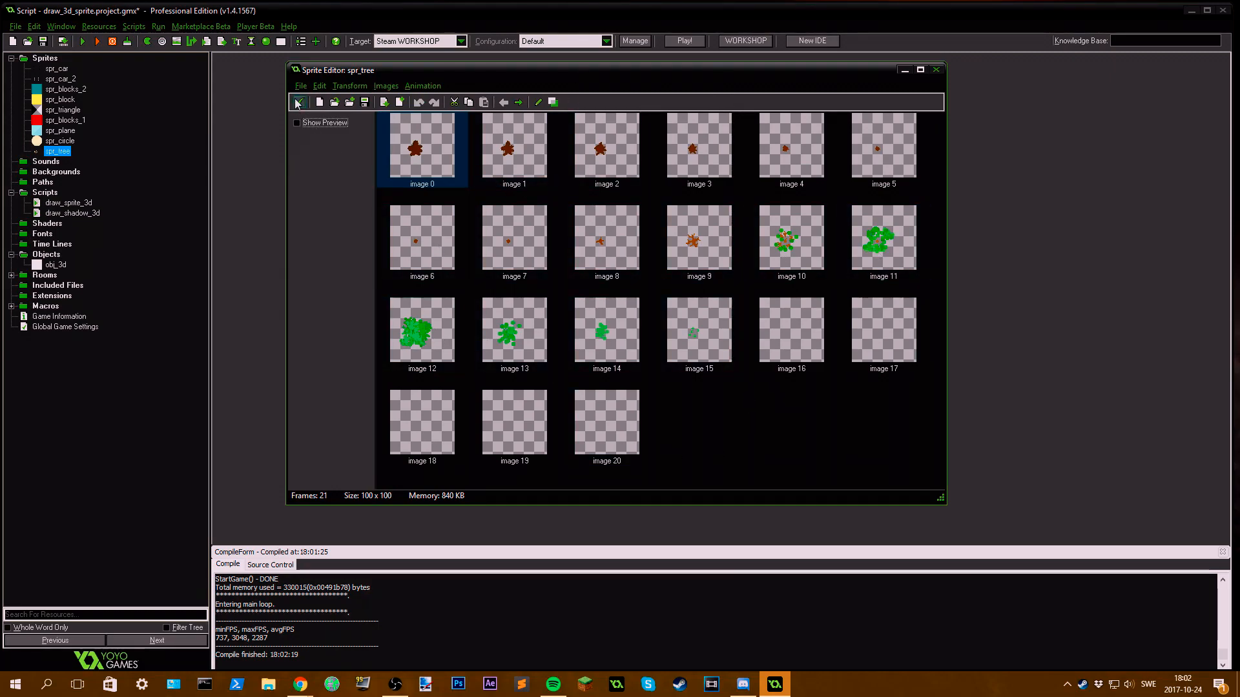
Step: Confirm the tree sprite editor with the green checkmark, closing spr_tree
{"action": "left_click", "coordinate": [936, 68]}
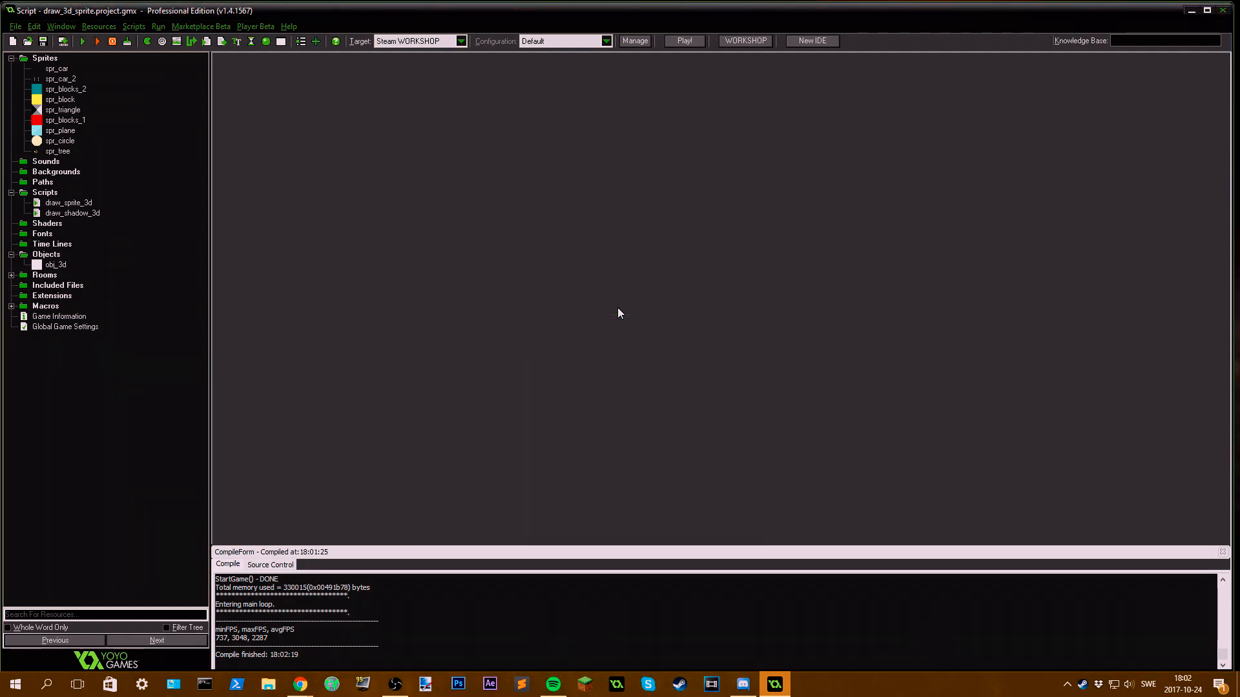
{"action": "mouse_move", "coordinate": [628, 301]}
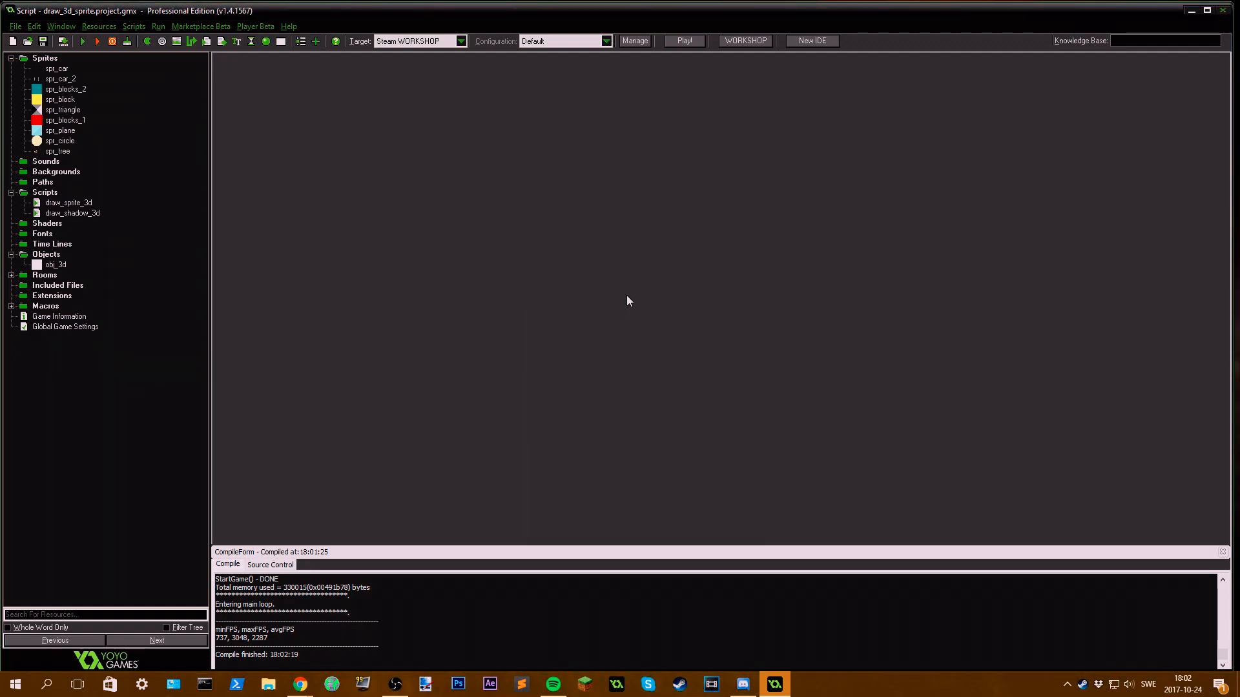
{"action": "mouse_move", "coordinate": [704, 356]}
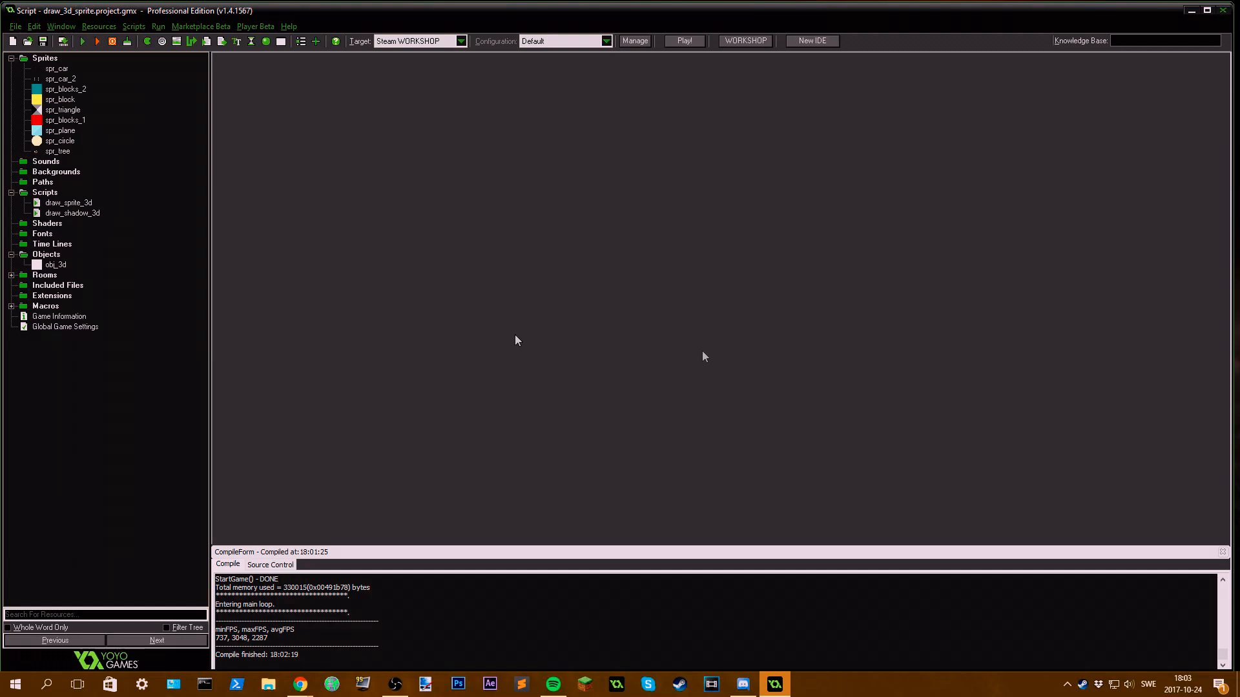
{"action": "mouse_move", "coordinate": [726, 371]}
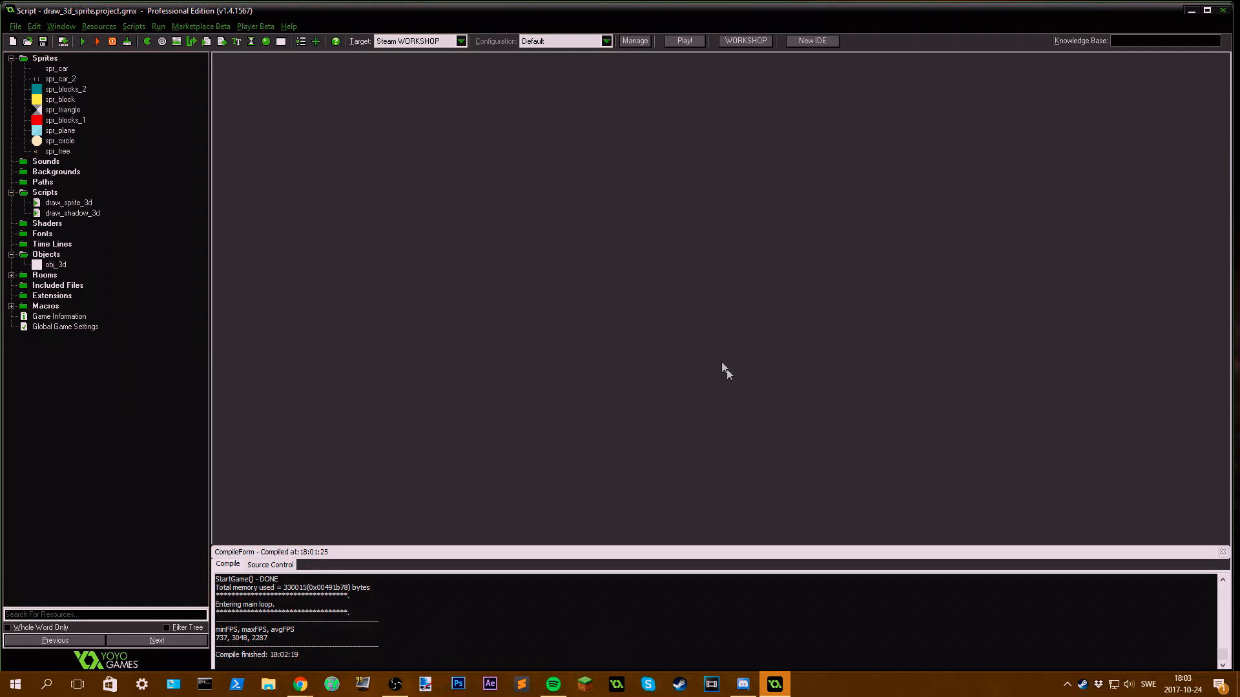